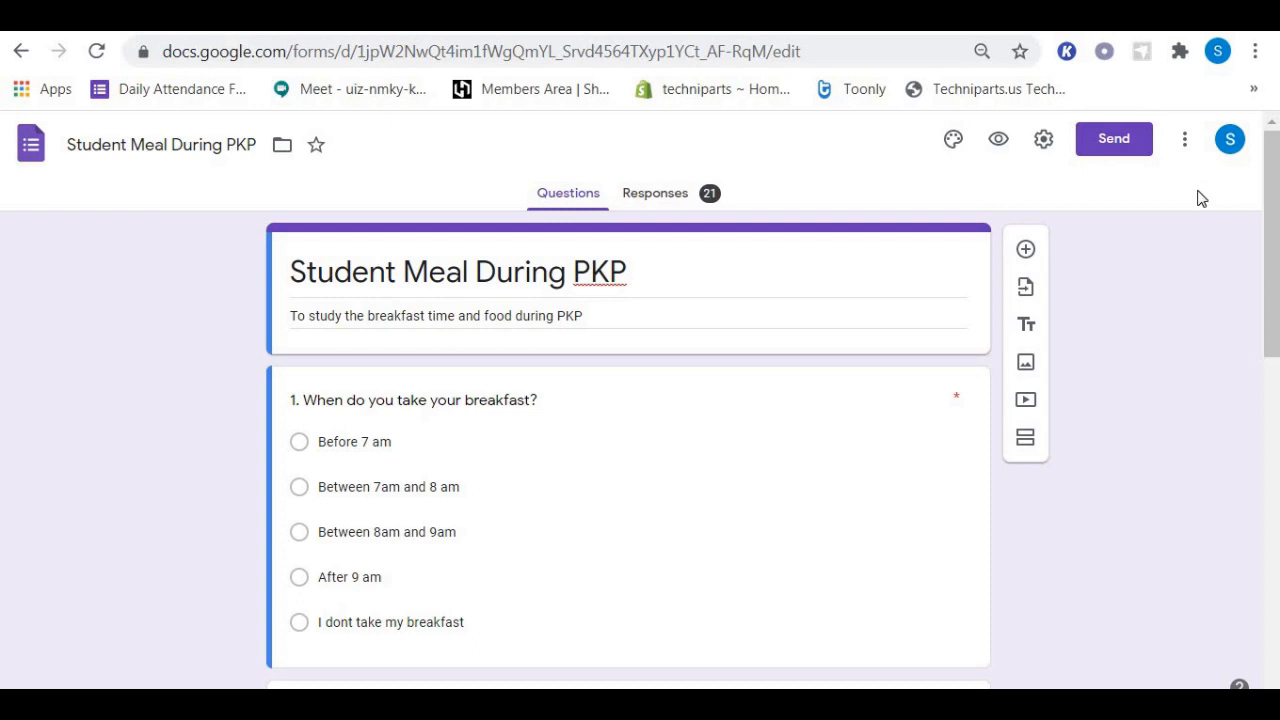
mouse_move(304, 180)
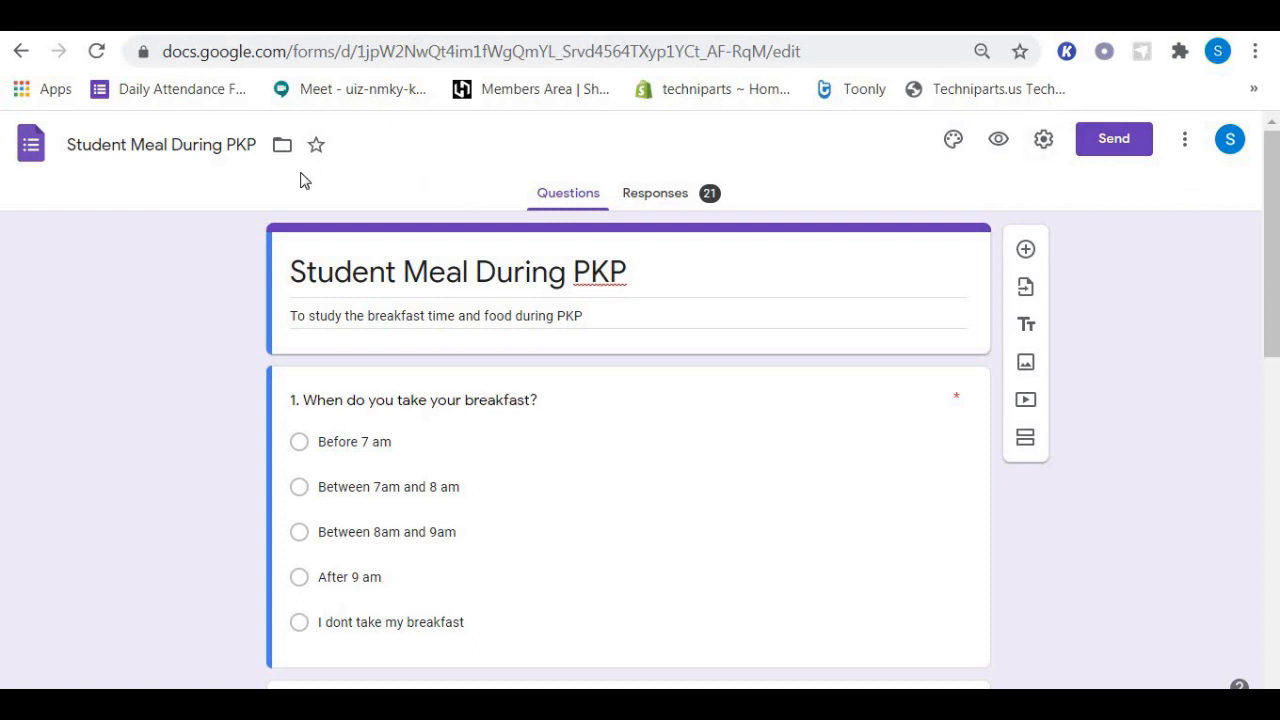
mouse_move(30, 144)
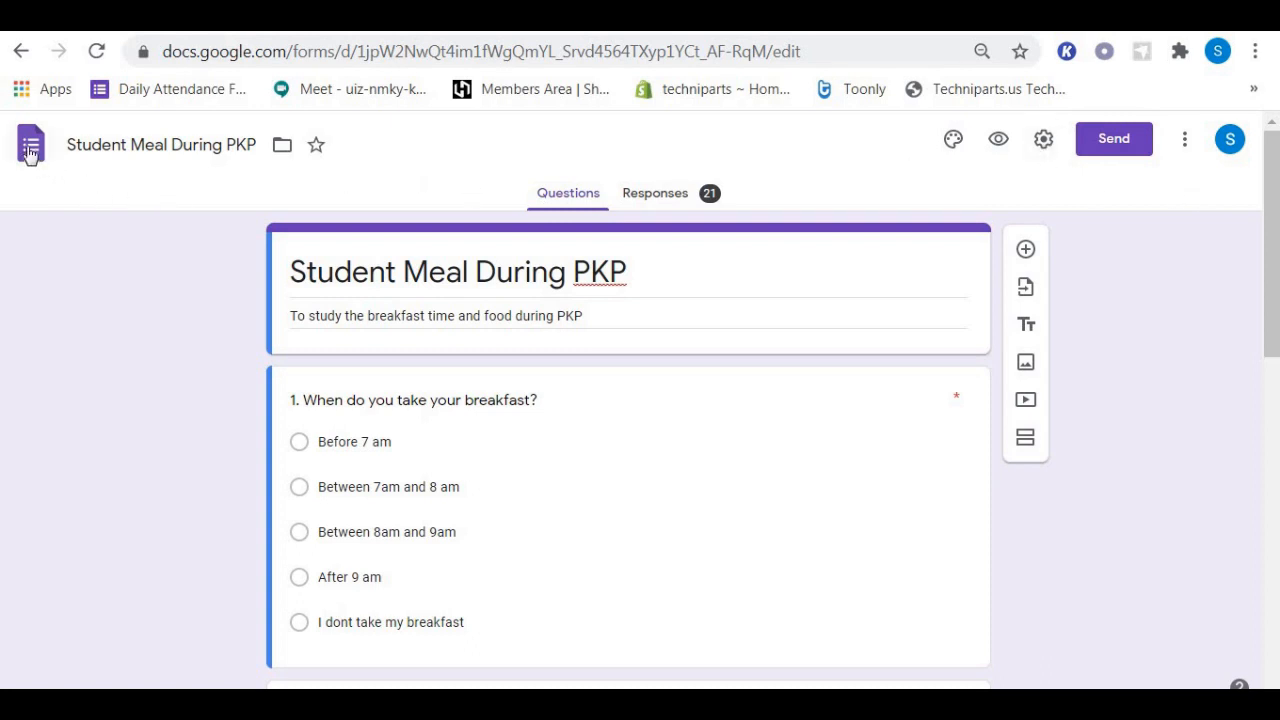
mouse_move(30, 144)
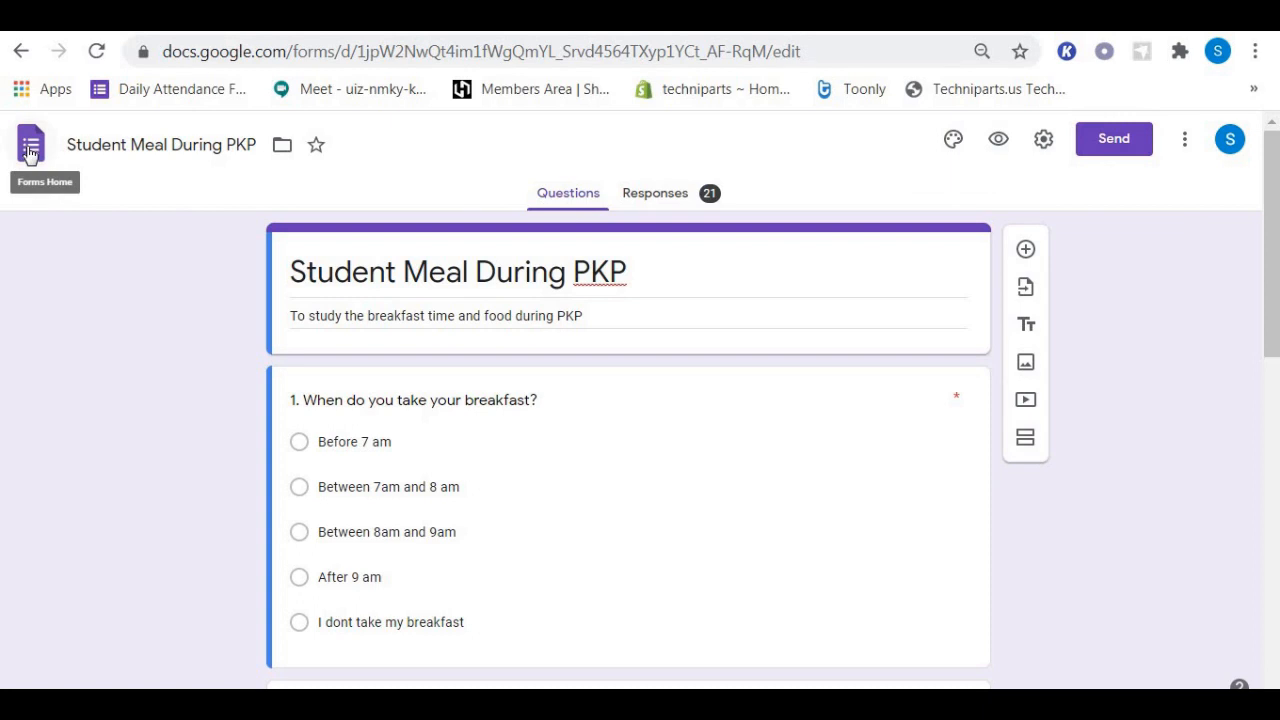
Return from the Student Meal During PKP form to the Forms home page.
click(30, 144)
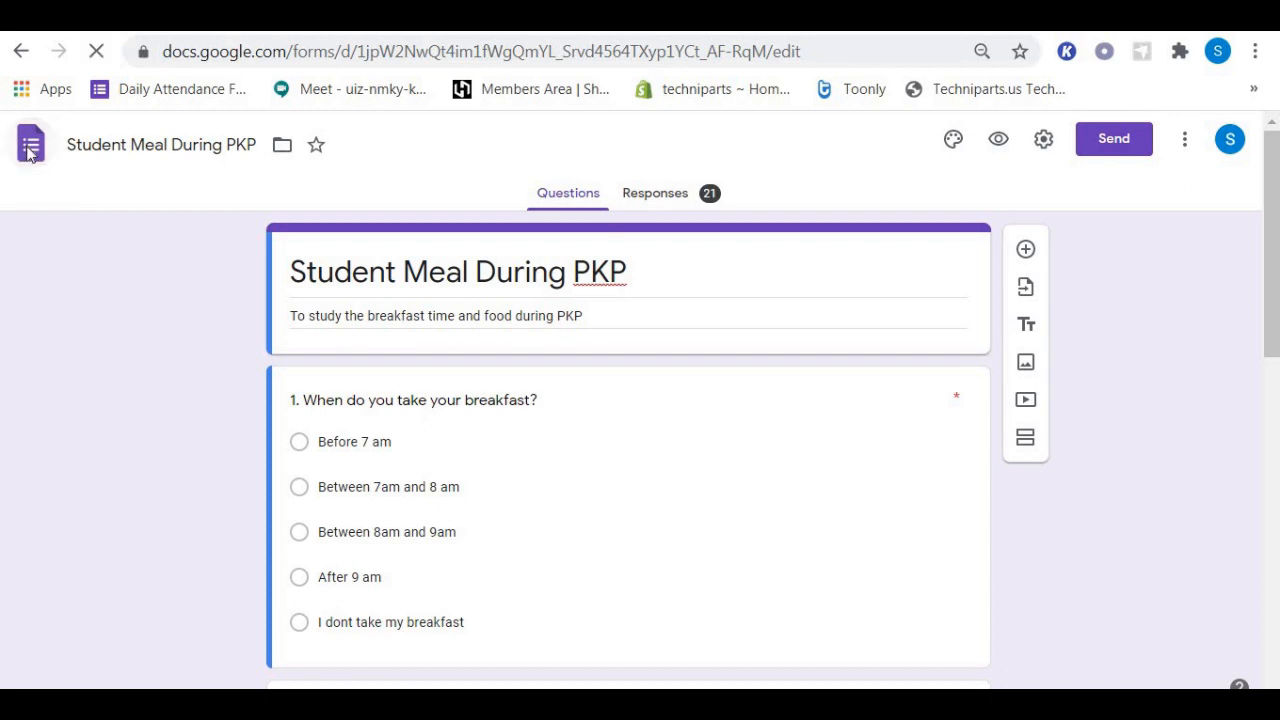
Create a new blank form from the Forms home page.
click(30, 144)
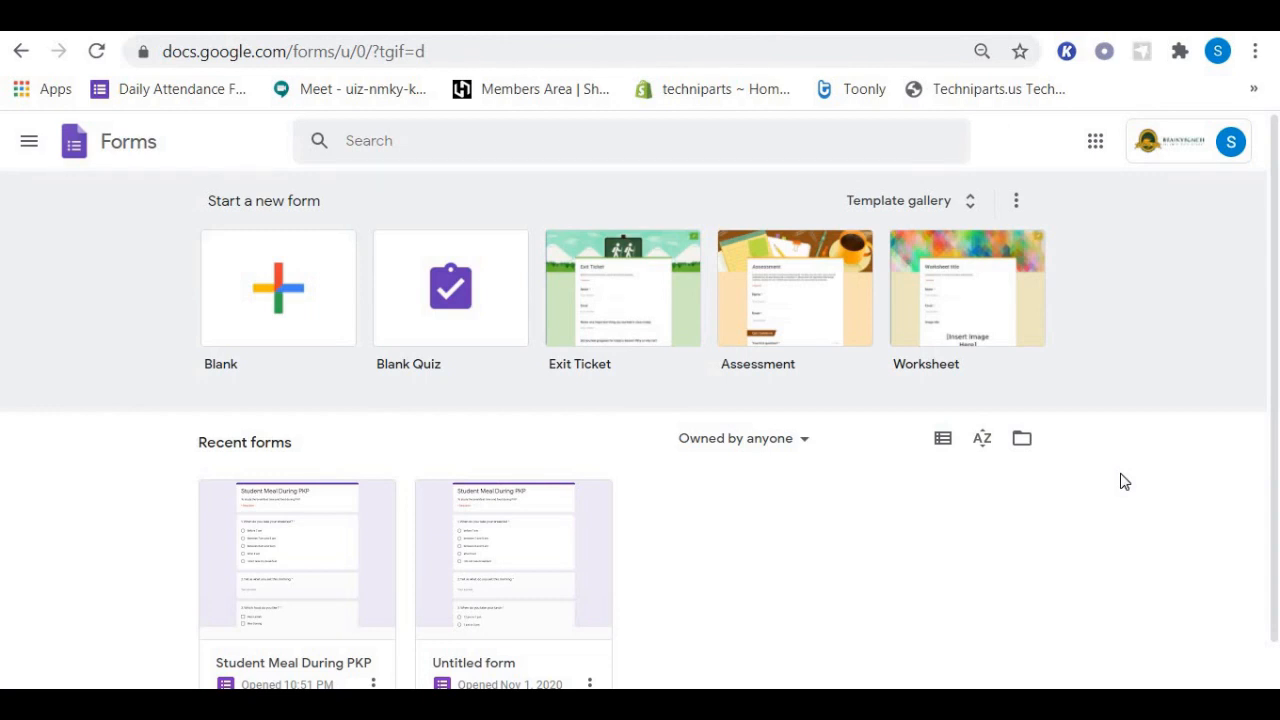
mouse_move(472, 444)
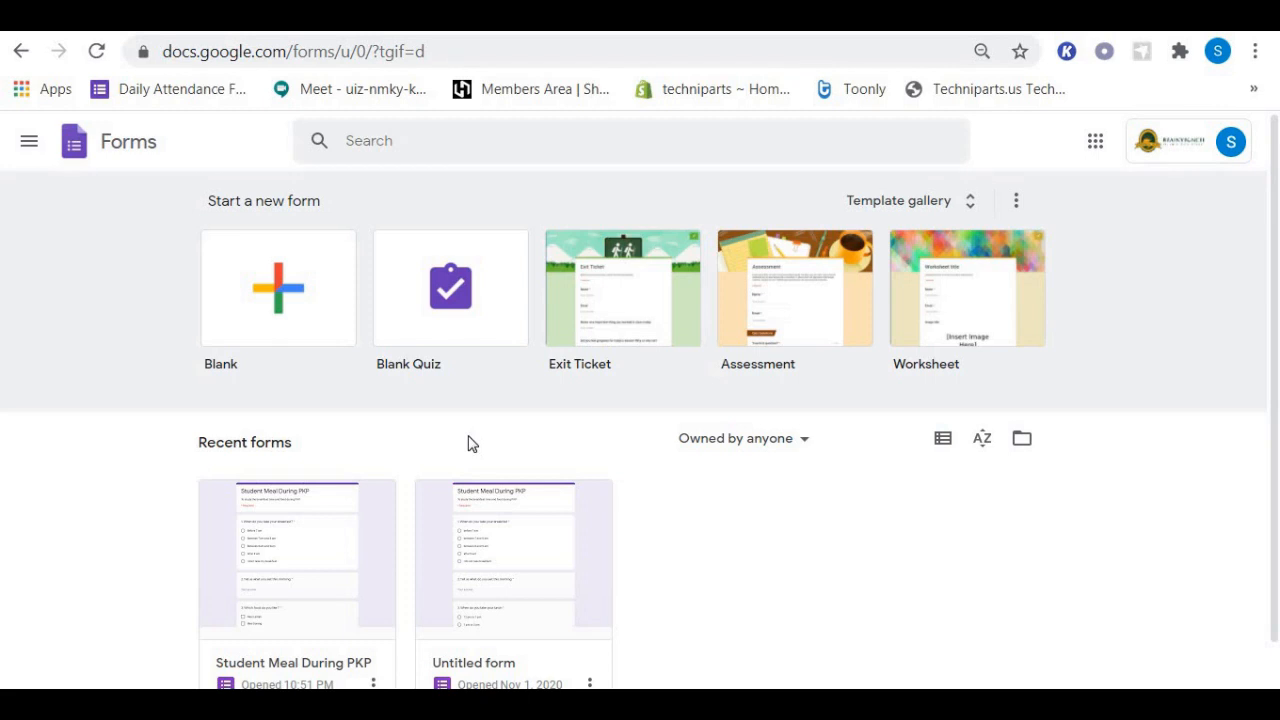
mouse_move(244, 310)
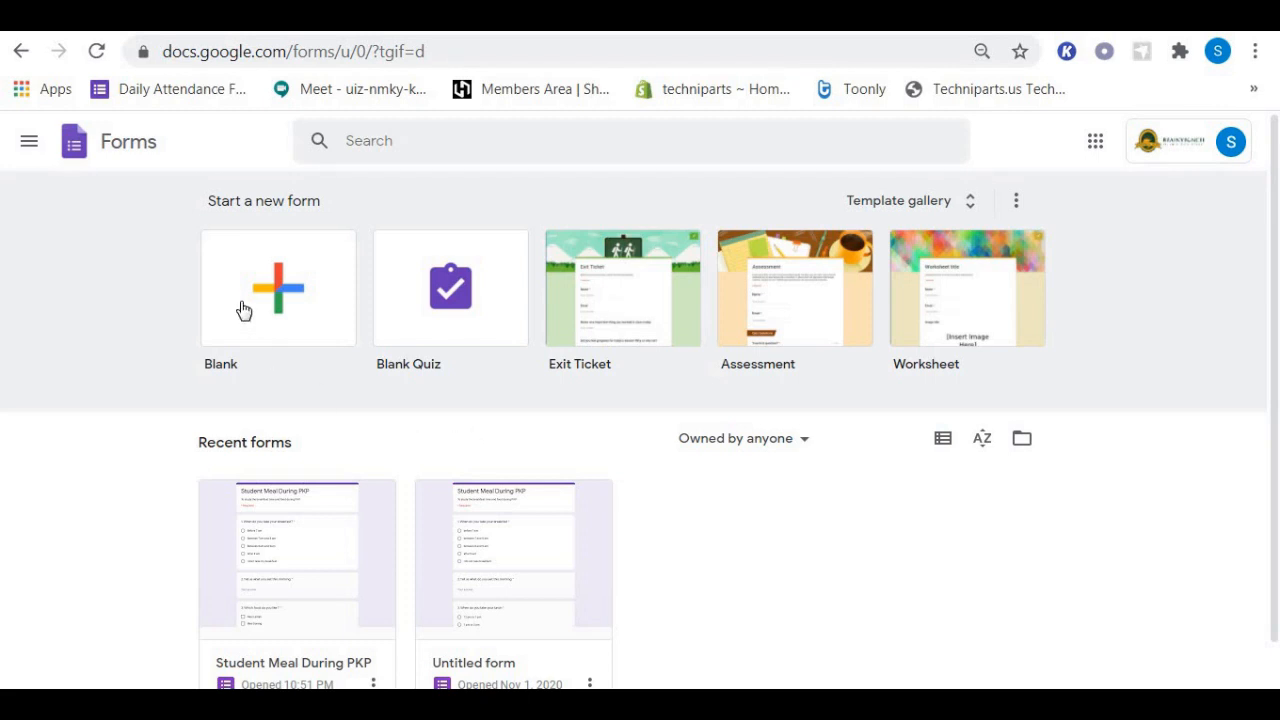
mouse_move(284, 292)
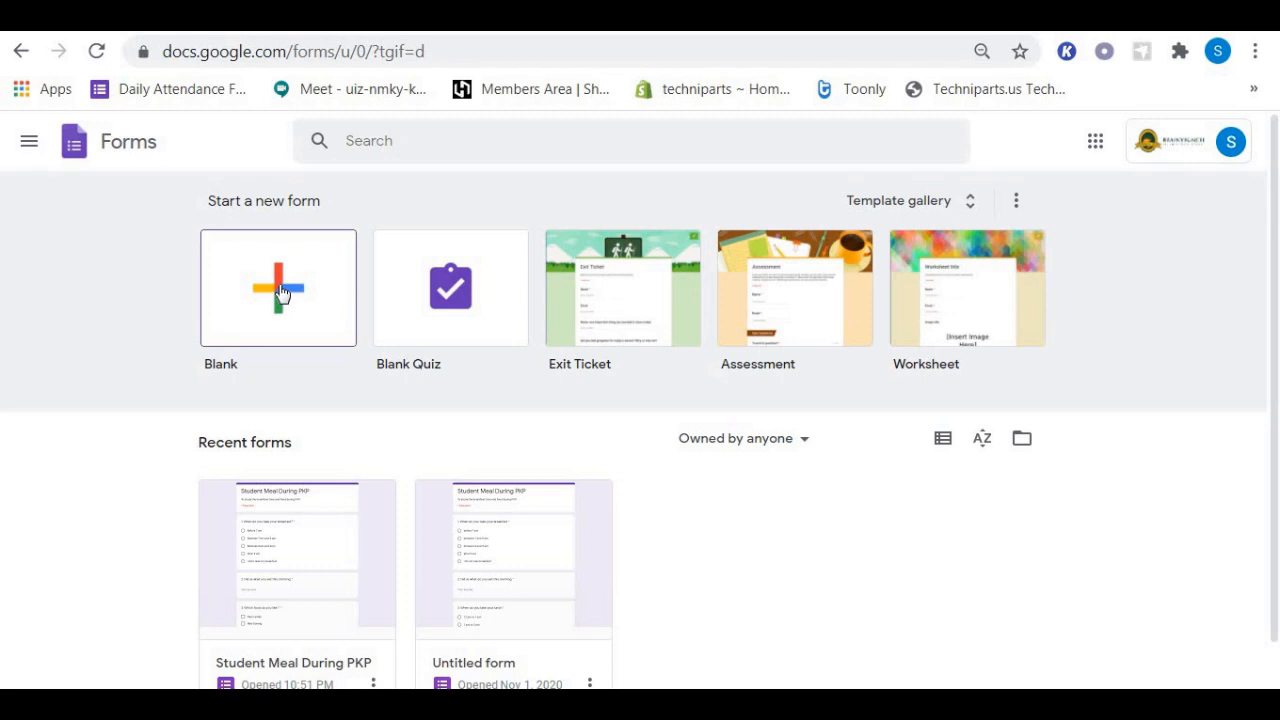
click(278, 288)
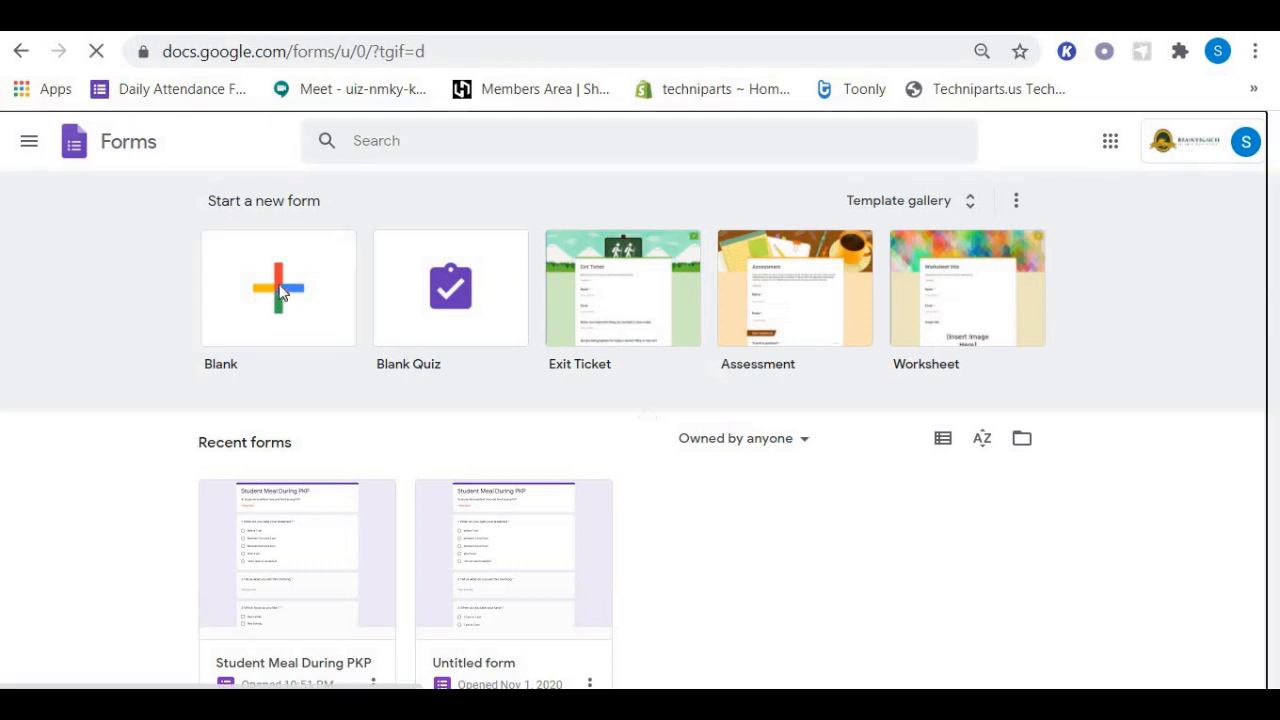
Title the new form 'Maths Quiz' with the description 'Addition'.
click(278, 288)
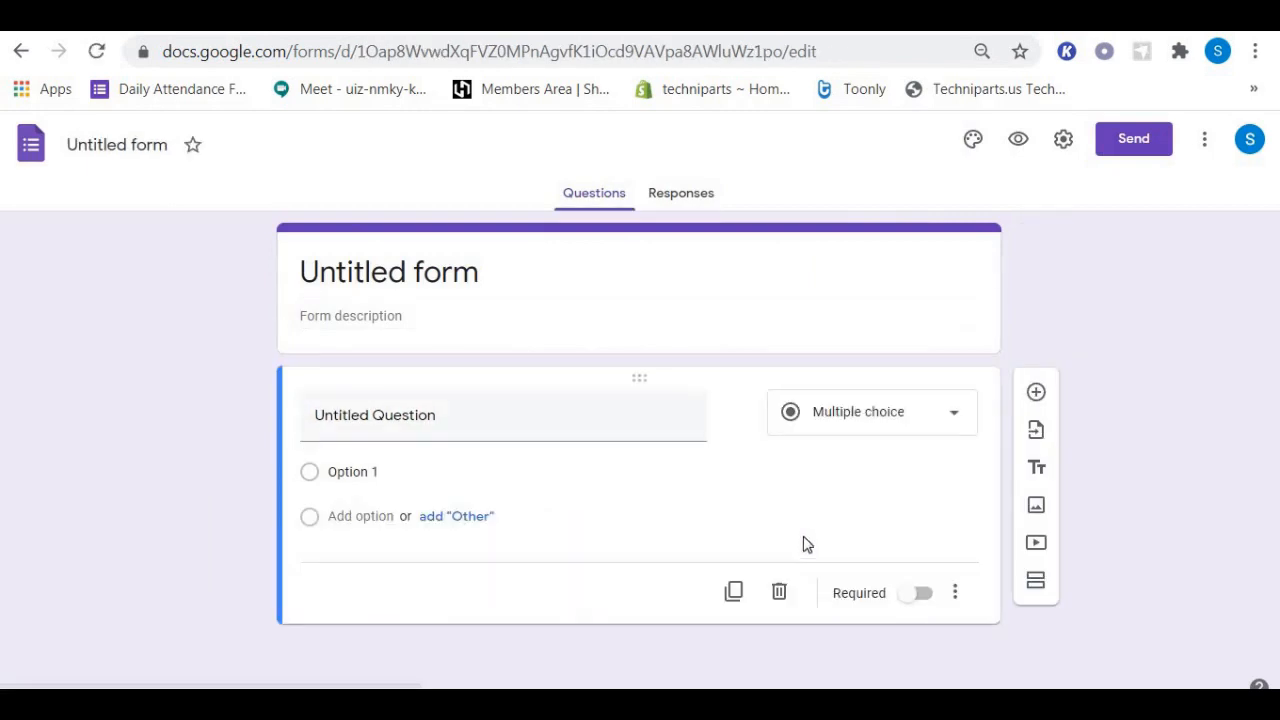
mouse_move(1160, 392)
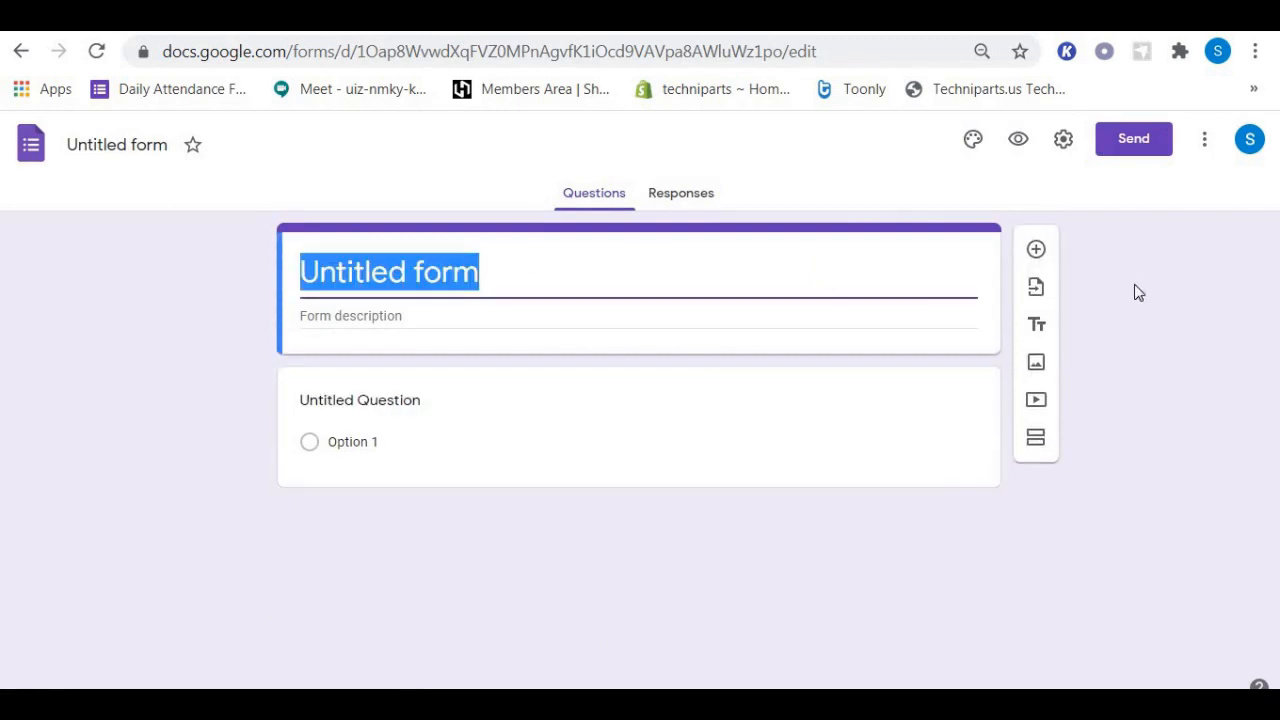
text(M)
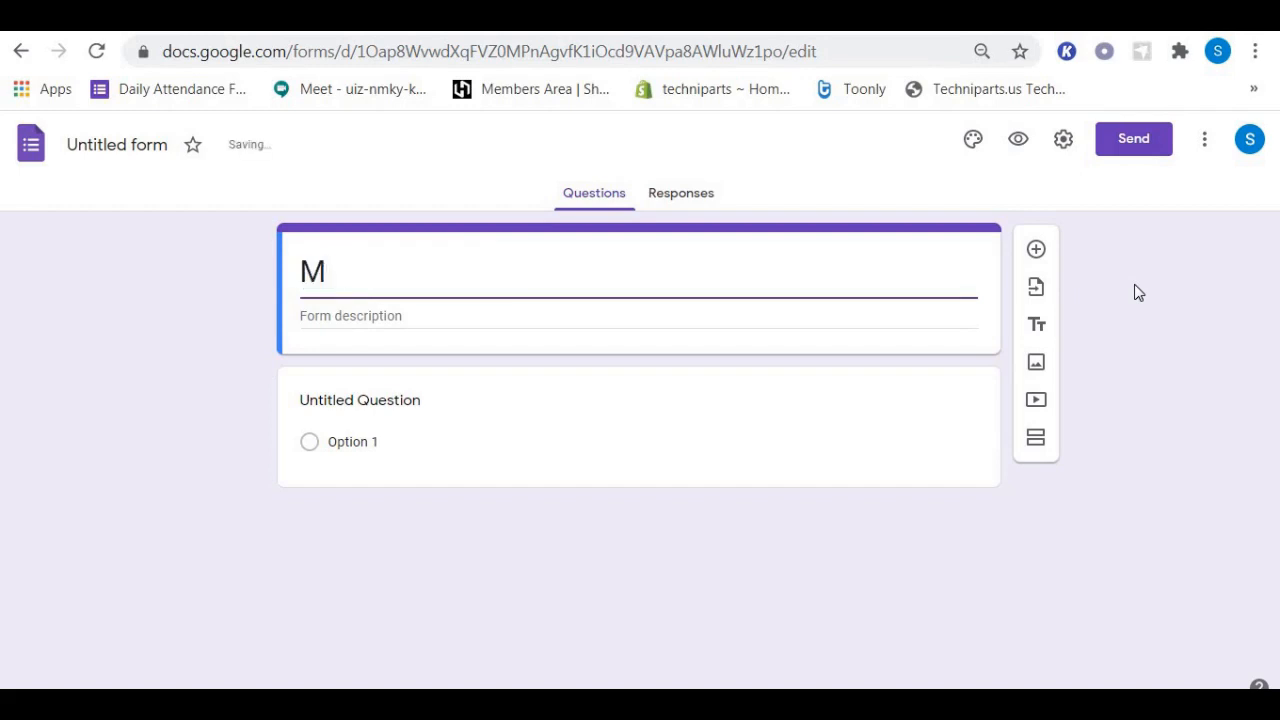
text(at)
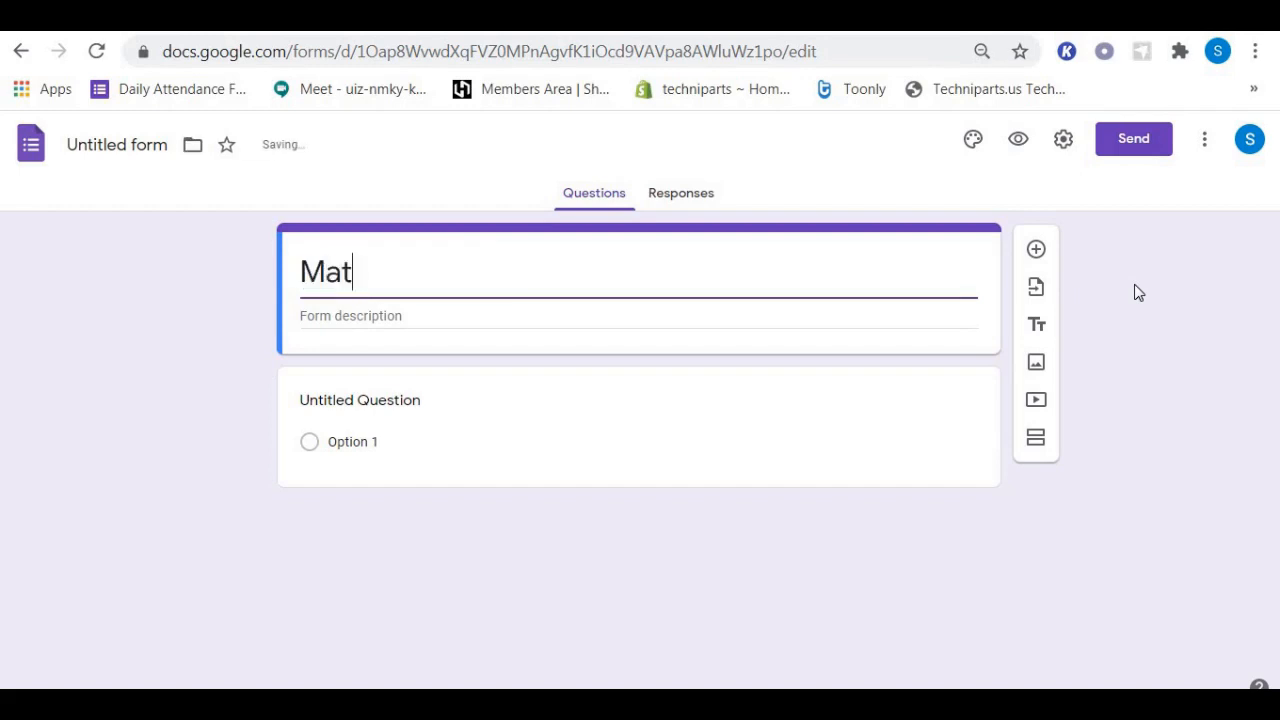
text(hs)
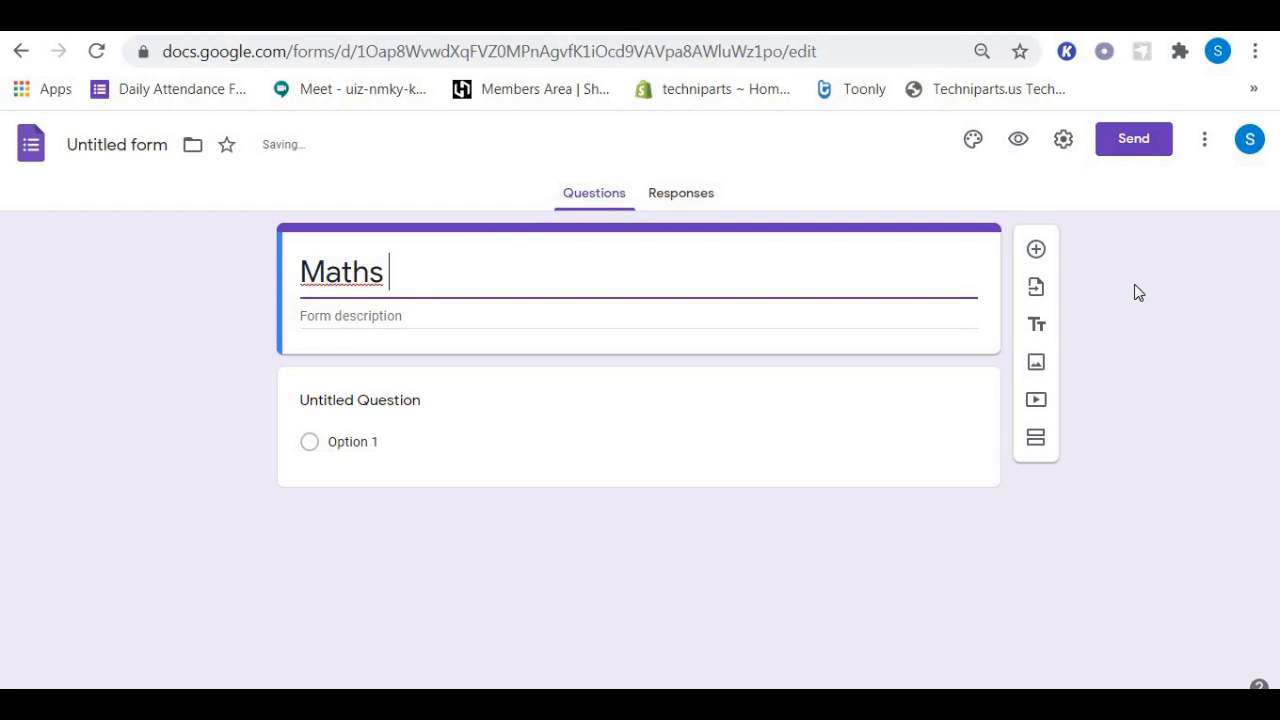
text(Quiz)
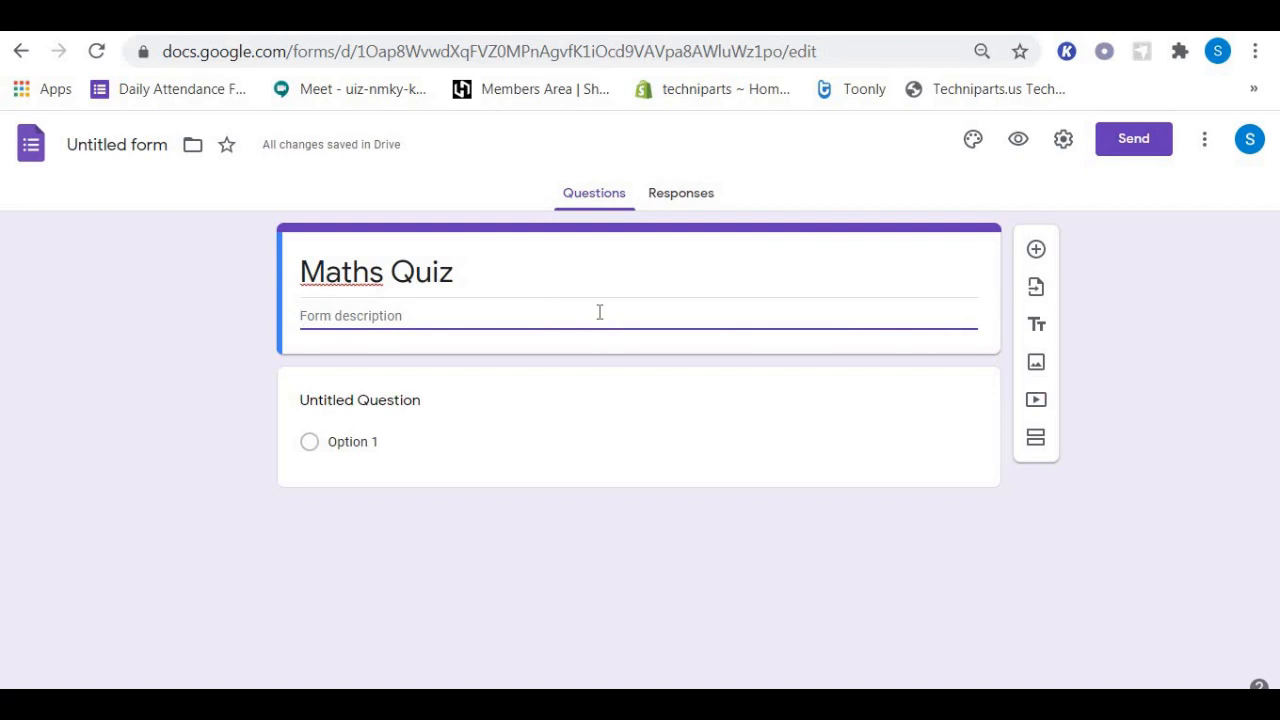
text(Addito)
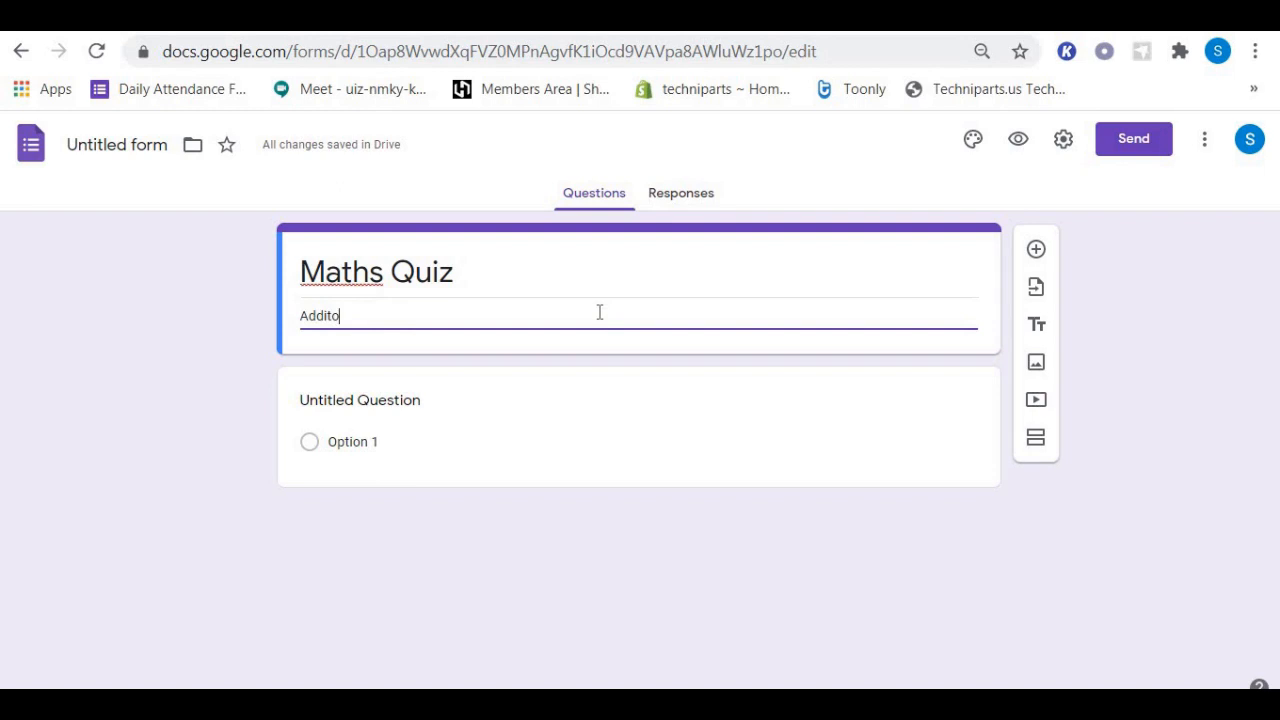
text(n)
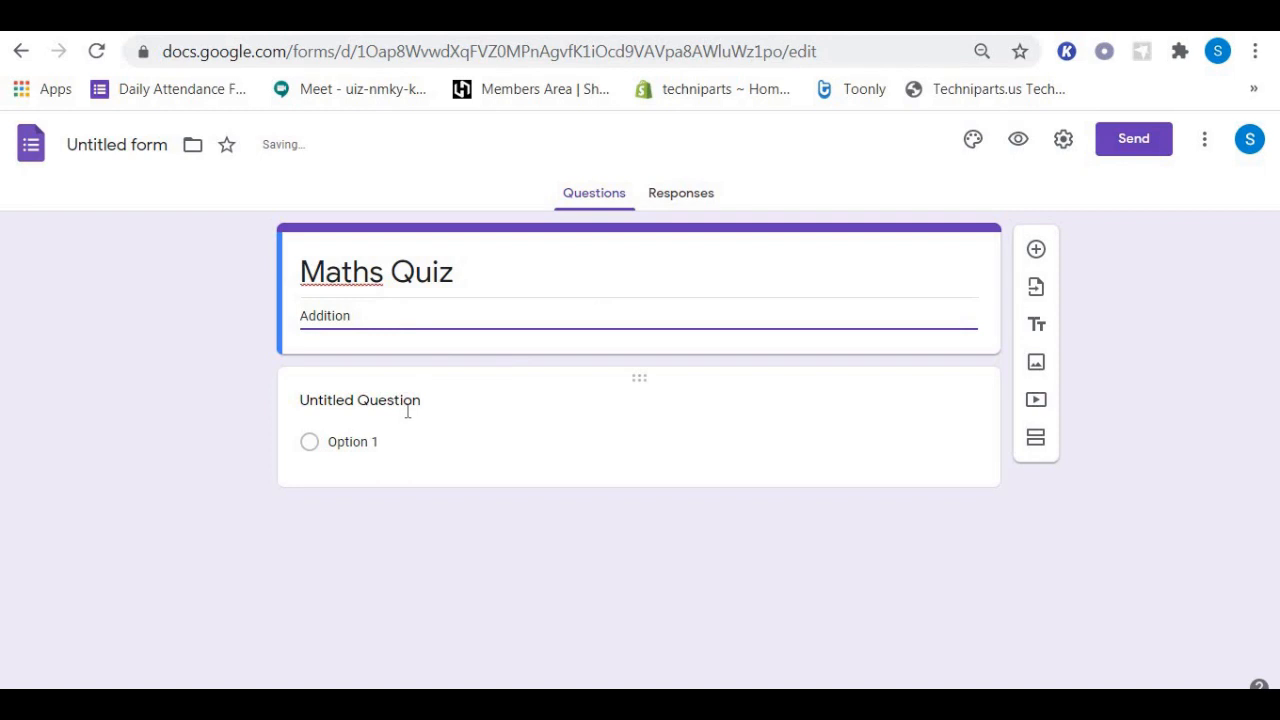
Word the first multiple-choice question as '1. 1+1 ='.
click(376, 400)
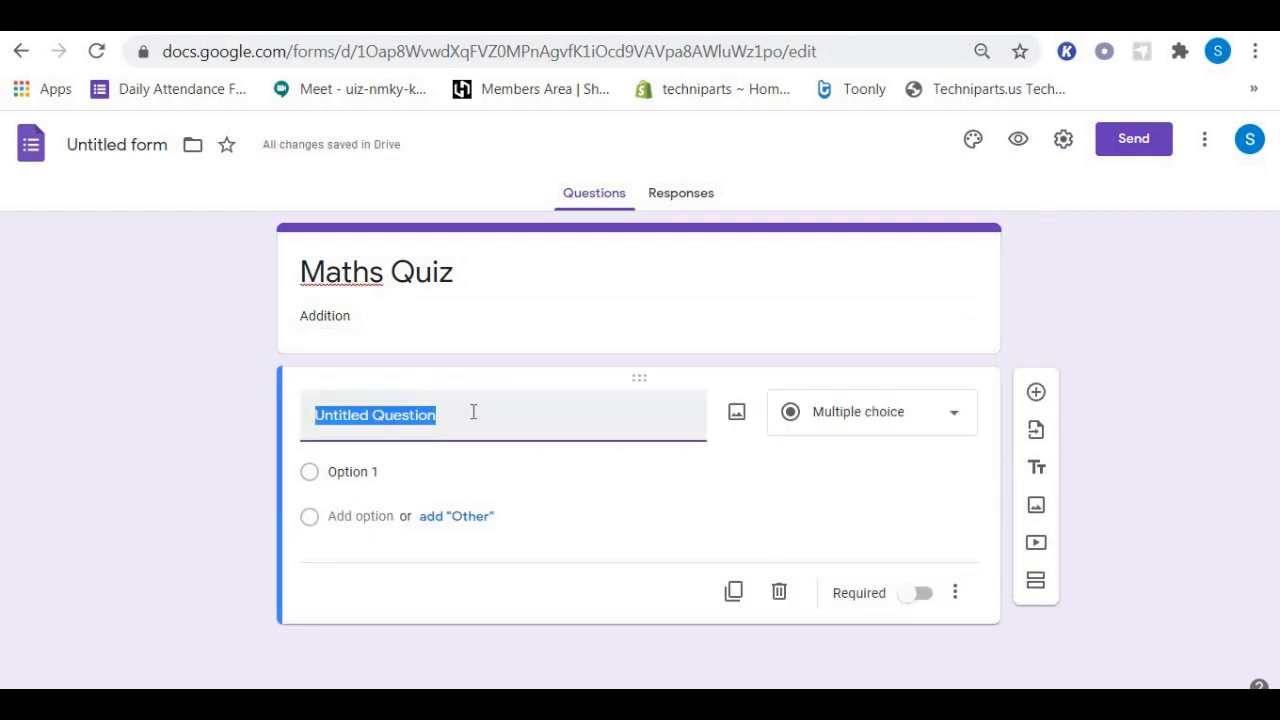
text(1)
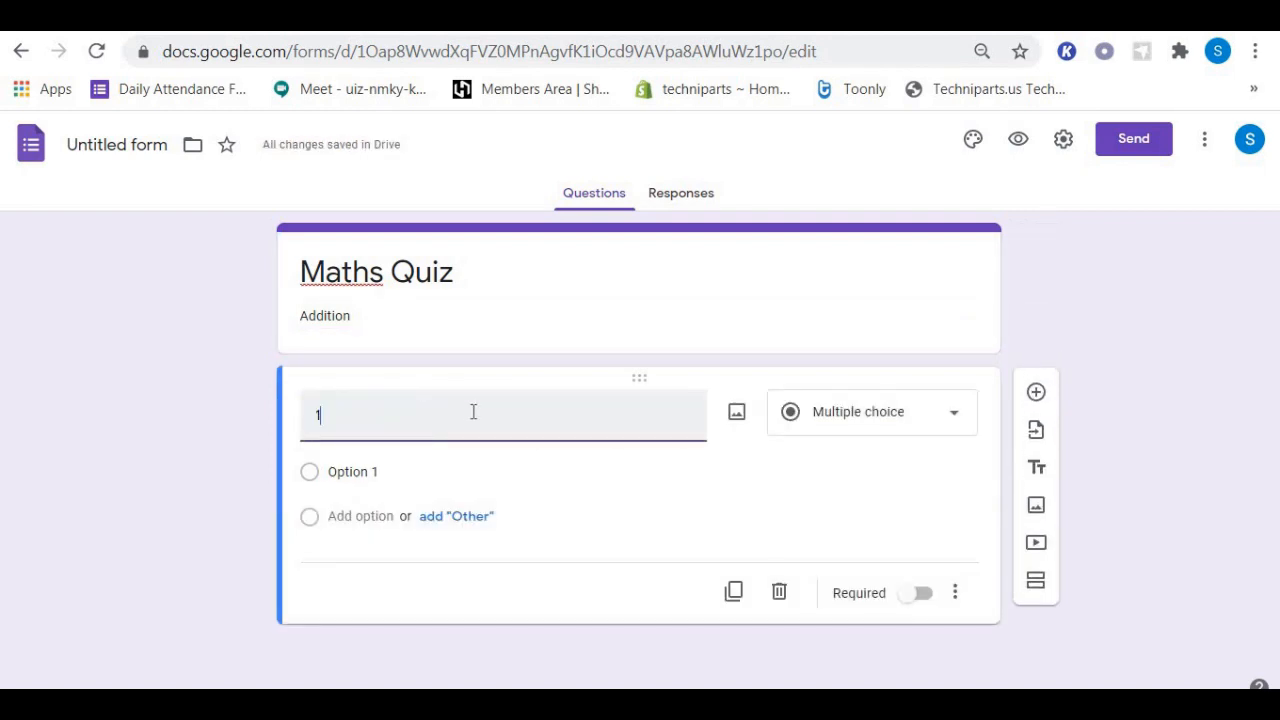
text(.)
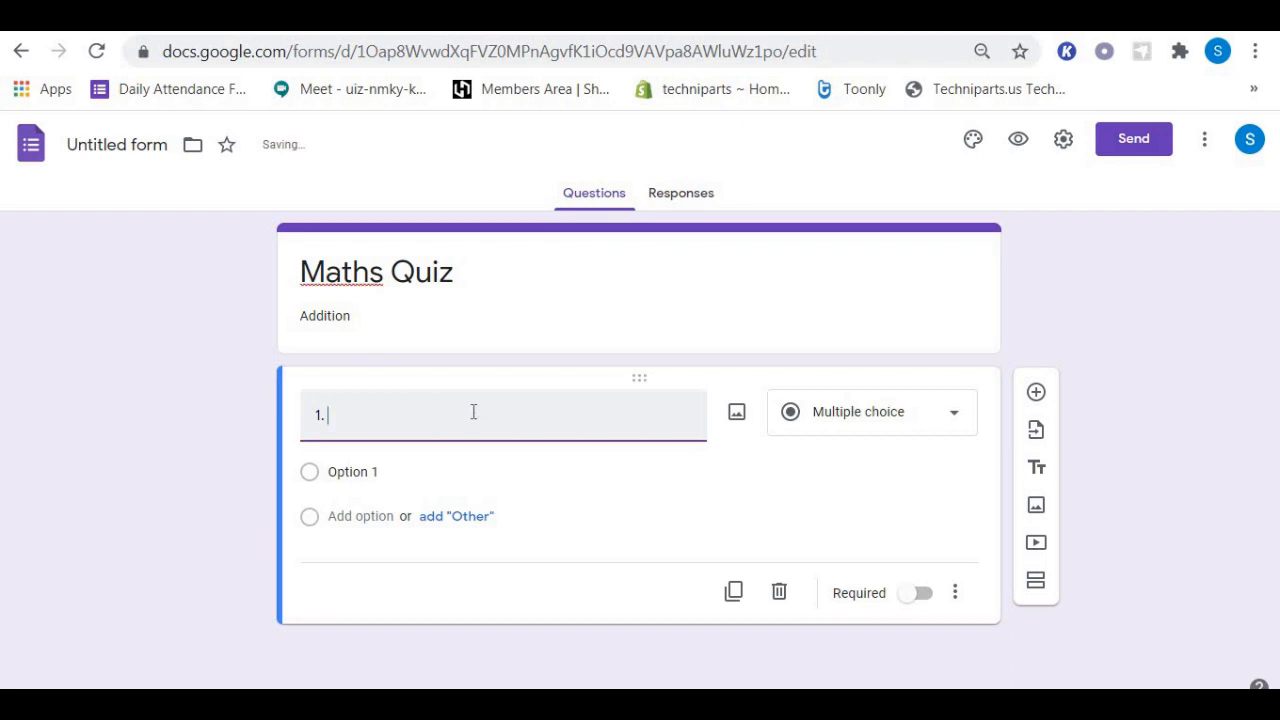
text(1)
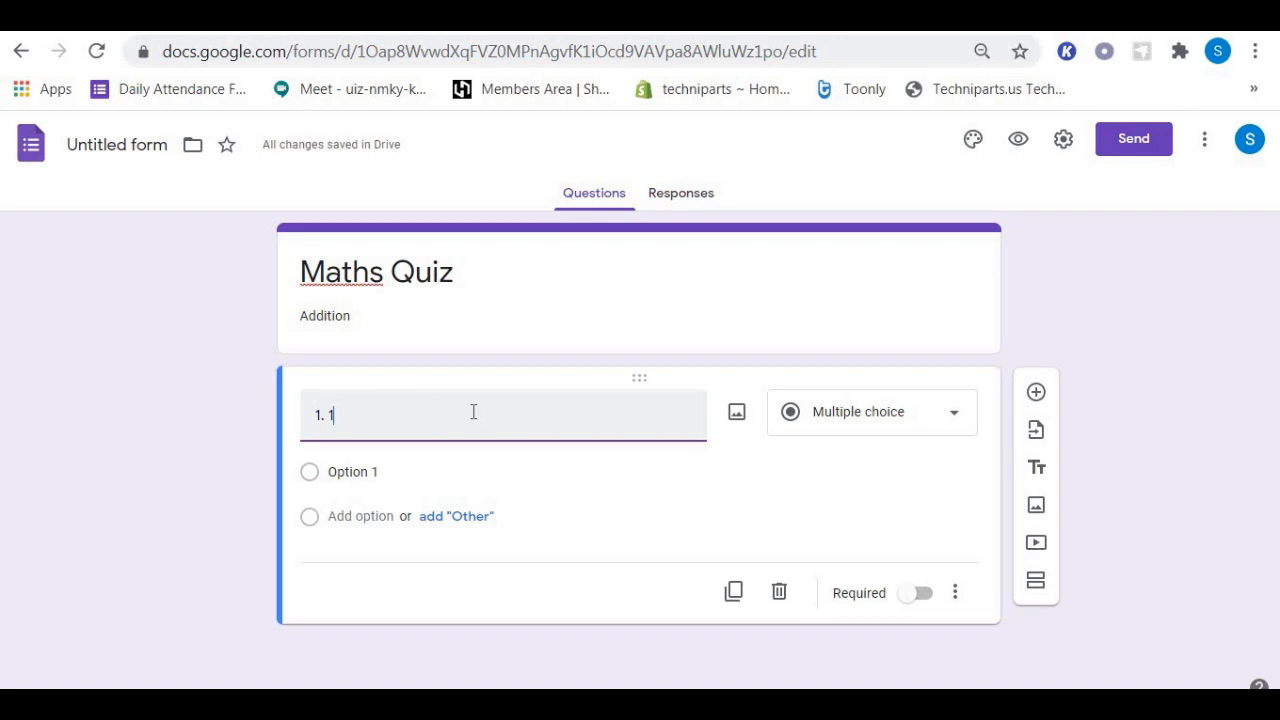
text(+1)
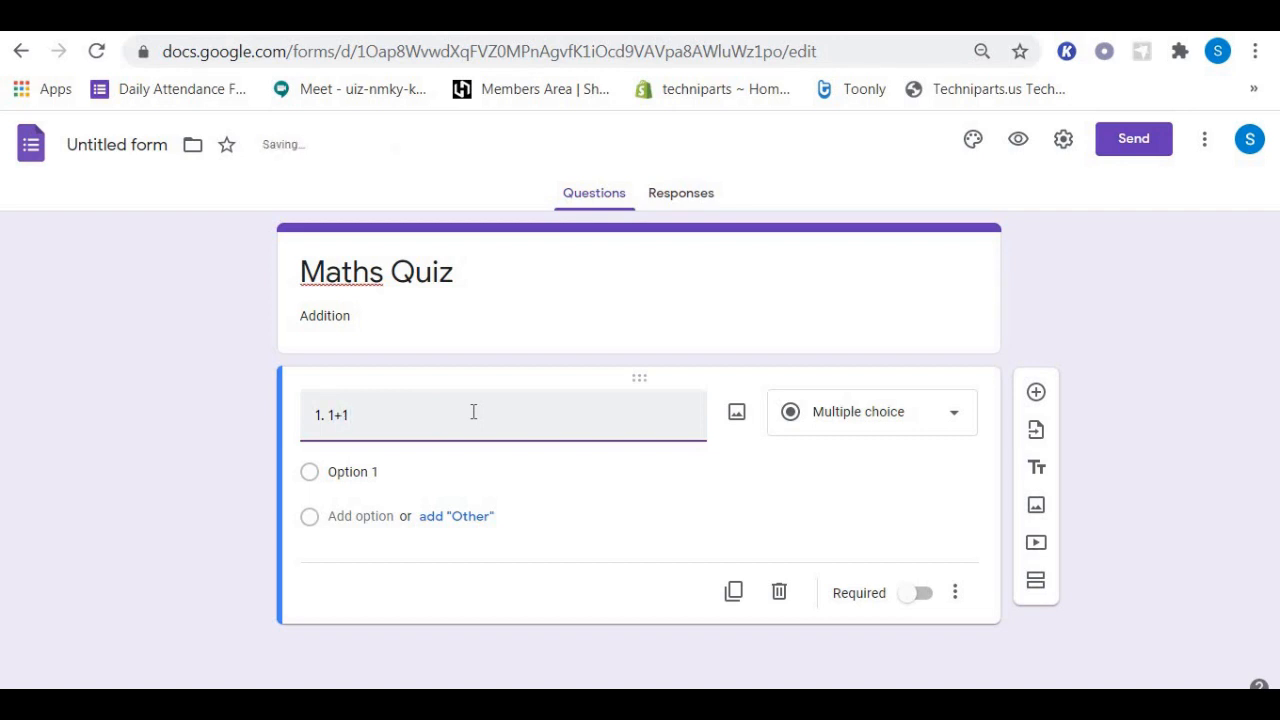
text(=)
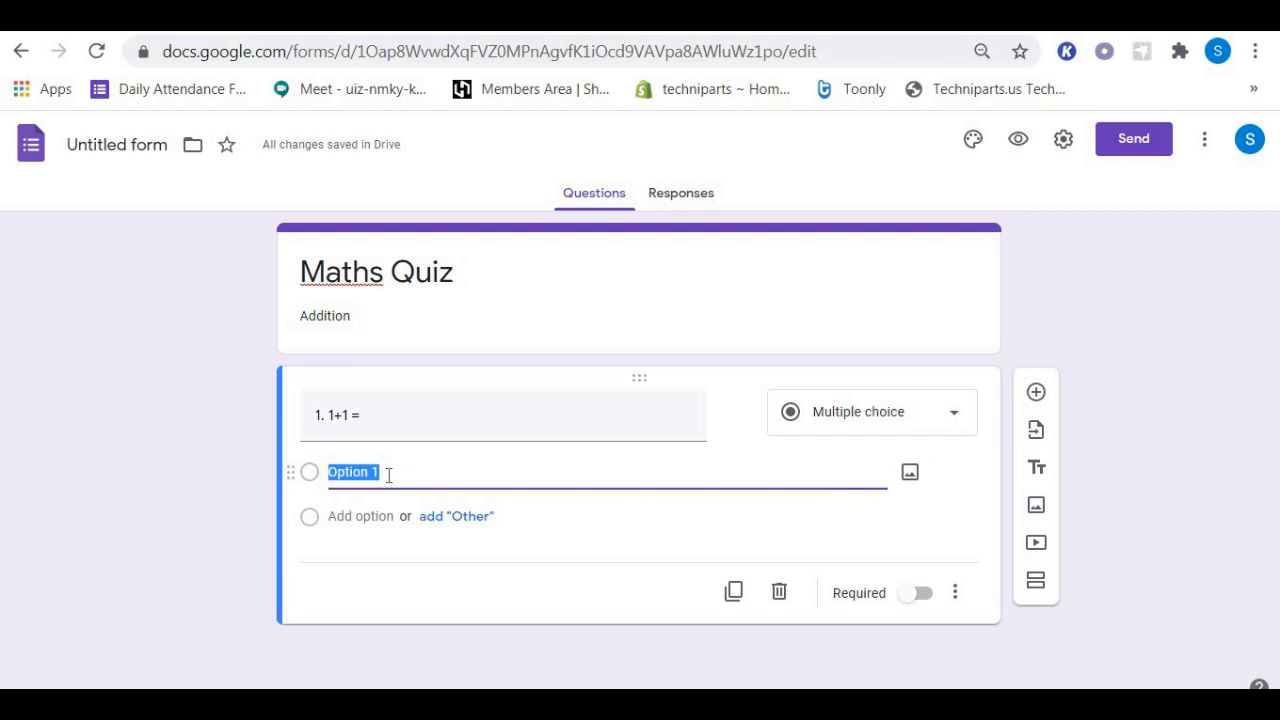
Add the four answer options 3, 2, 0 and 4 to the 1+1= question.
text(3)
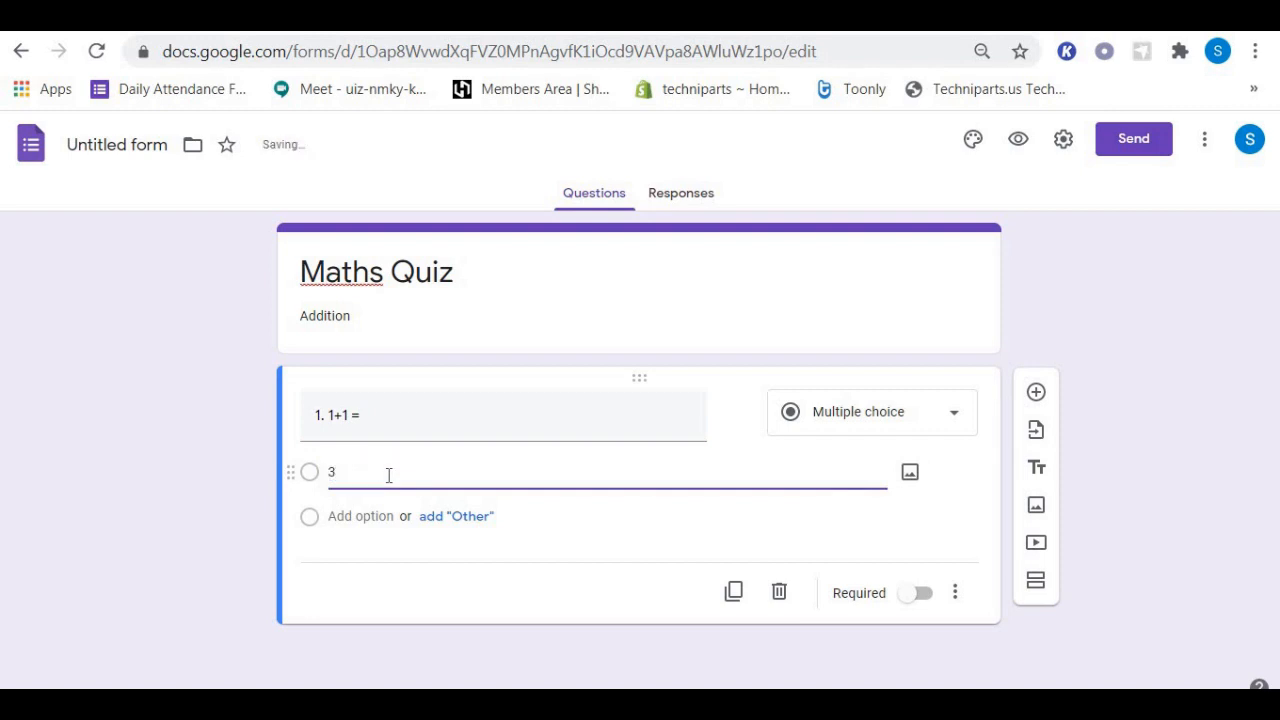
click(360, 516)
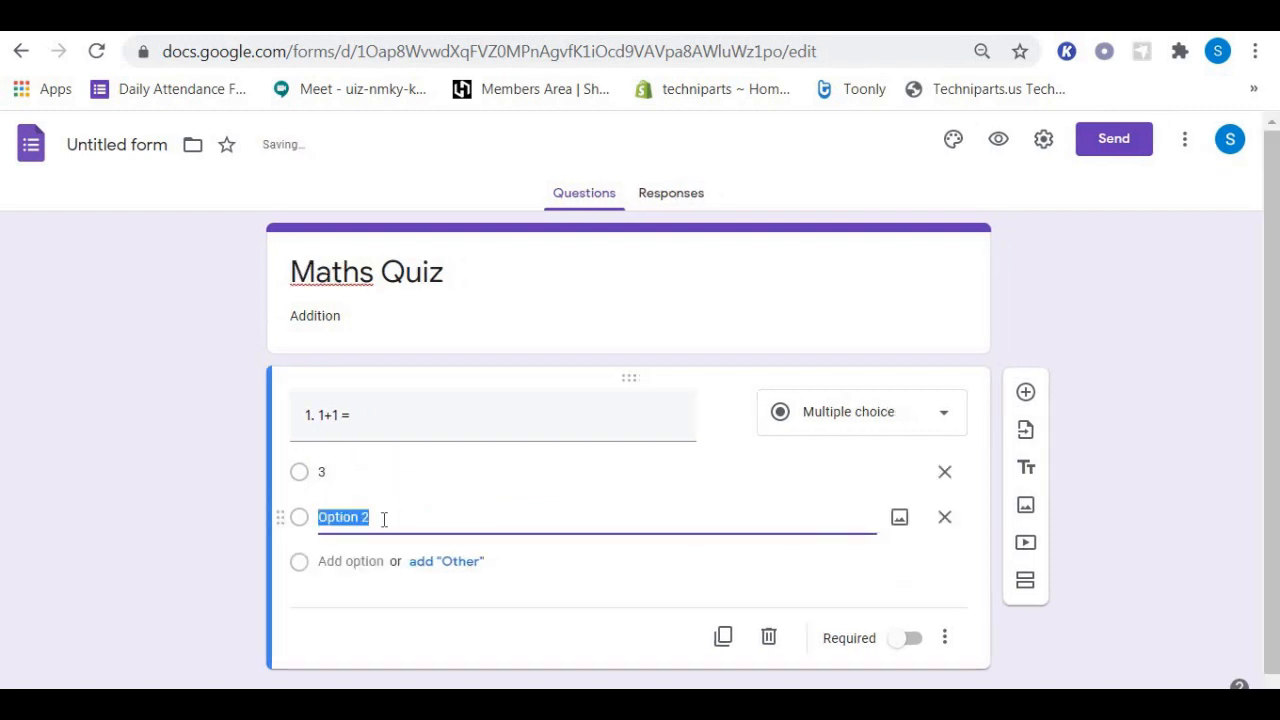
text(2)
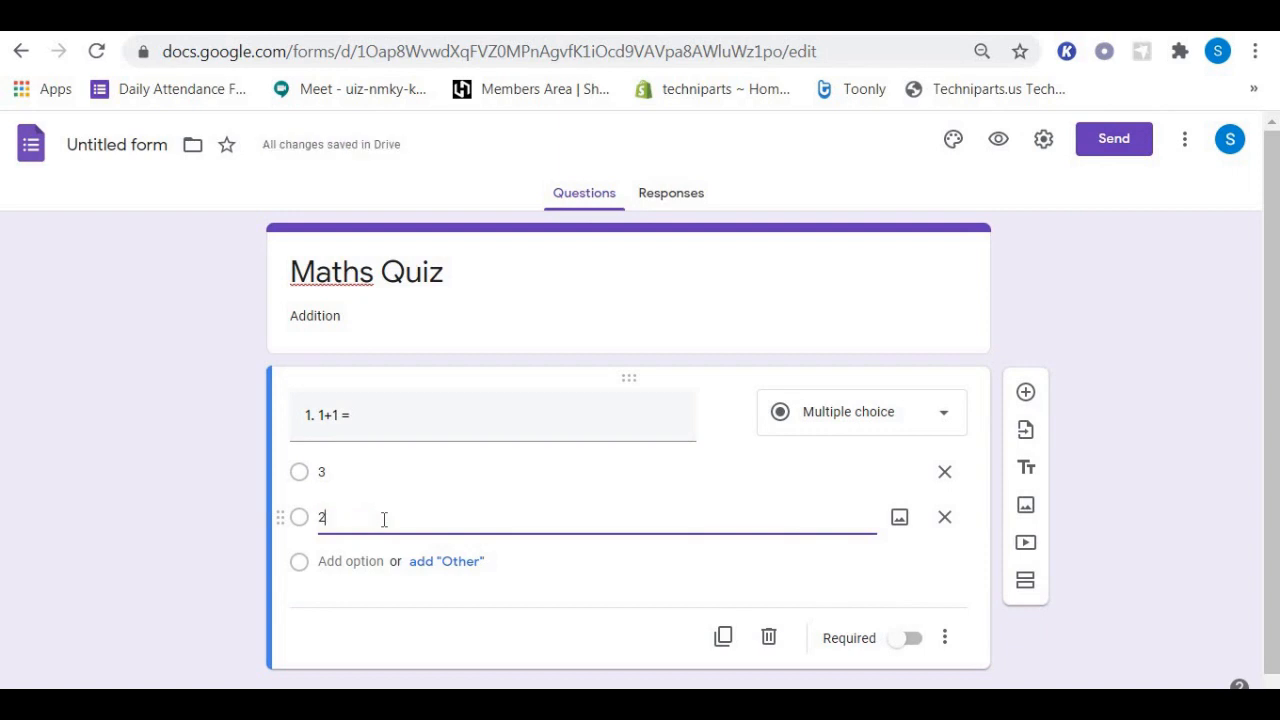
click(350, 560)
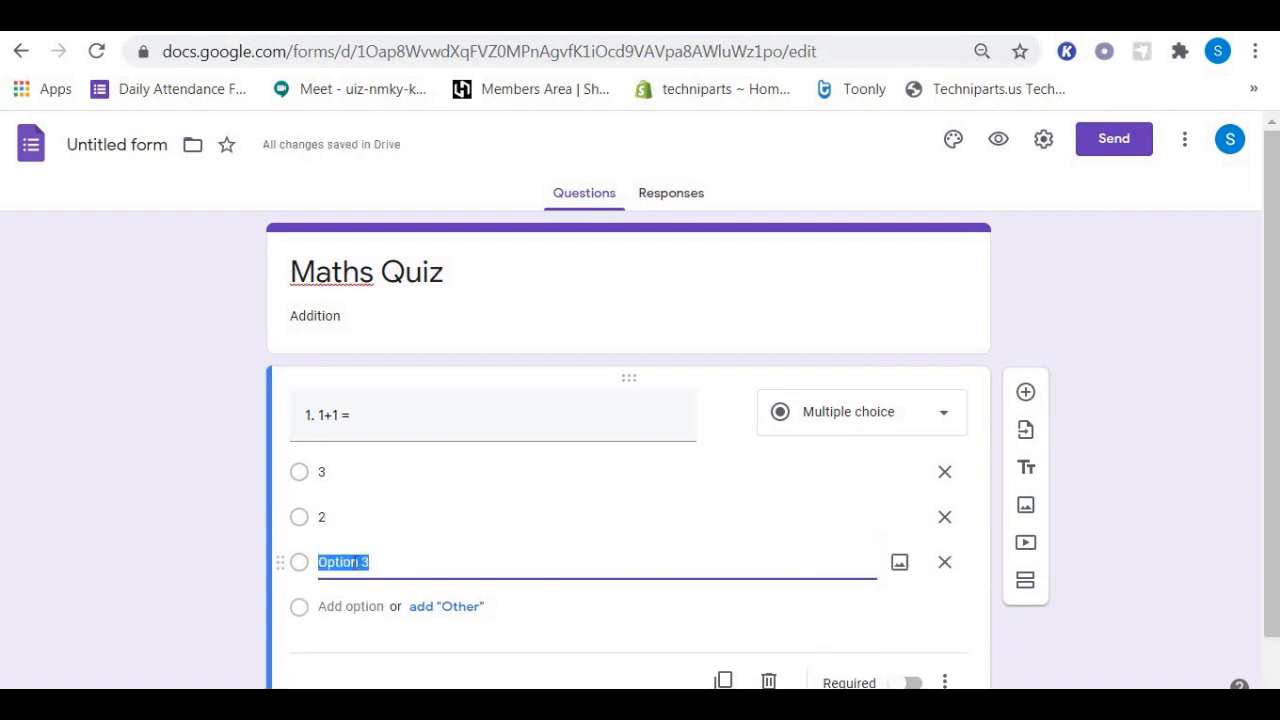
text(0)
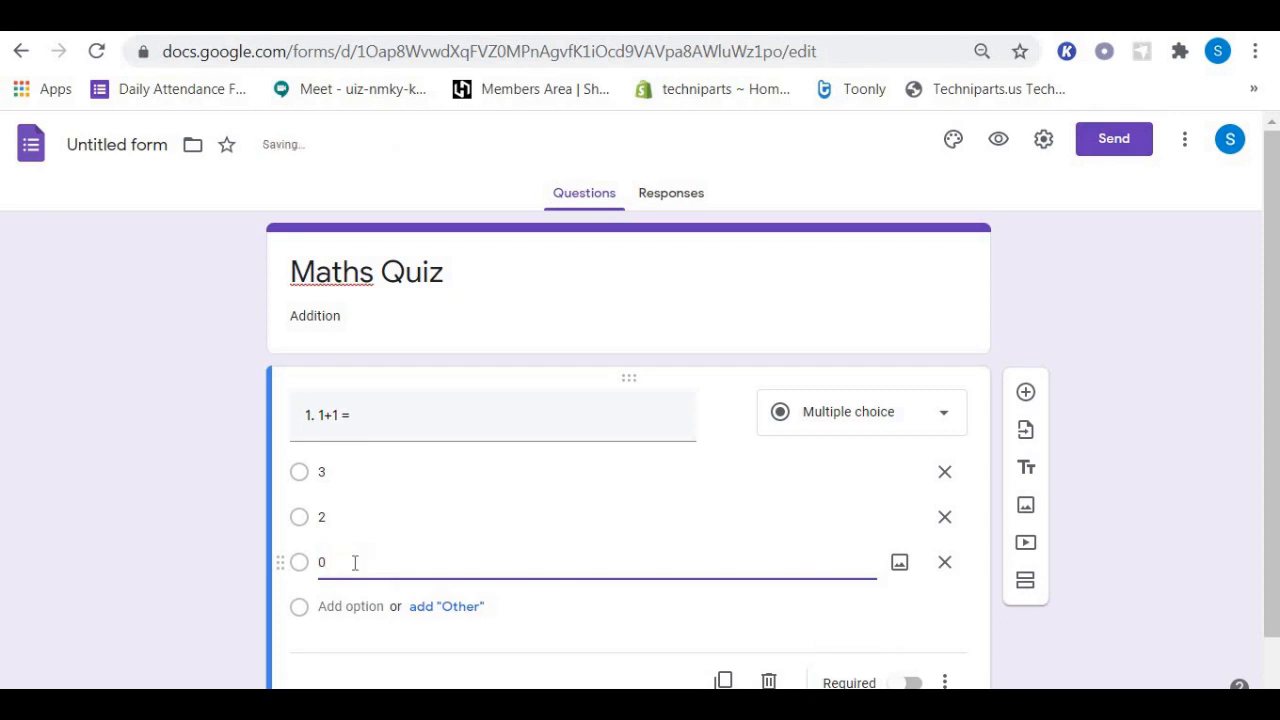
click(350, 606)
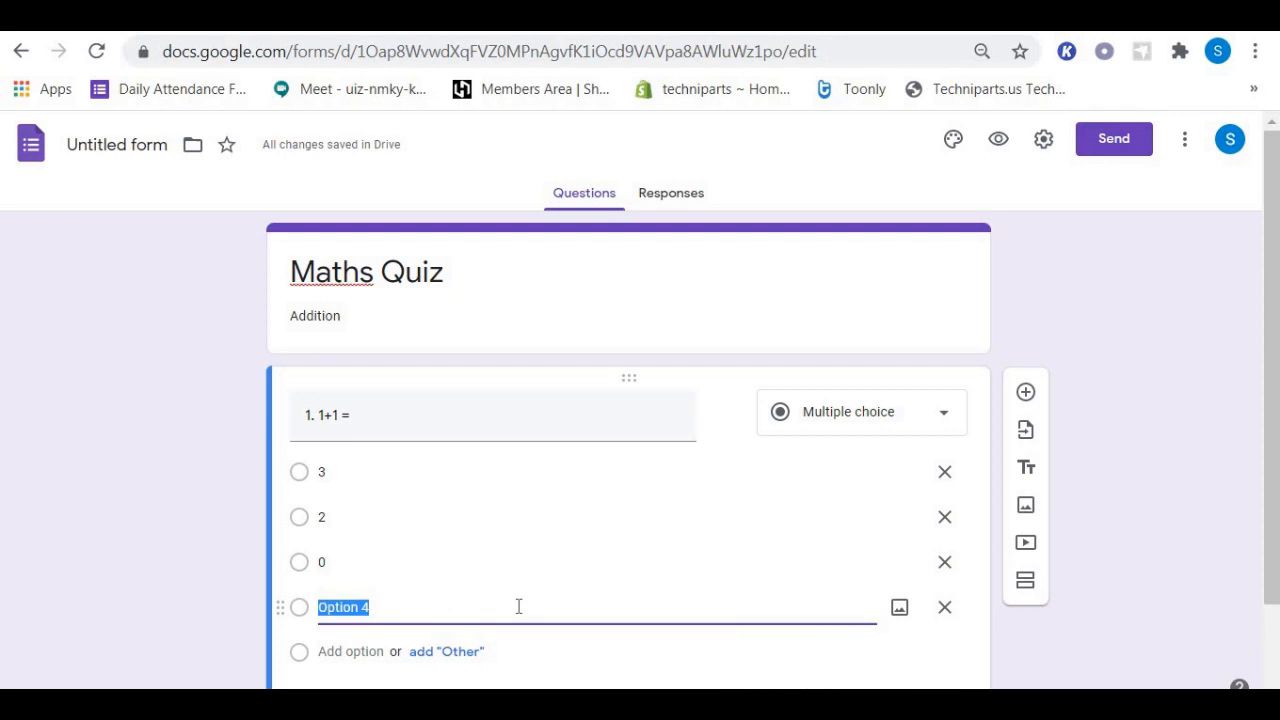
text(4)
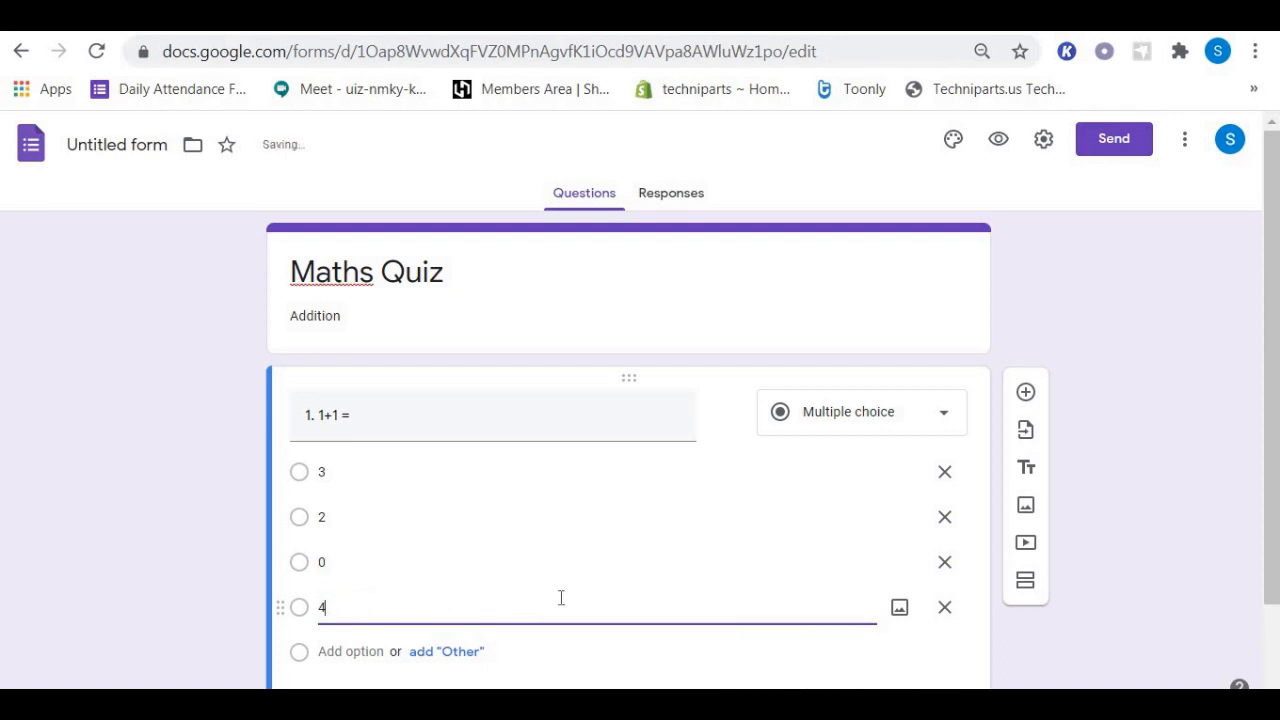
scroll(down, 3)
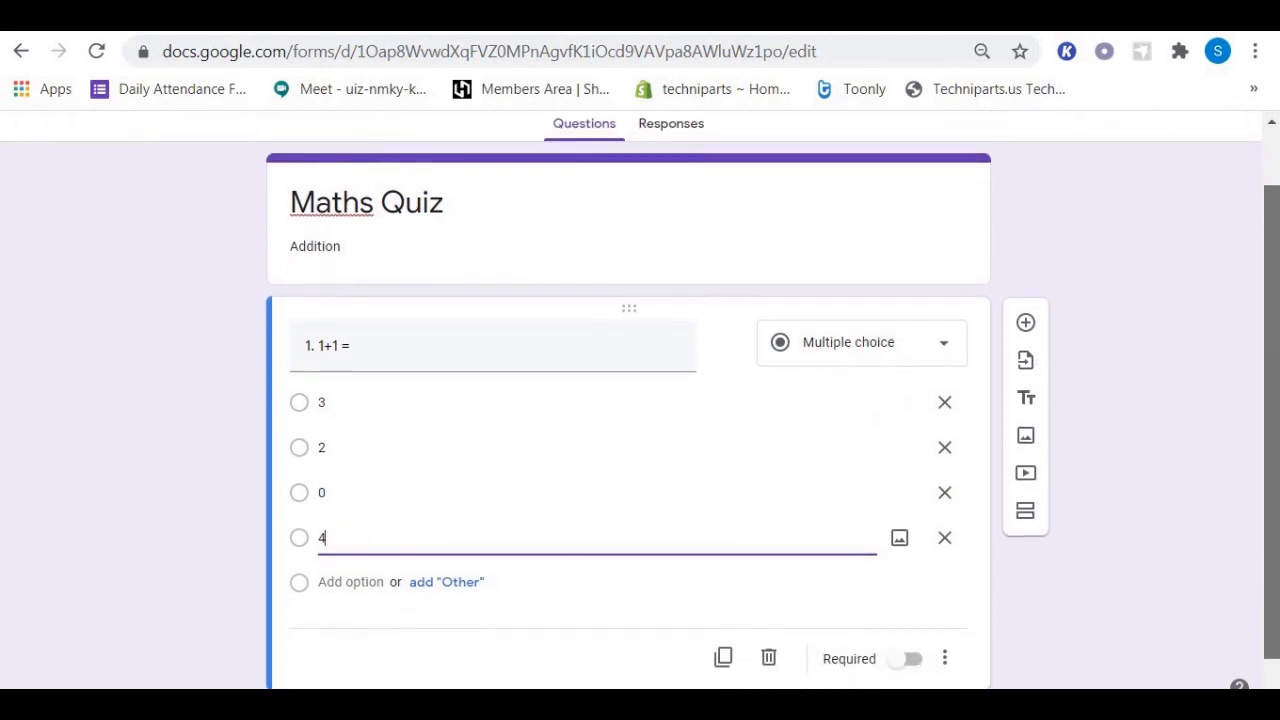
scroll(down, 3)
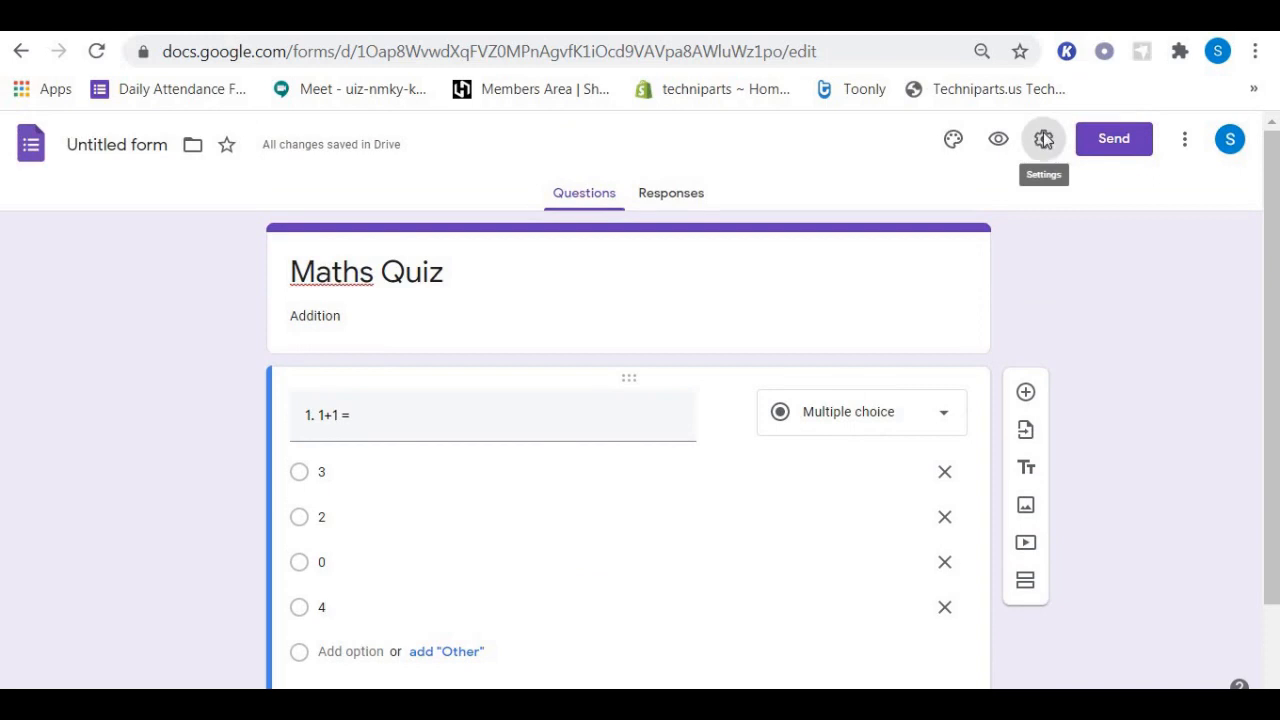
Collect email addresses while keeping the organisation-only sign-in restriction.
click(1044, 138)
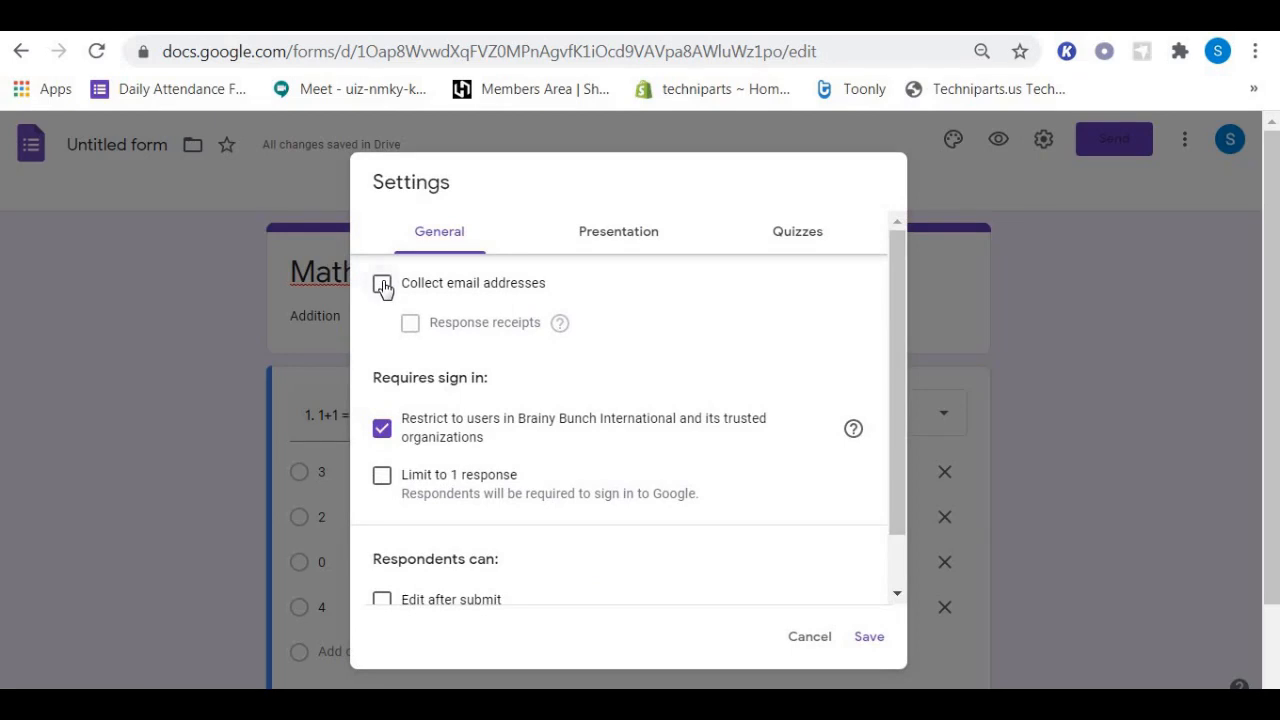
click(380, 284)
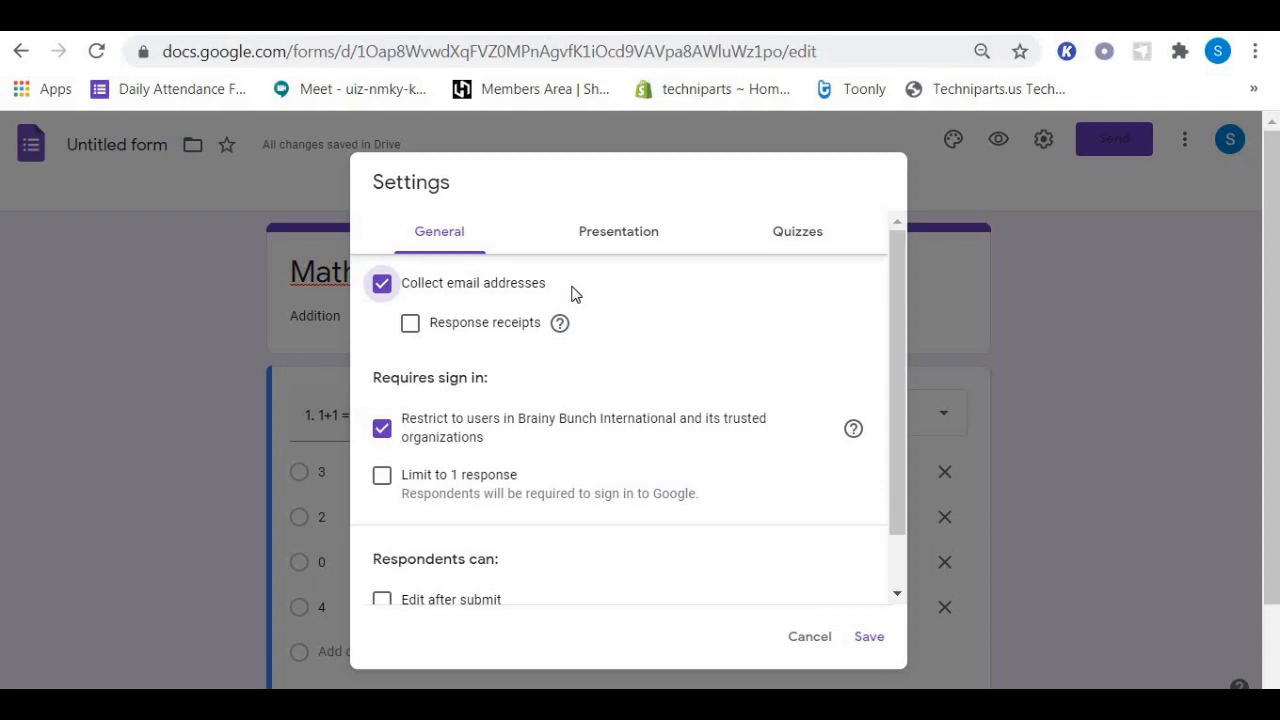
mouse_move(948, 320)
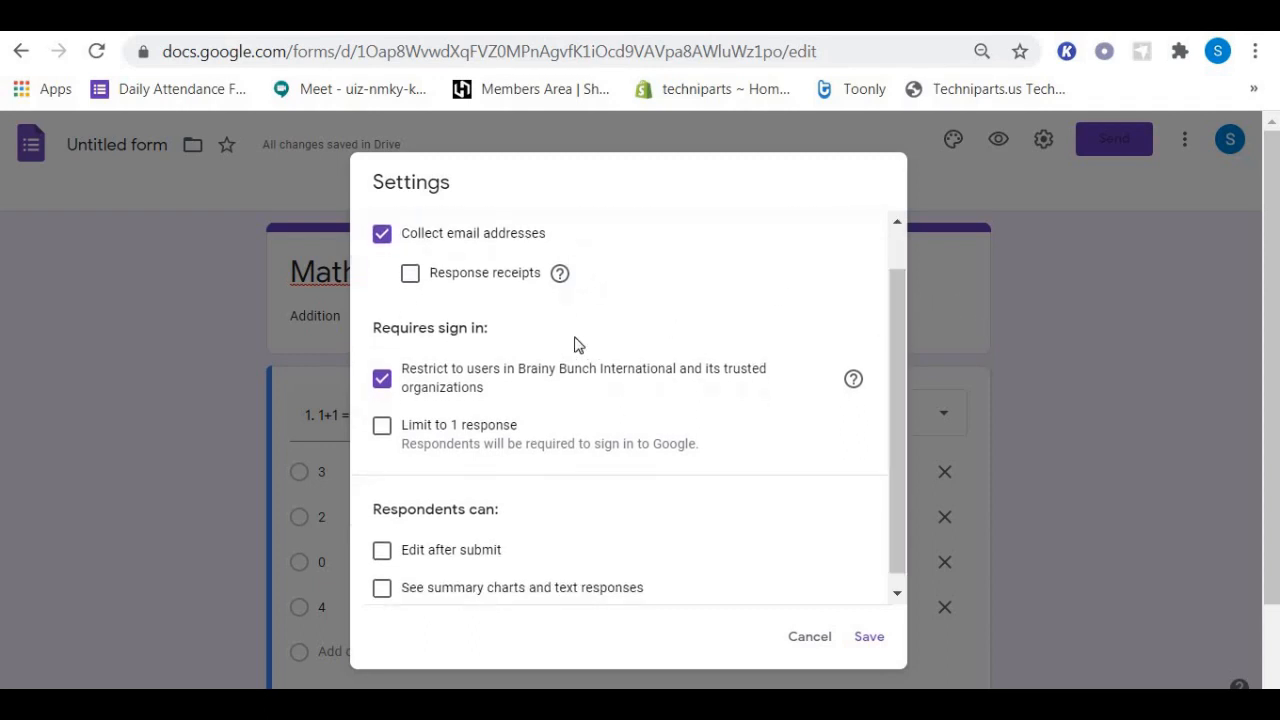
mouse_move(538, 392)
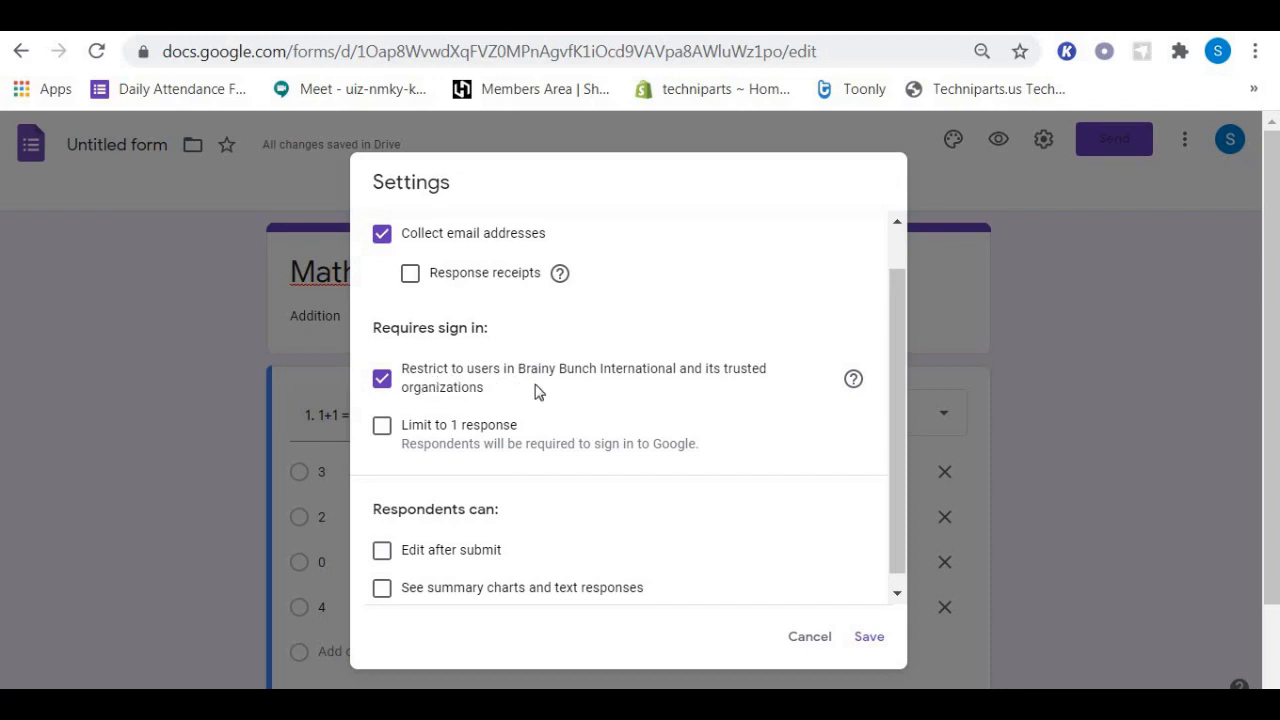
mouse_move(570, 392)
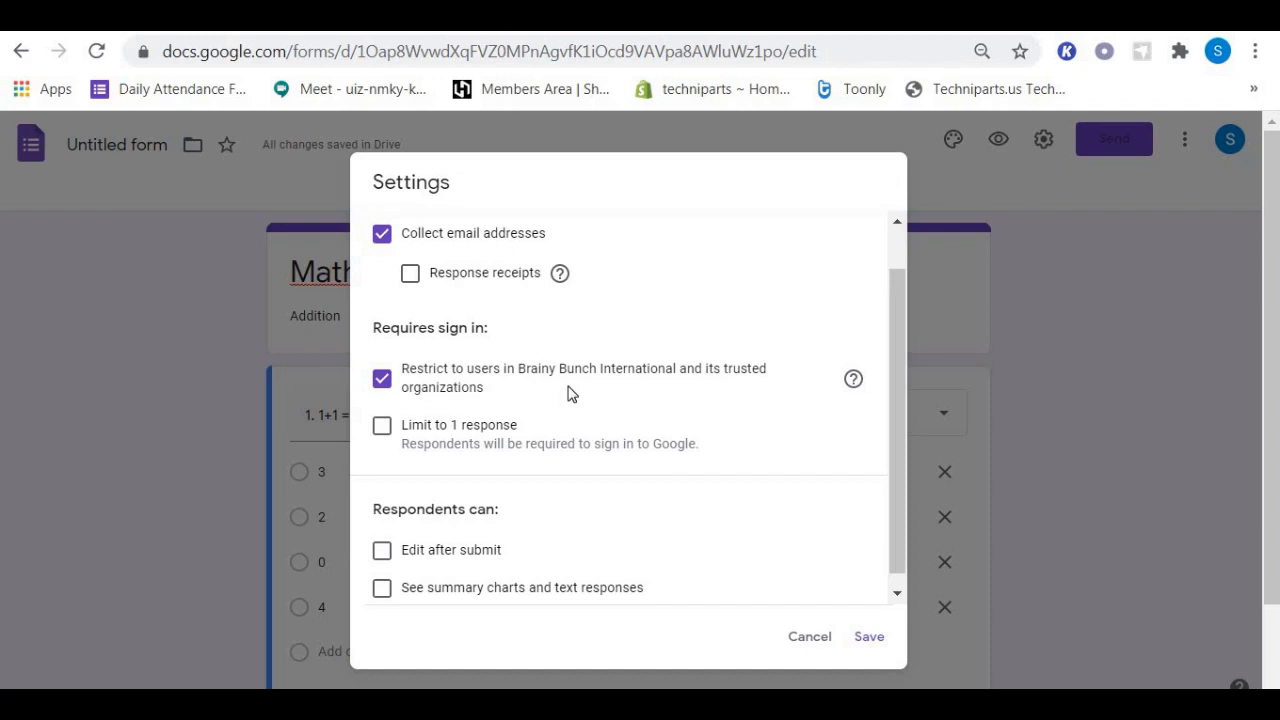
mouse_move(528, 396)
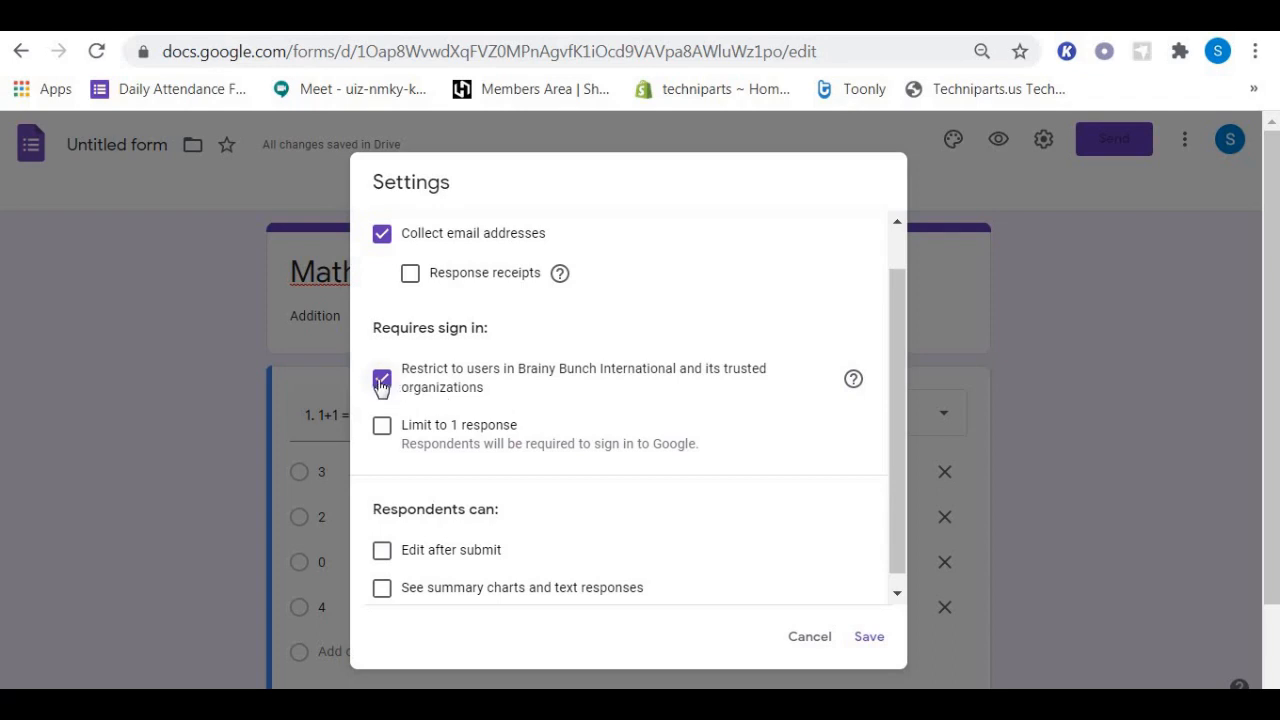
click(380, 382)
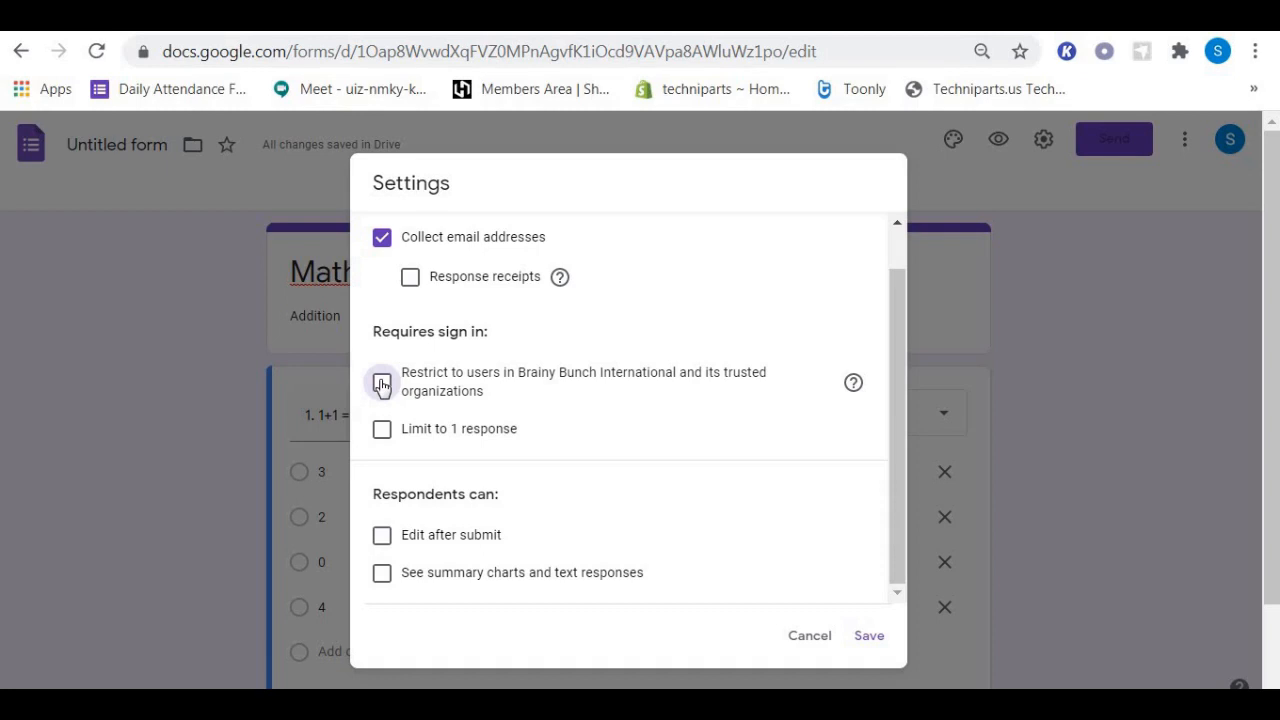
click(380, 380)
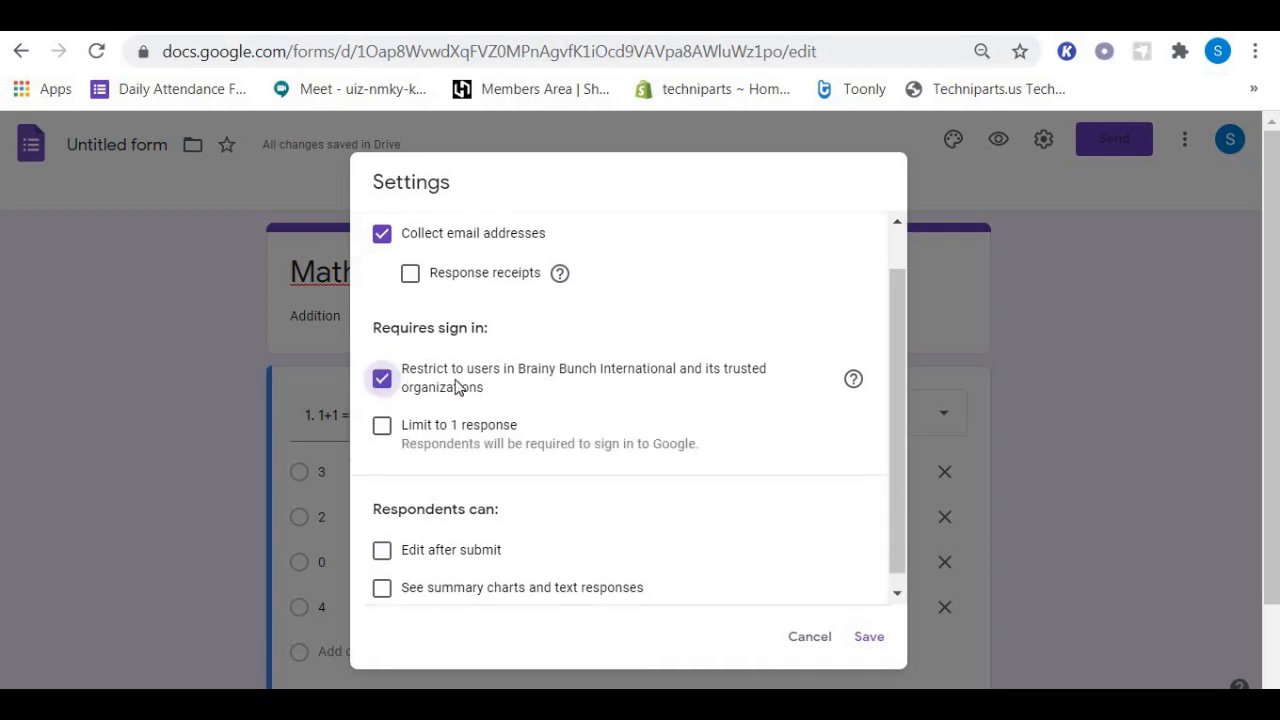
mouse_move(512, 390)
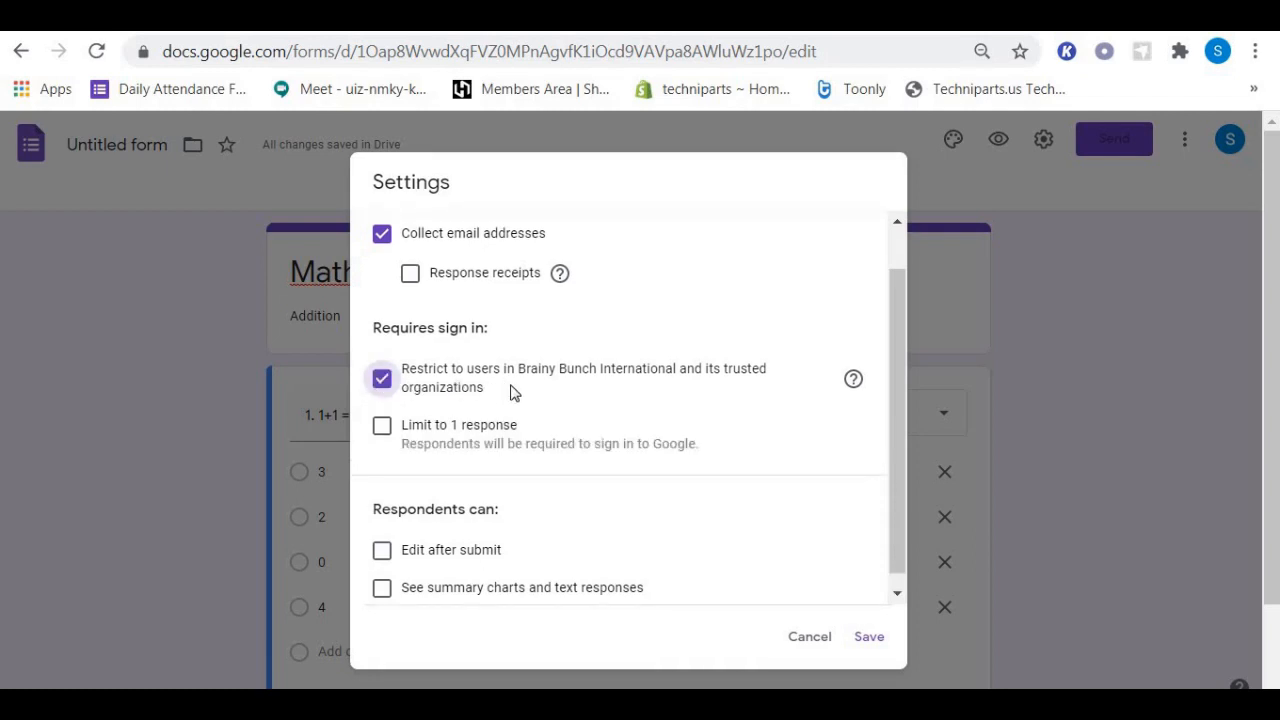
mouse_move(532, 400)
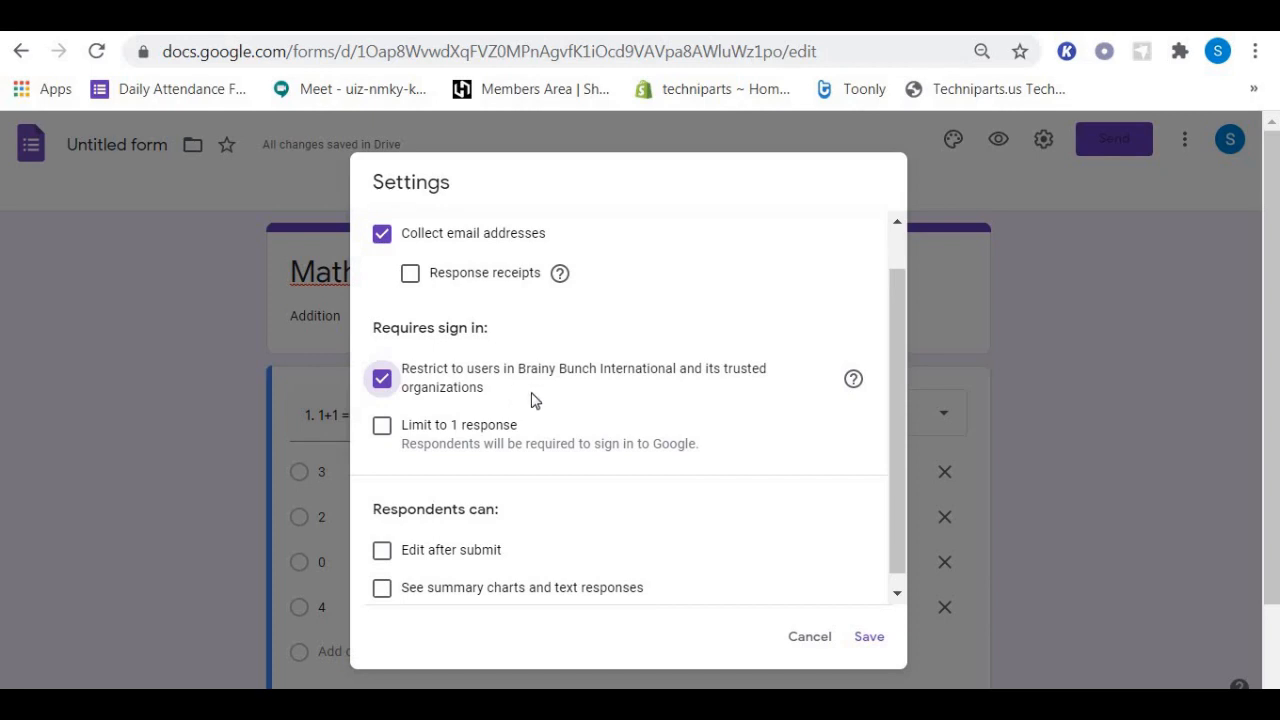
mouse_move(484, 420)
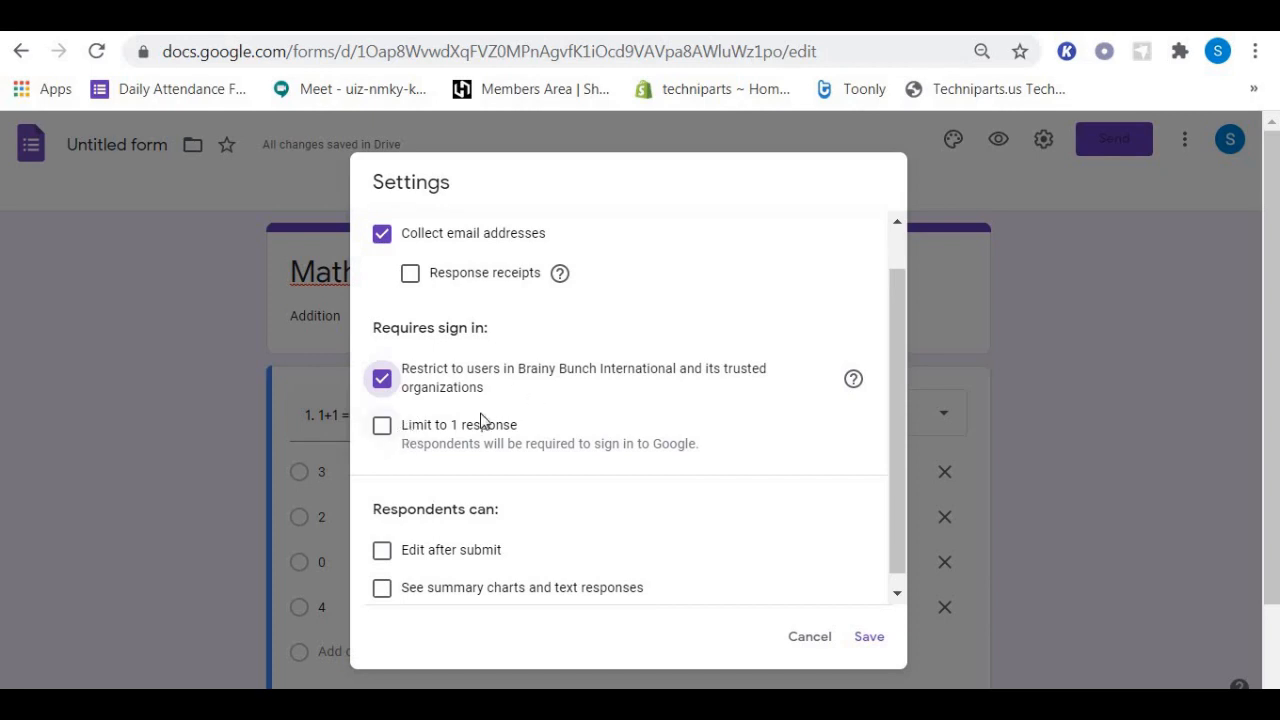
mouse_move(550, 420)
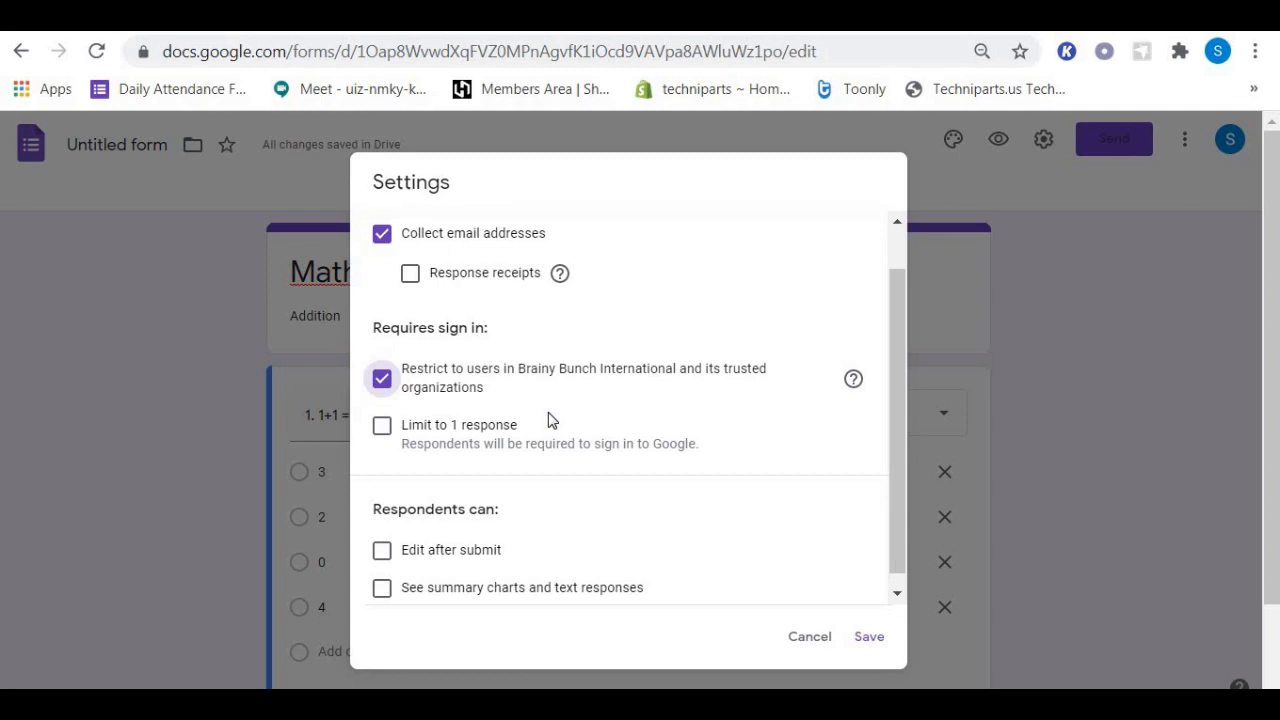
mouse_move(380, 424)
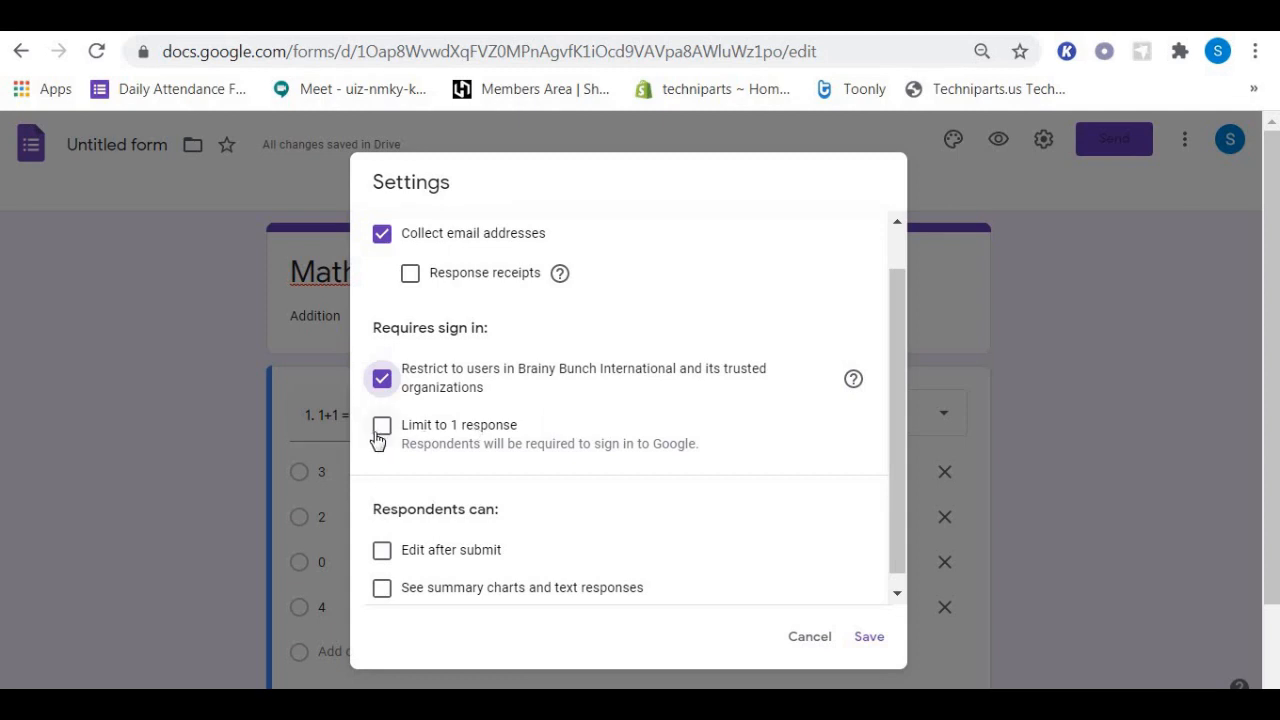
Limit to one response, let respondents see summary charts and text responses, and save.
click(382, 424)
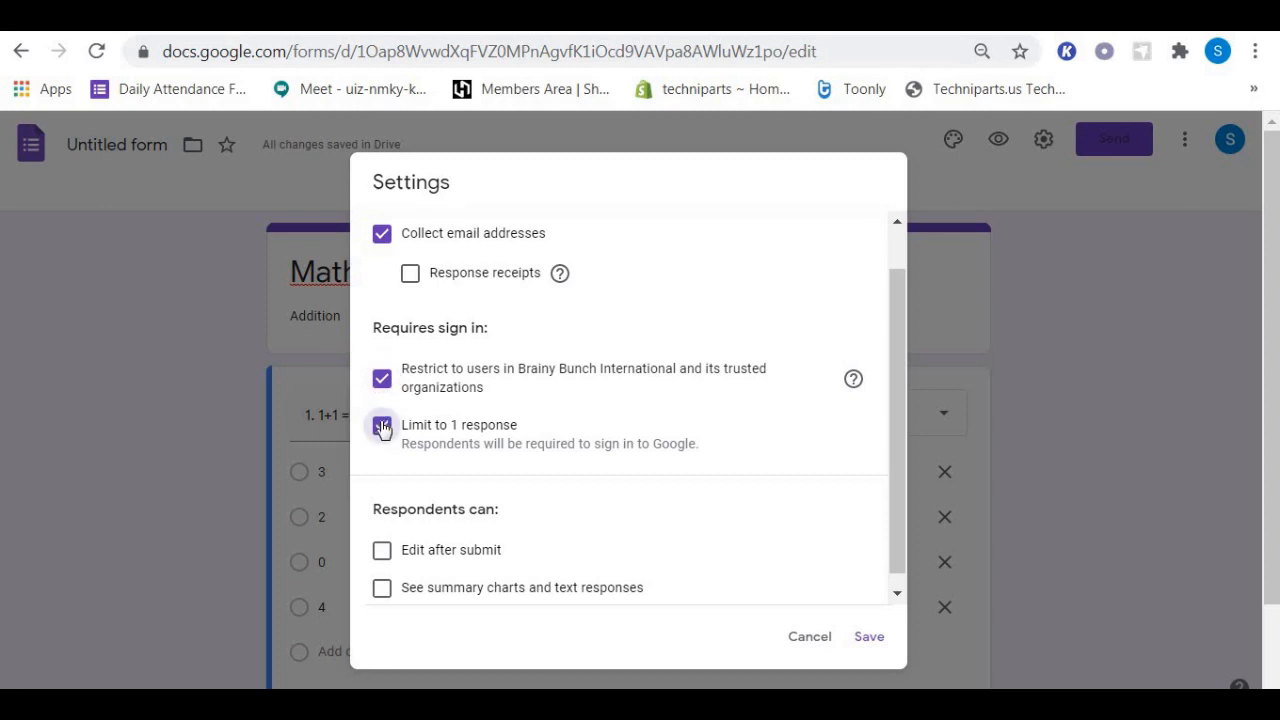
click(380, 424)
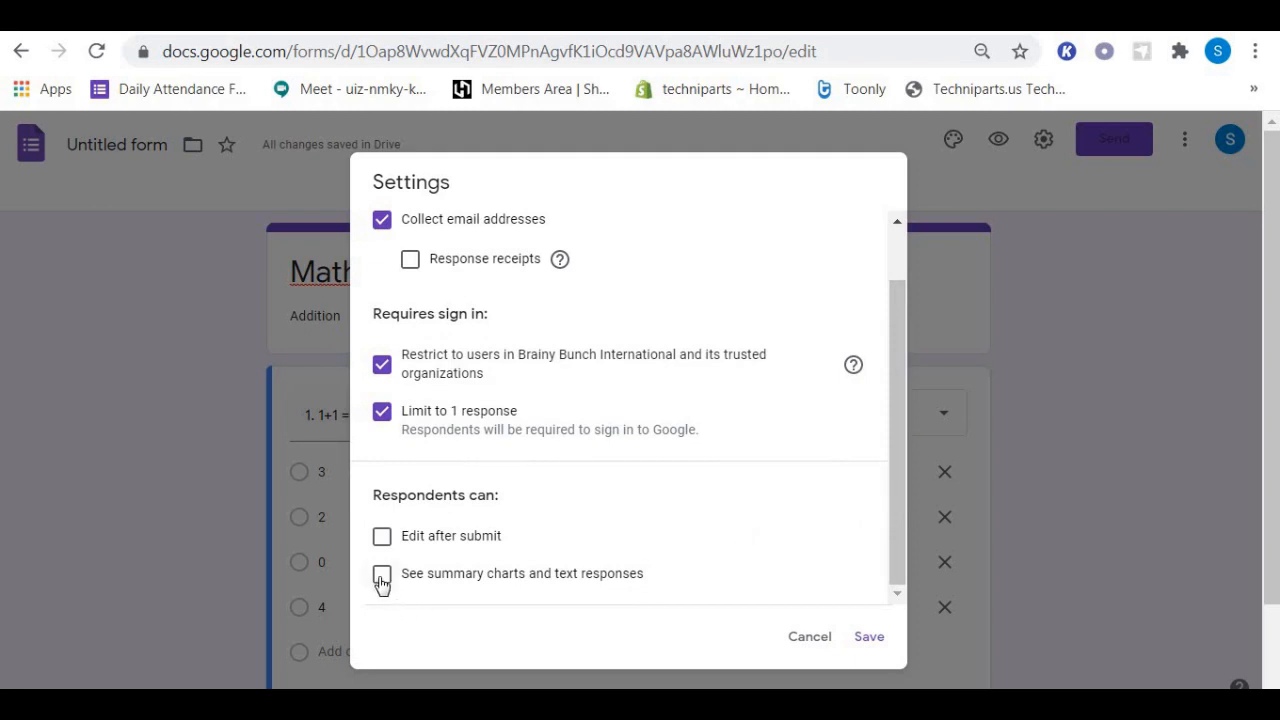
click(380, 572)
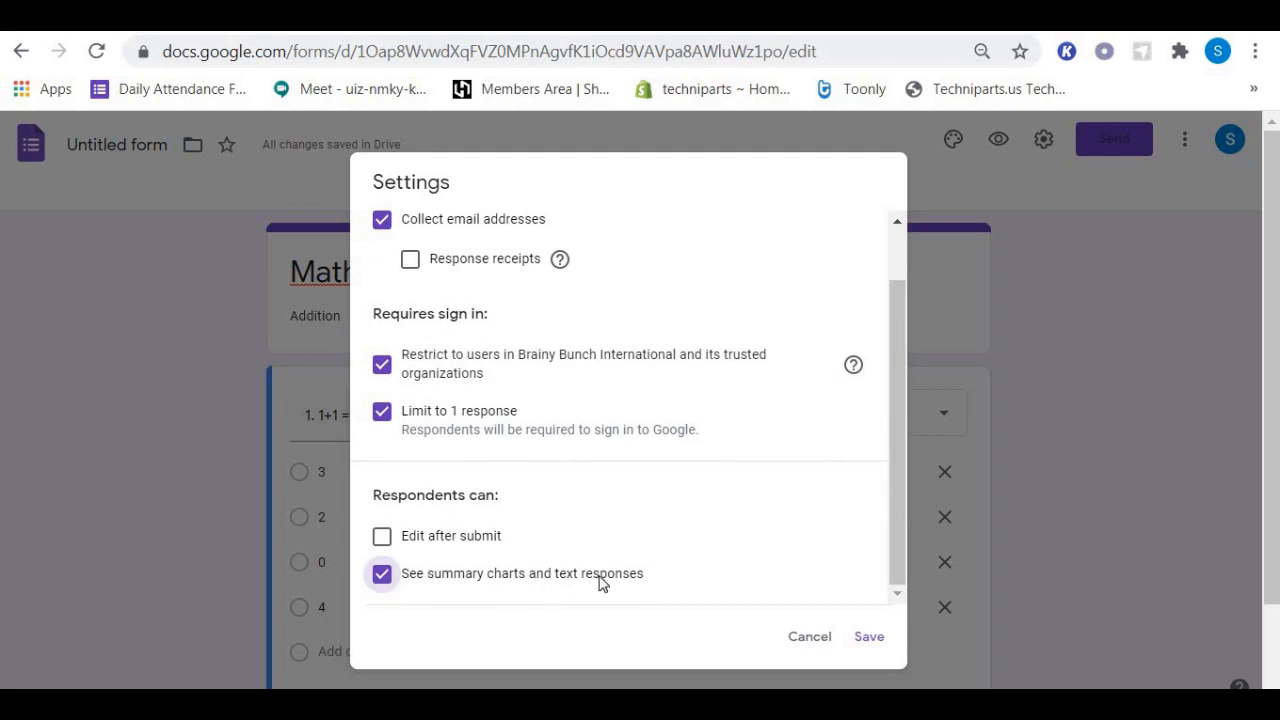
mouse_move(758, 568)
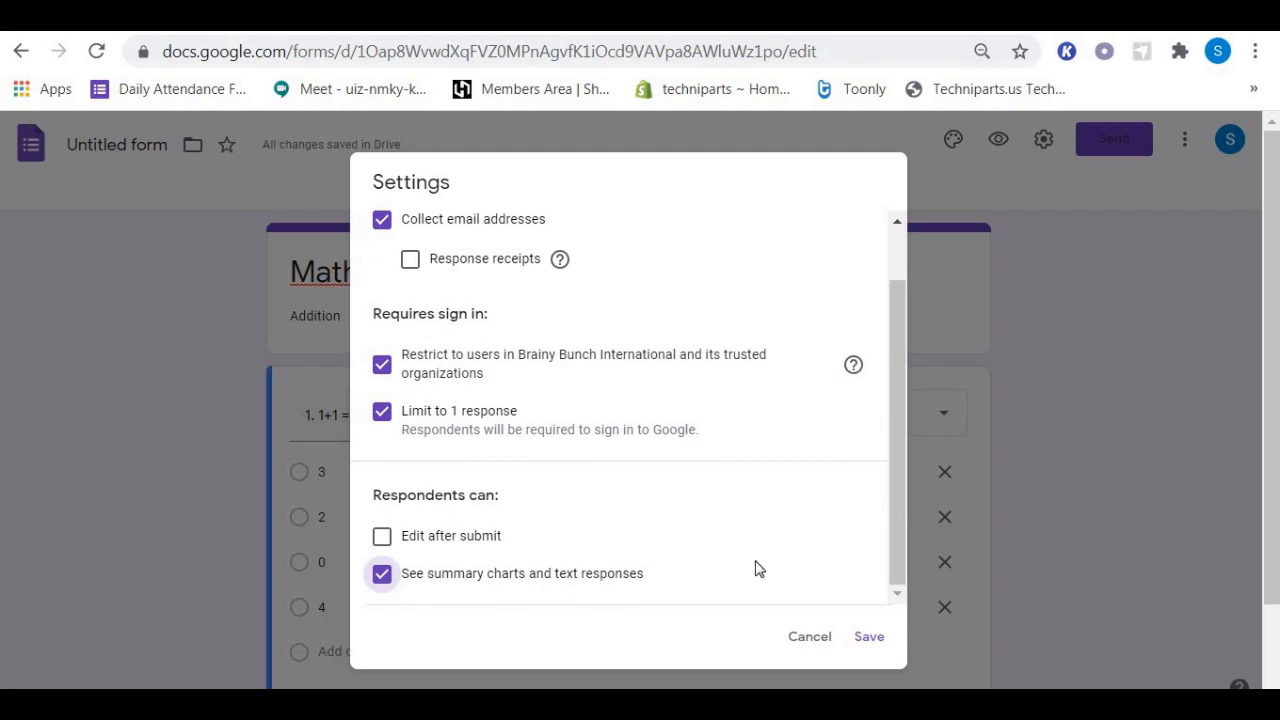
mouse_move(810, 568)
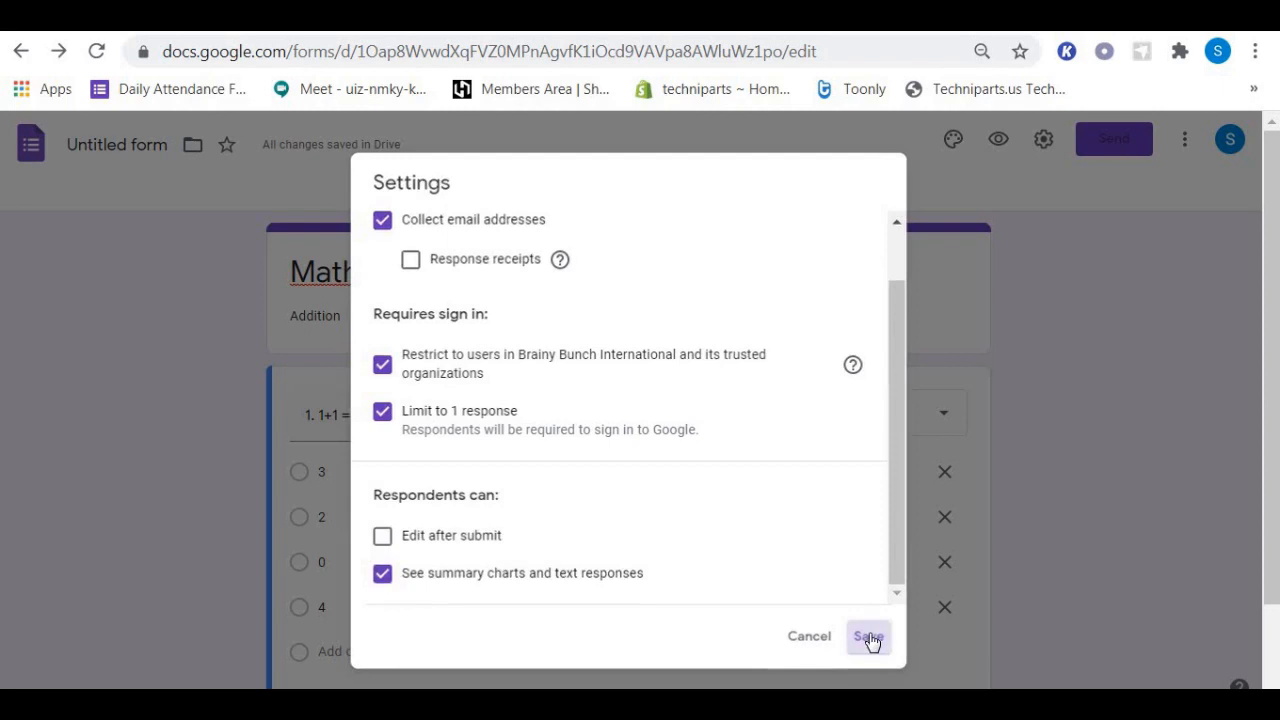
click(866, 636)
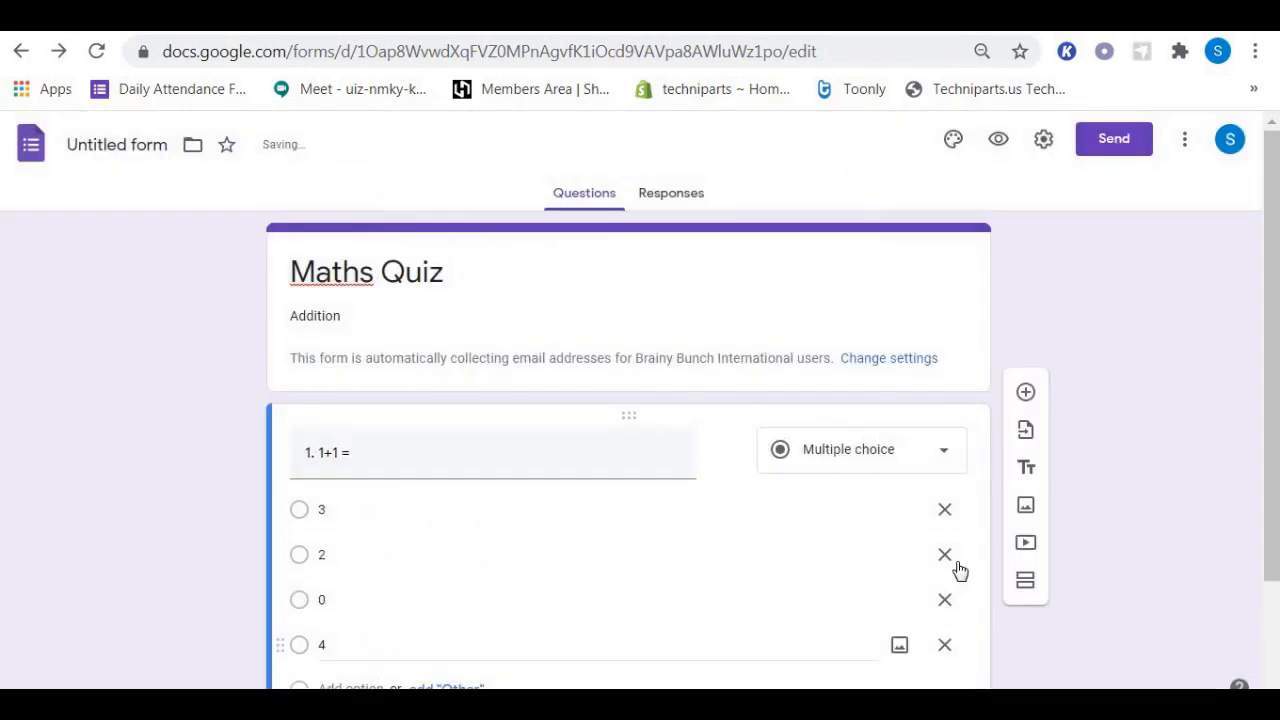
Reopen the form settings on the Presentation options.
scroll(down, 3)
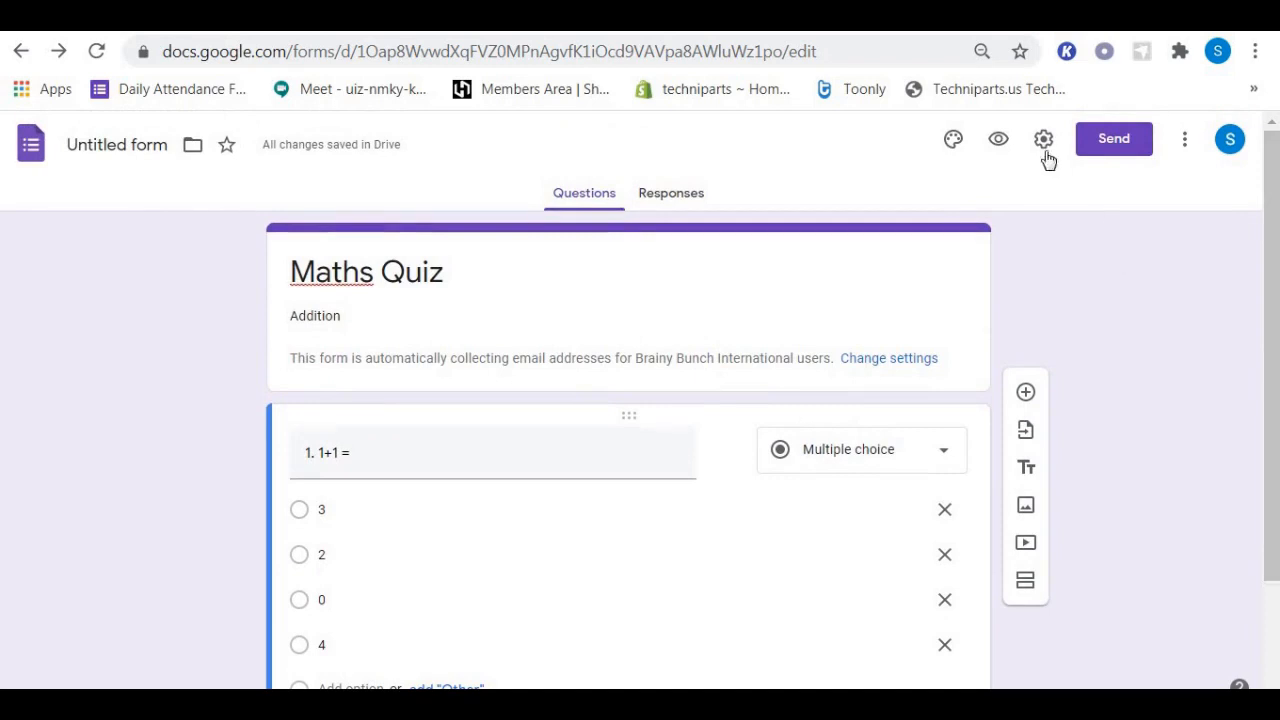
click(1044, 140)
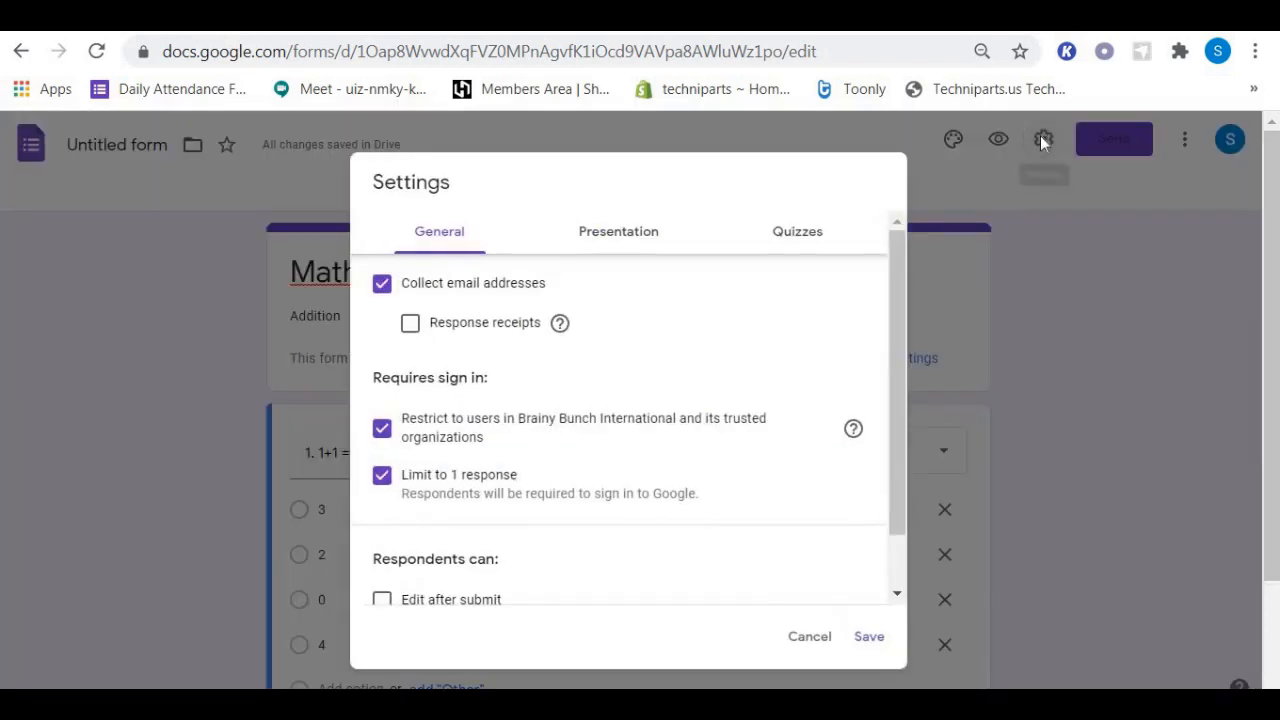
click(618, 232)
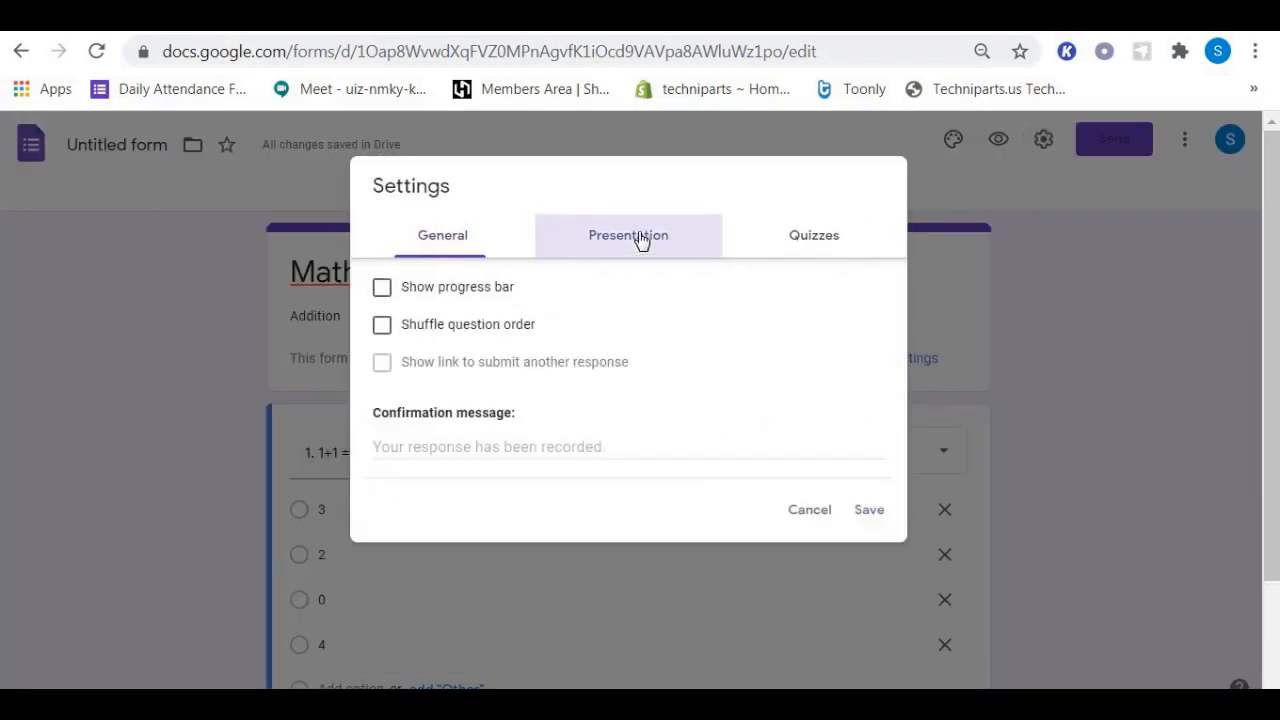
Turn on the progress bar and leave question shuffling off.
click(628, 236)
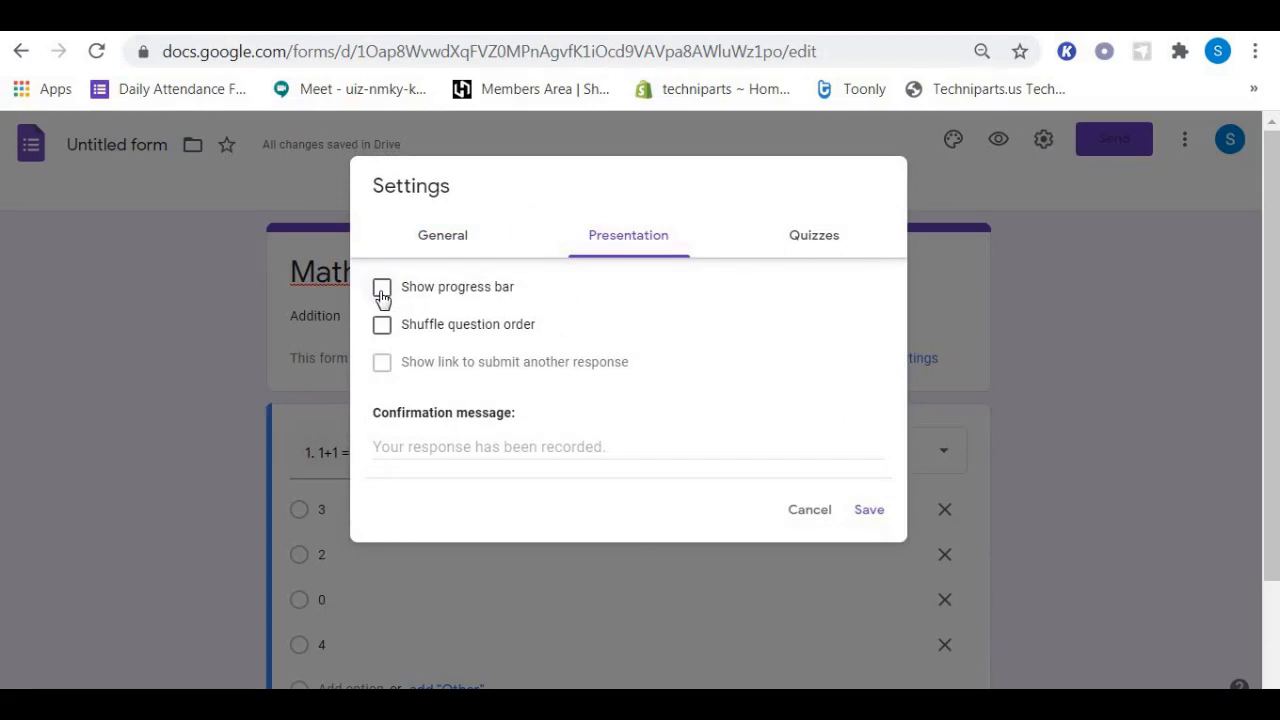
click(382, 288)
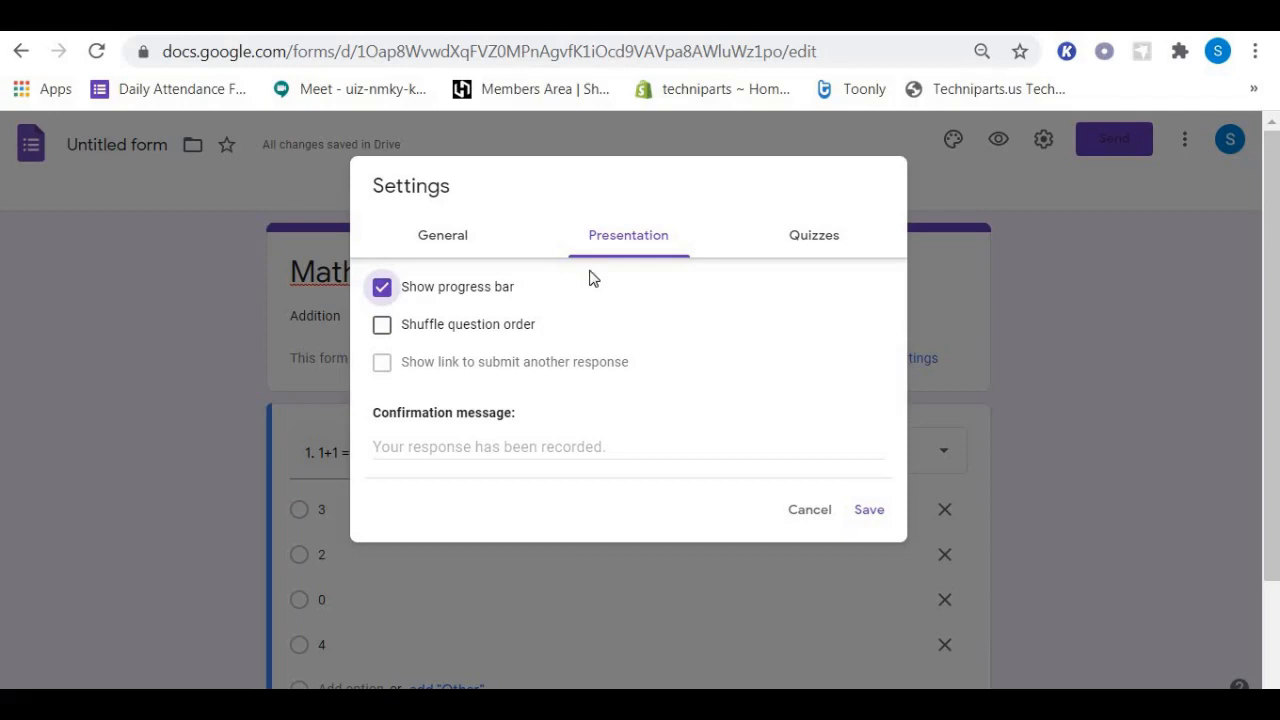
mouse_move(600, 294)
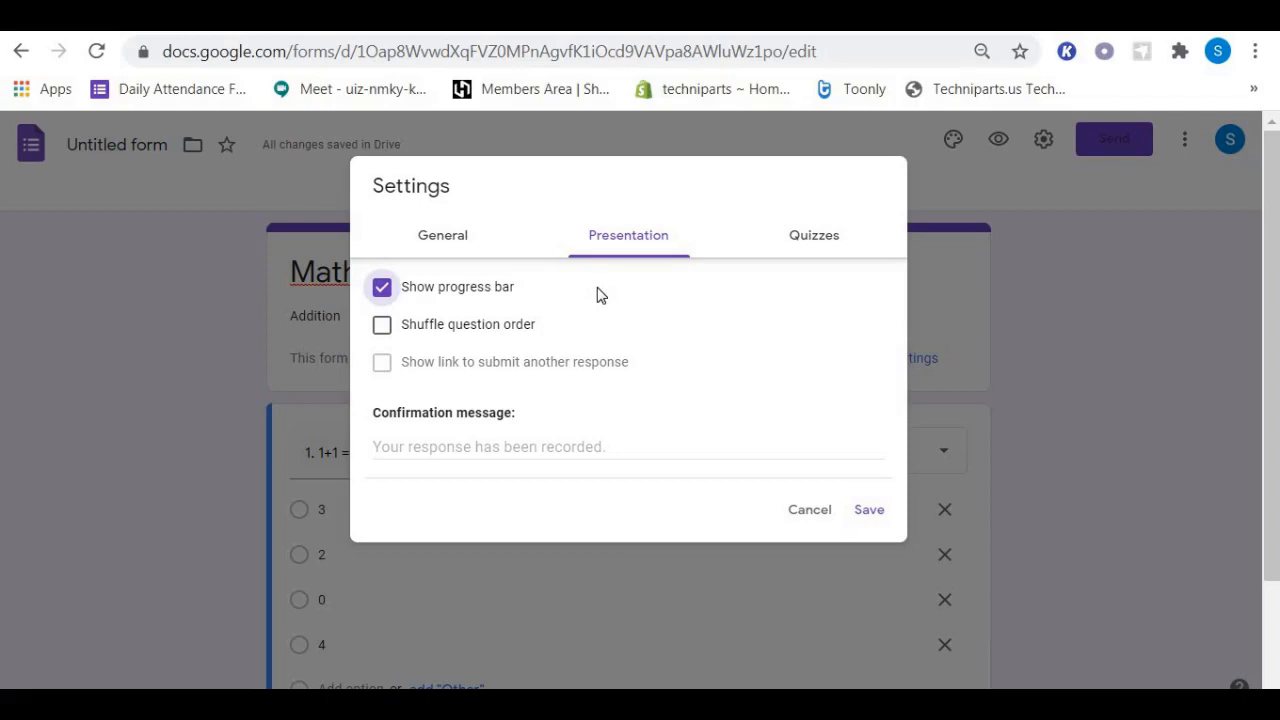
mouse_move(544, 312)
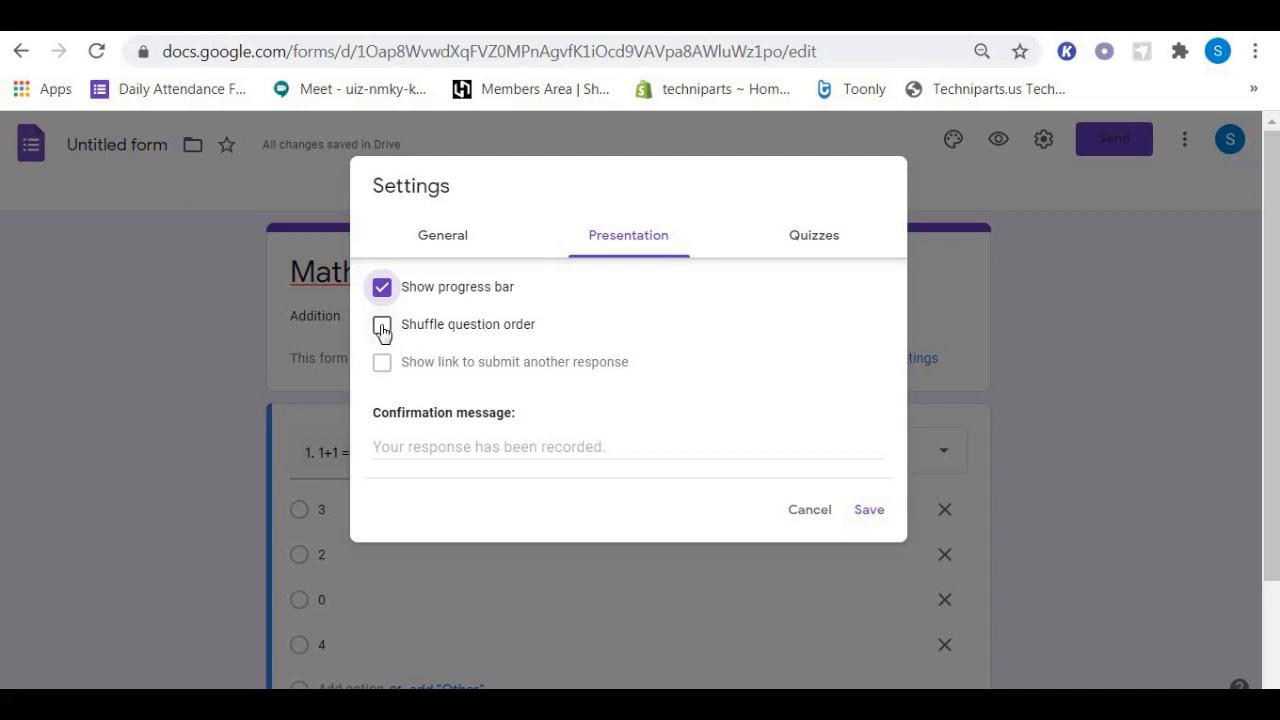
click(382, 324)
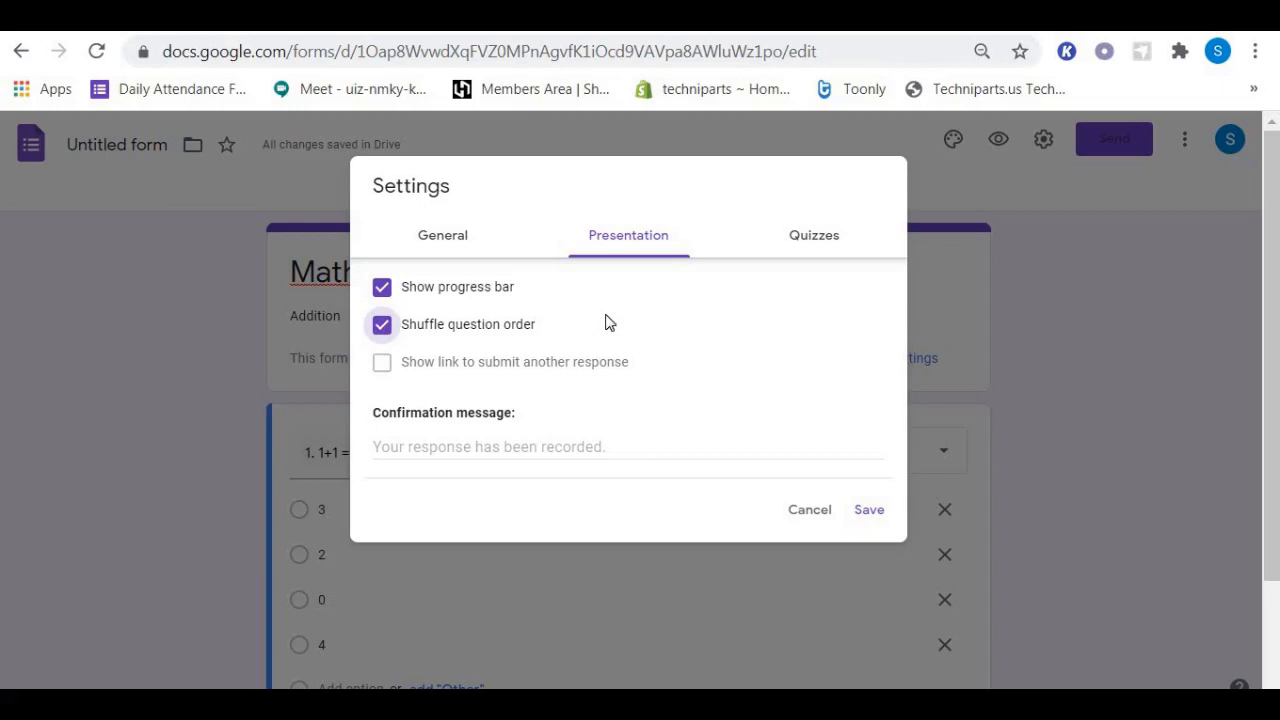
mouse_move(700, 318)
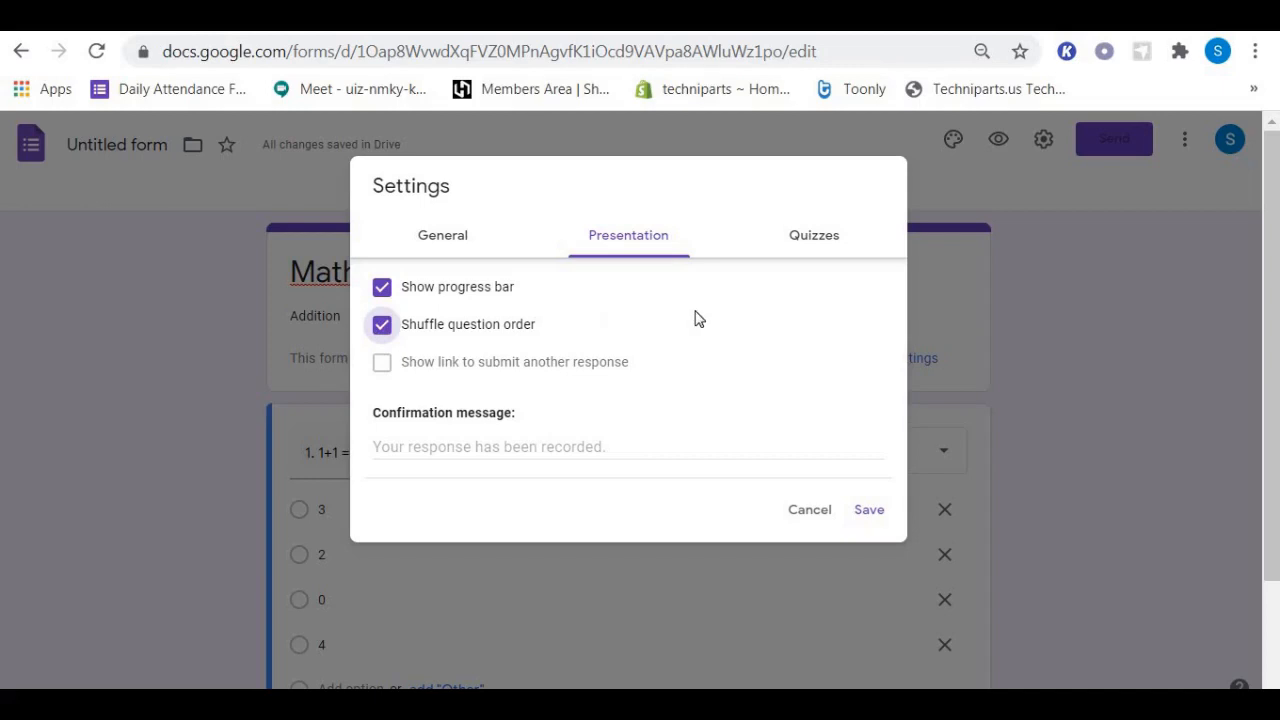
mouse_move(572, 320)
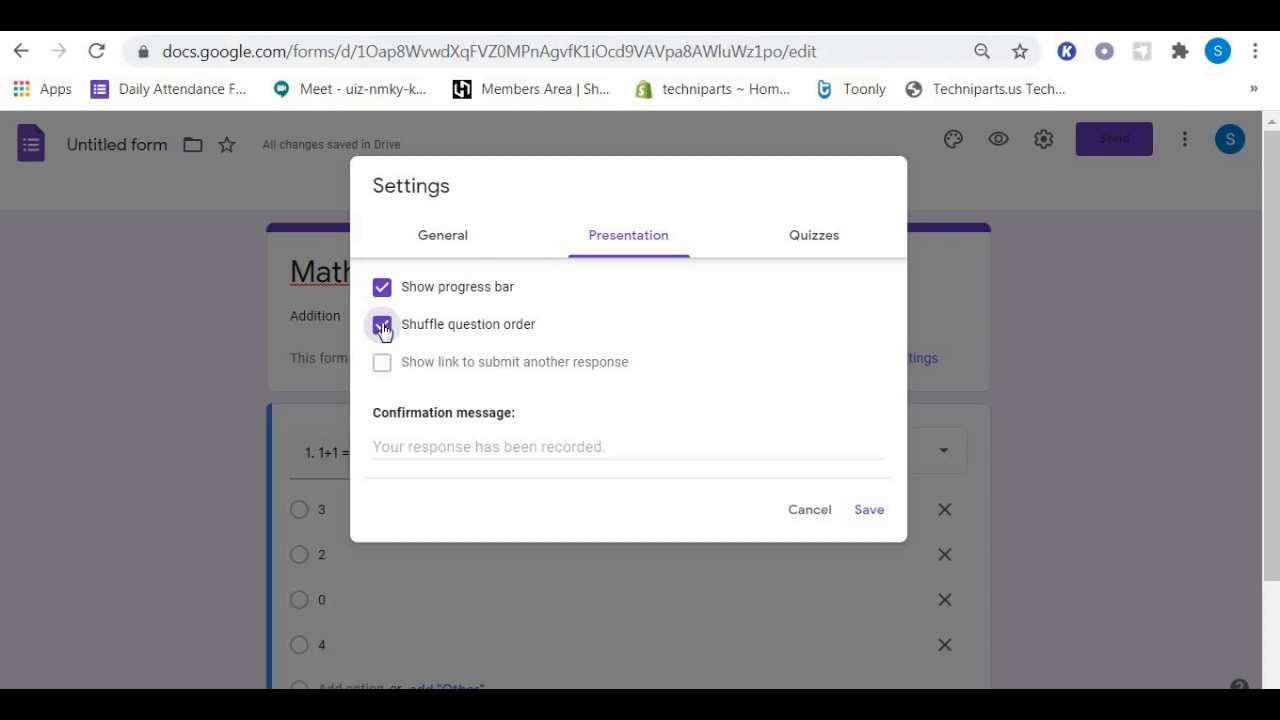
click(382, 324)
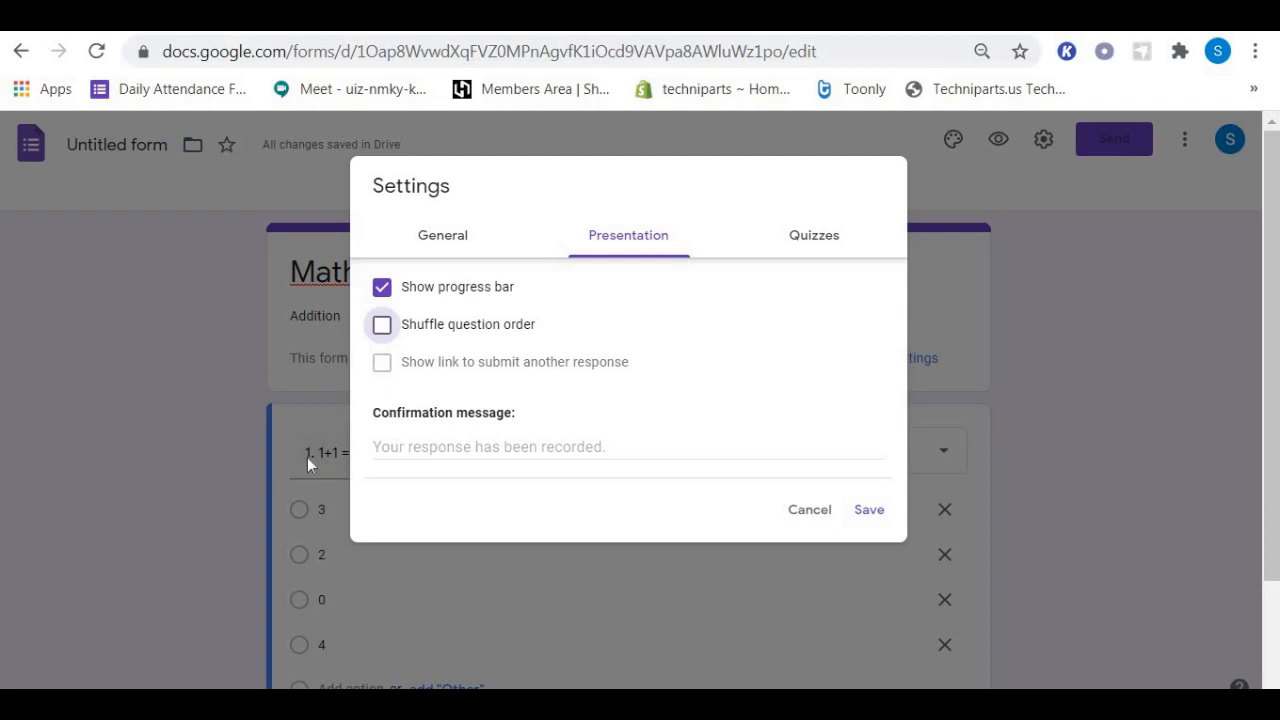
mouse_move(372, 418)
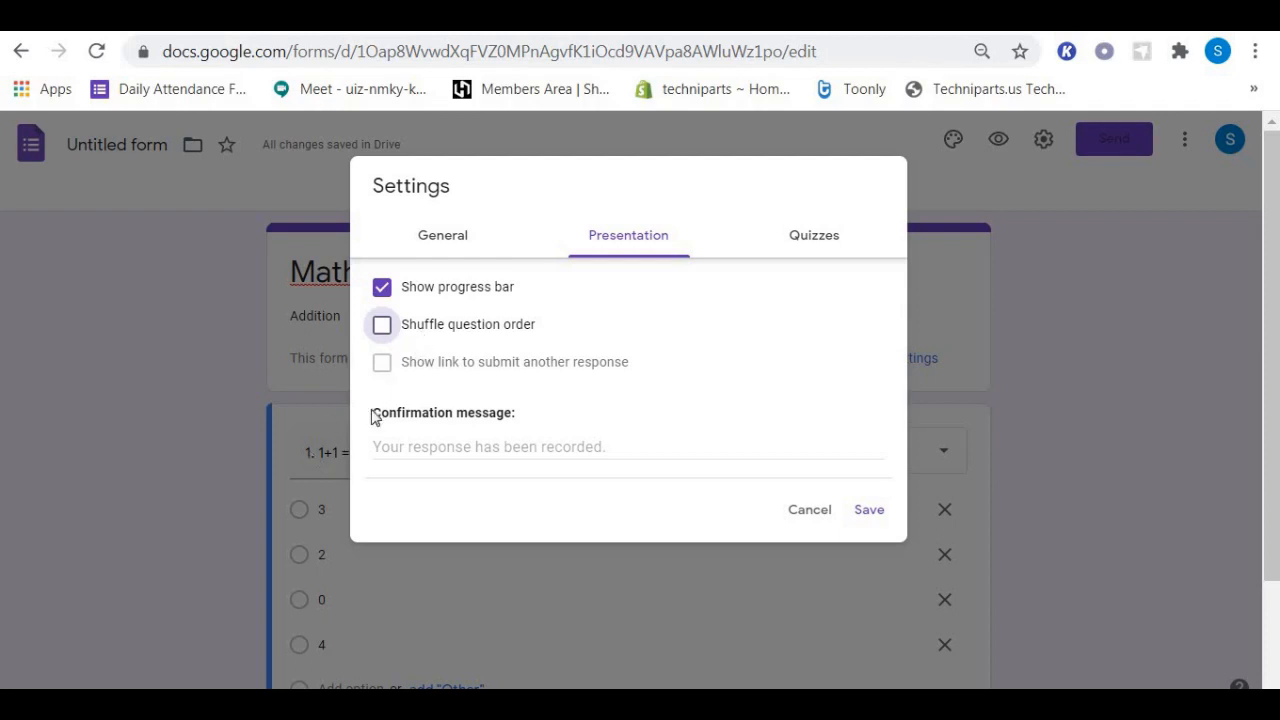
mouse_move(312, 468)
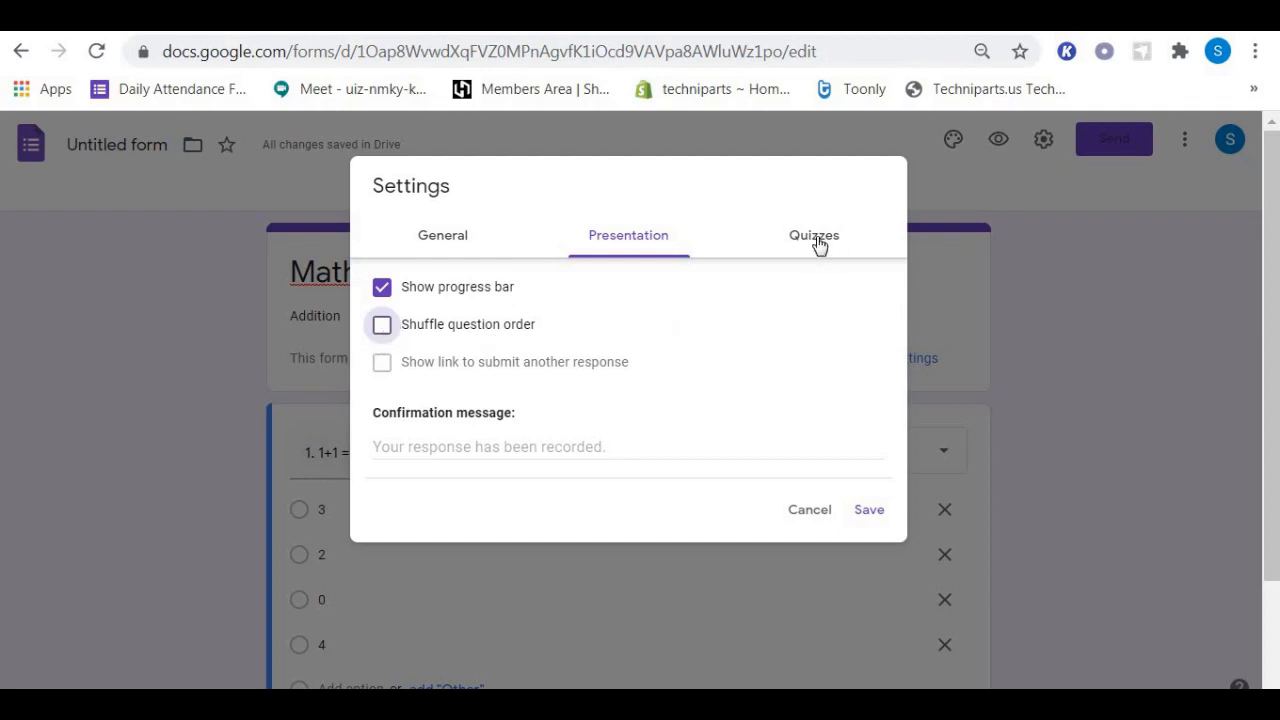
click(814, 236)
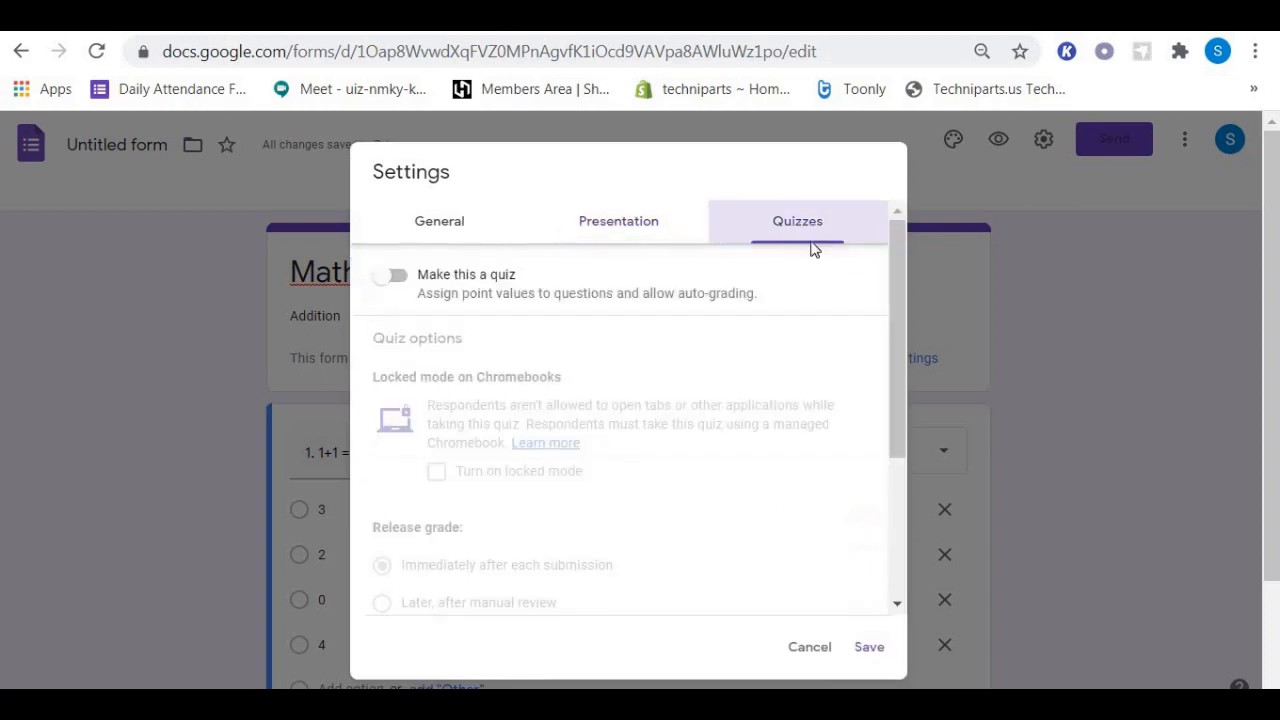
mouse_move(896, 290)
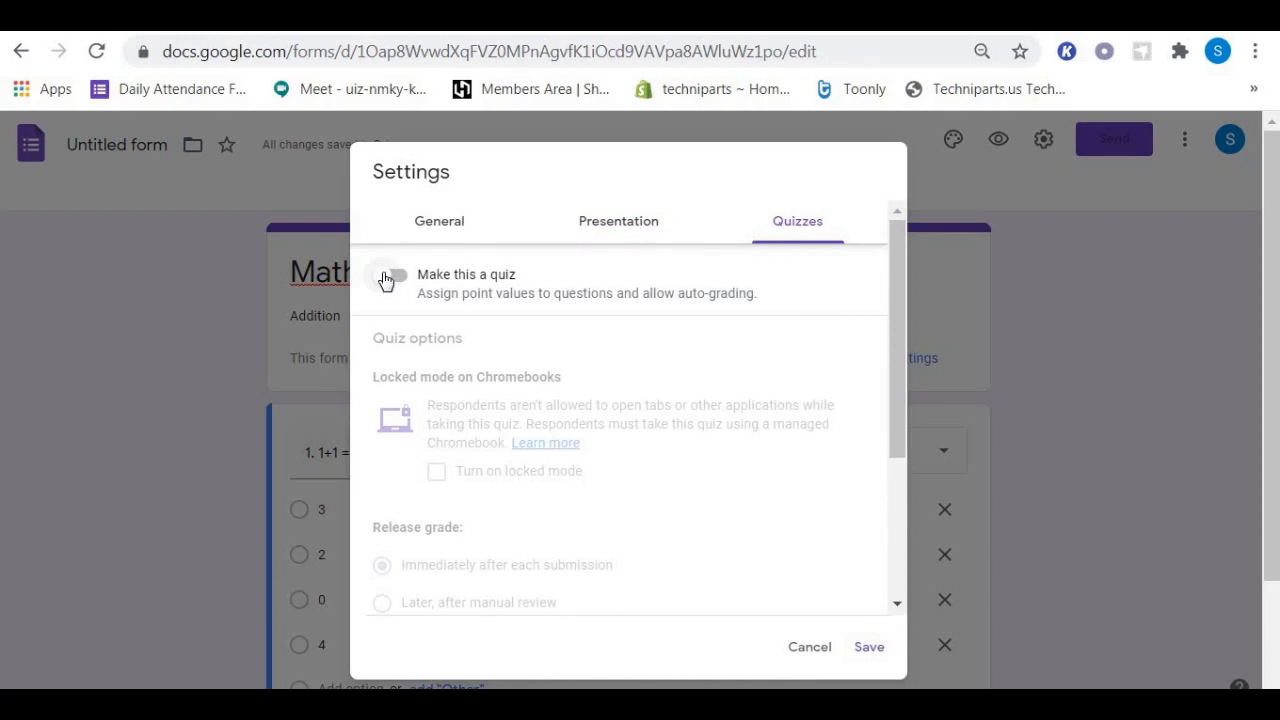
Enable quiz mode releasing grades immediately with missed questions, correct answers and point values shown, and save.
click(388, 278)
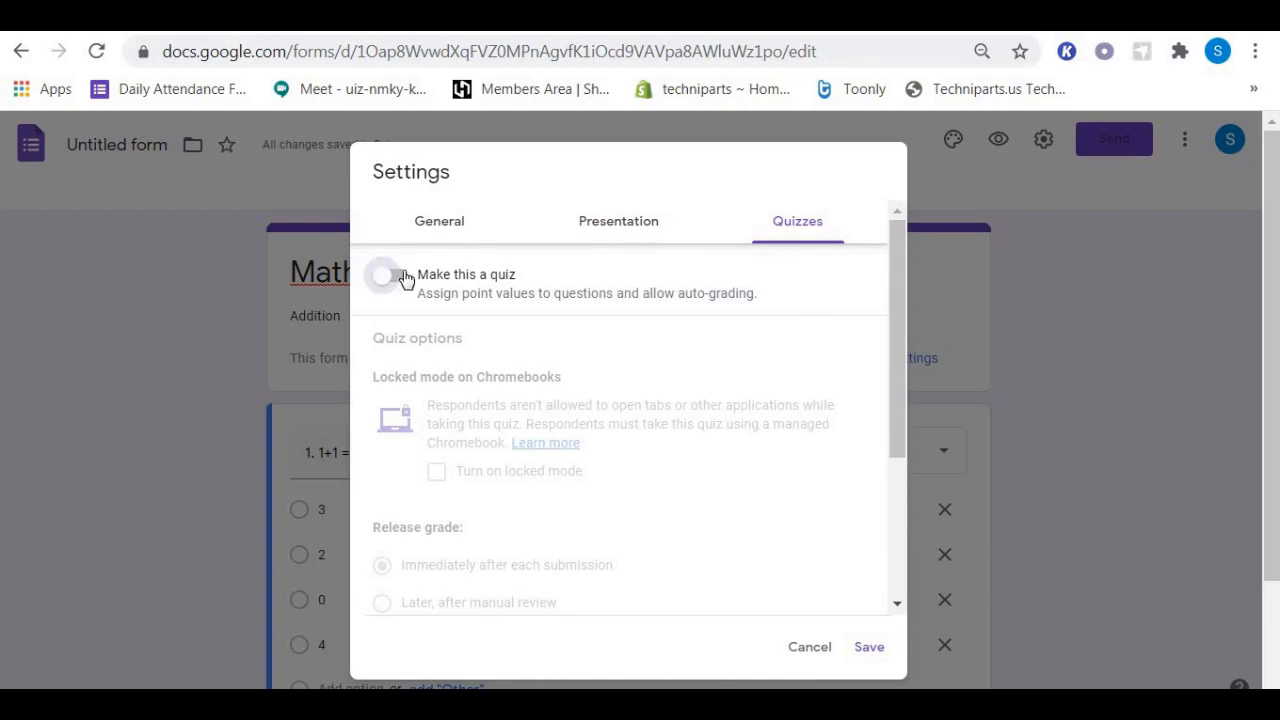
click(390, 274)
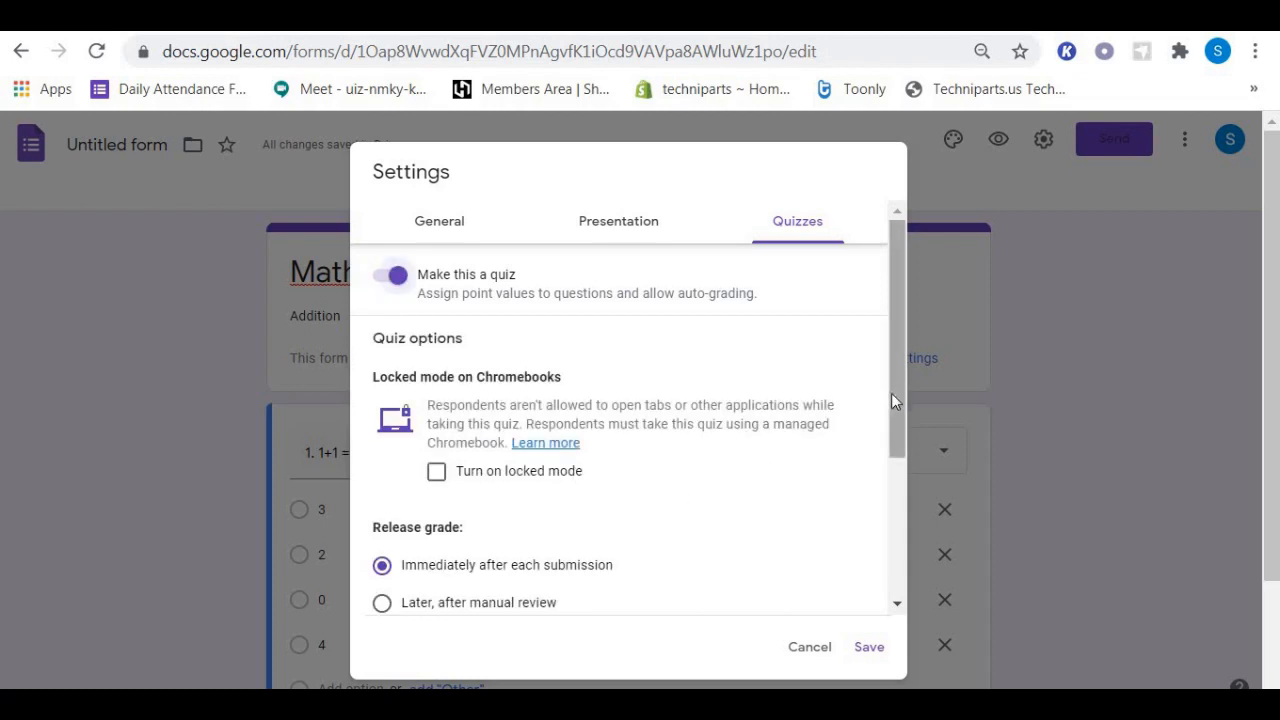
scroll(down, 3)
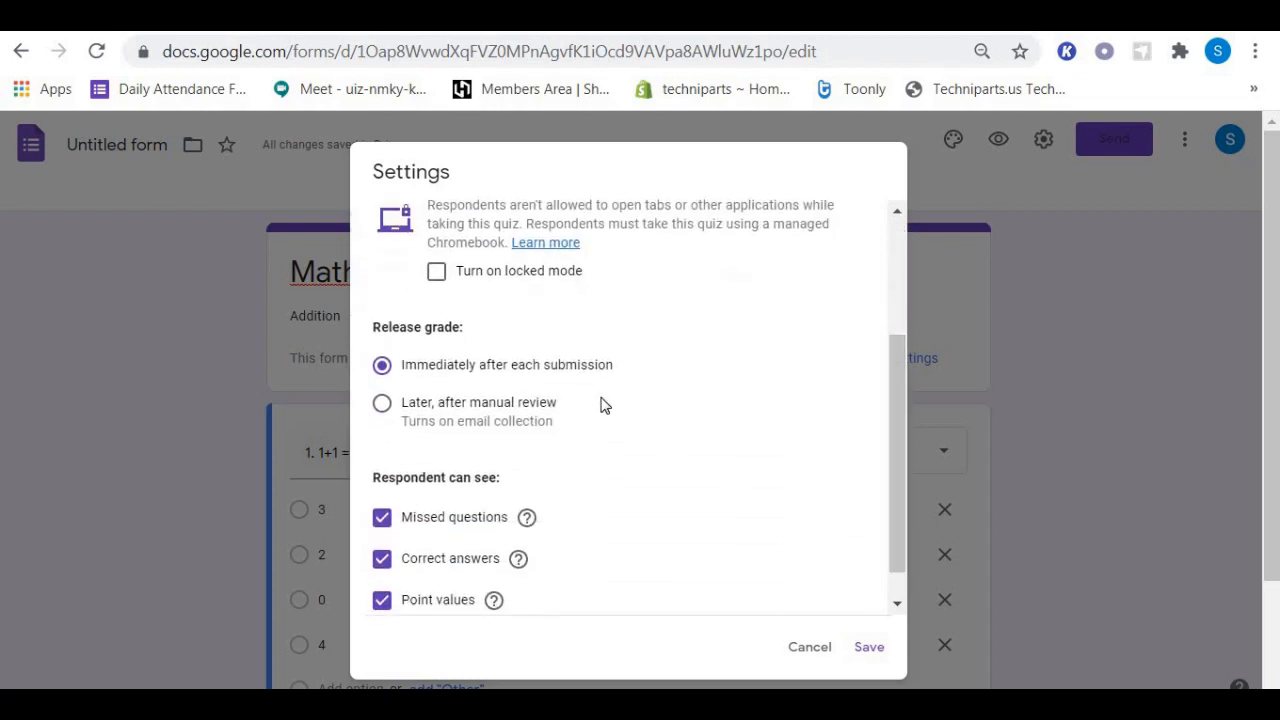
mouse_move(444, 396)
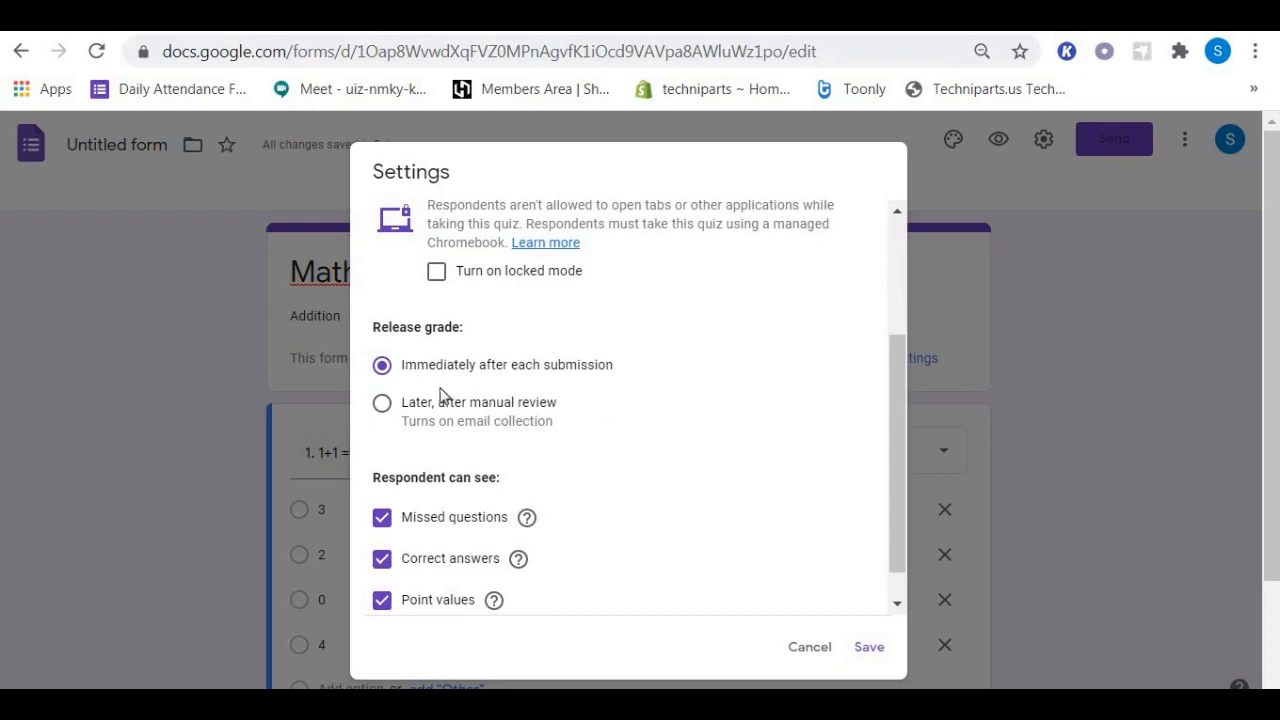
mouse_move(440, 388)
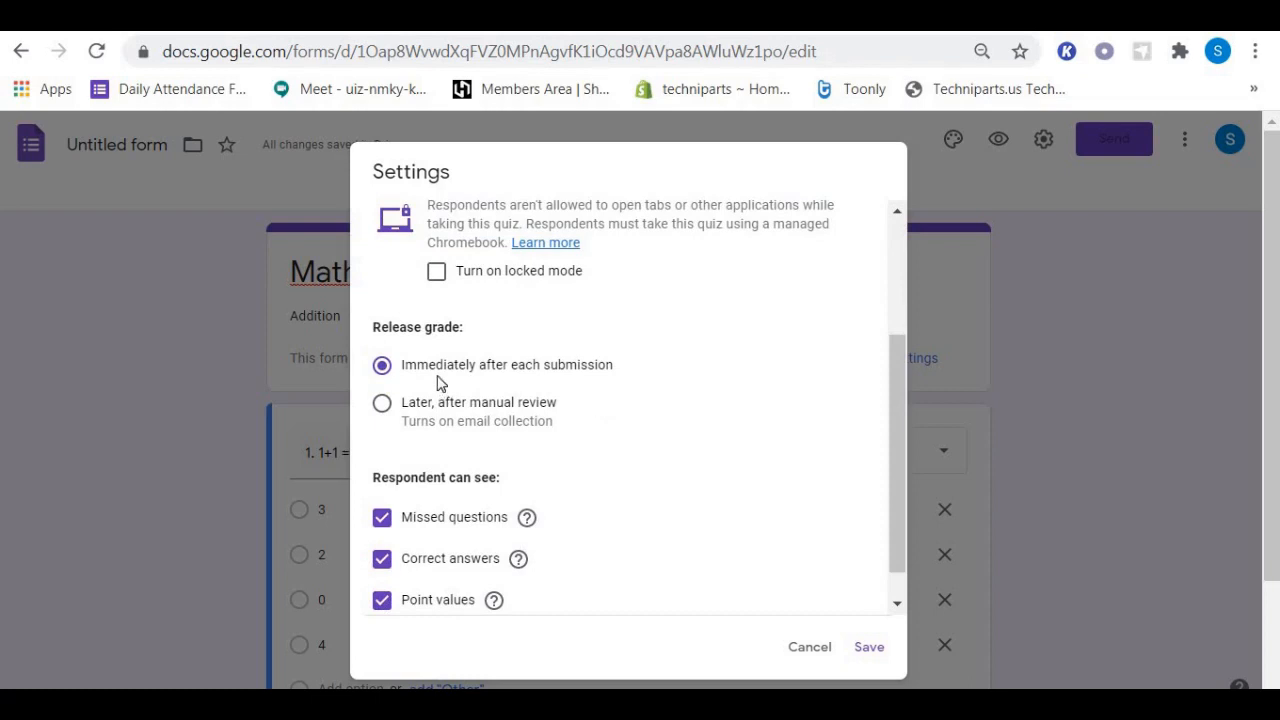
mouse_move(550, 376)
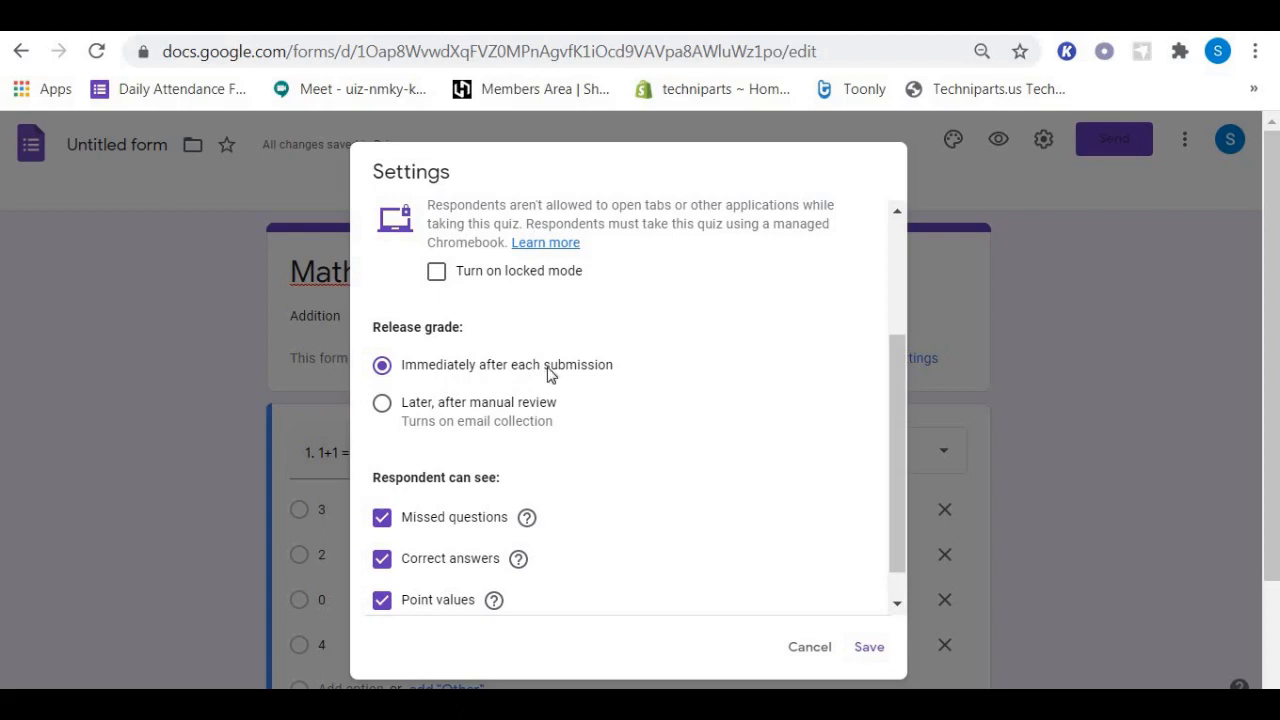
mouse_move(590, 380)
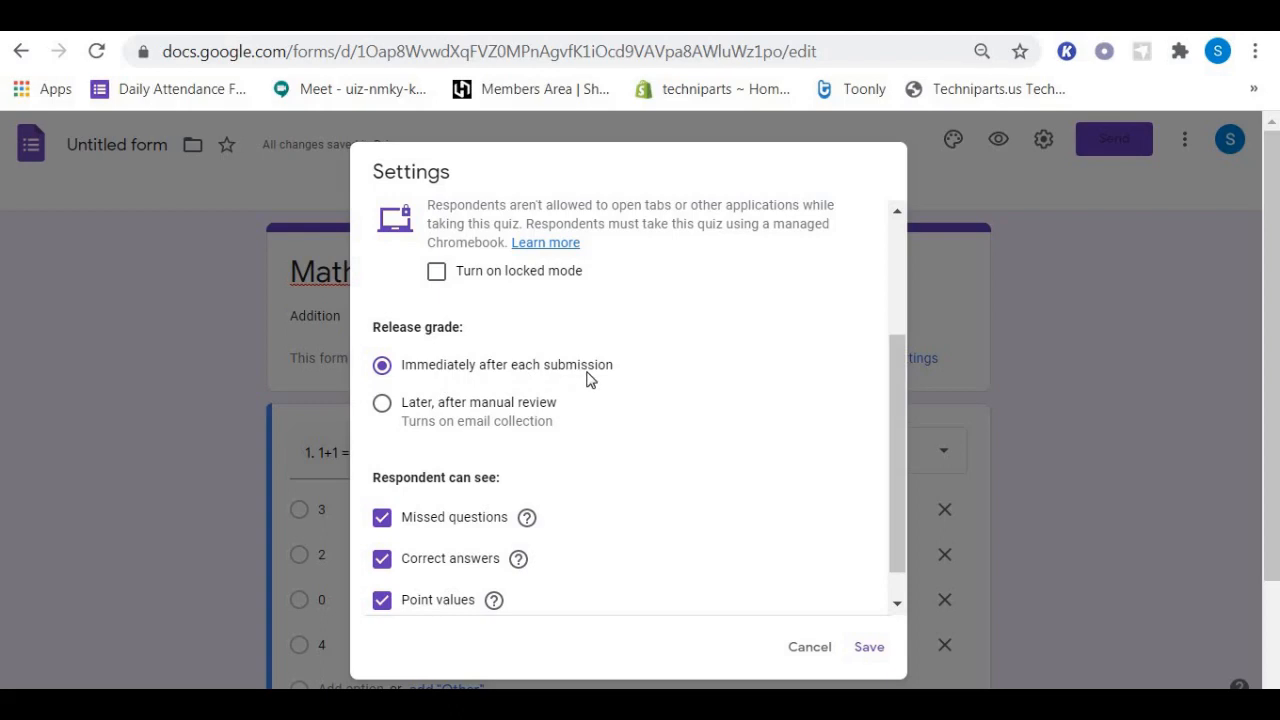
mouse_move(628, 406)
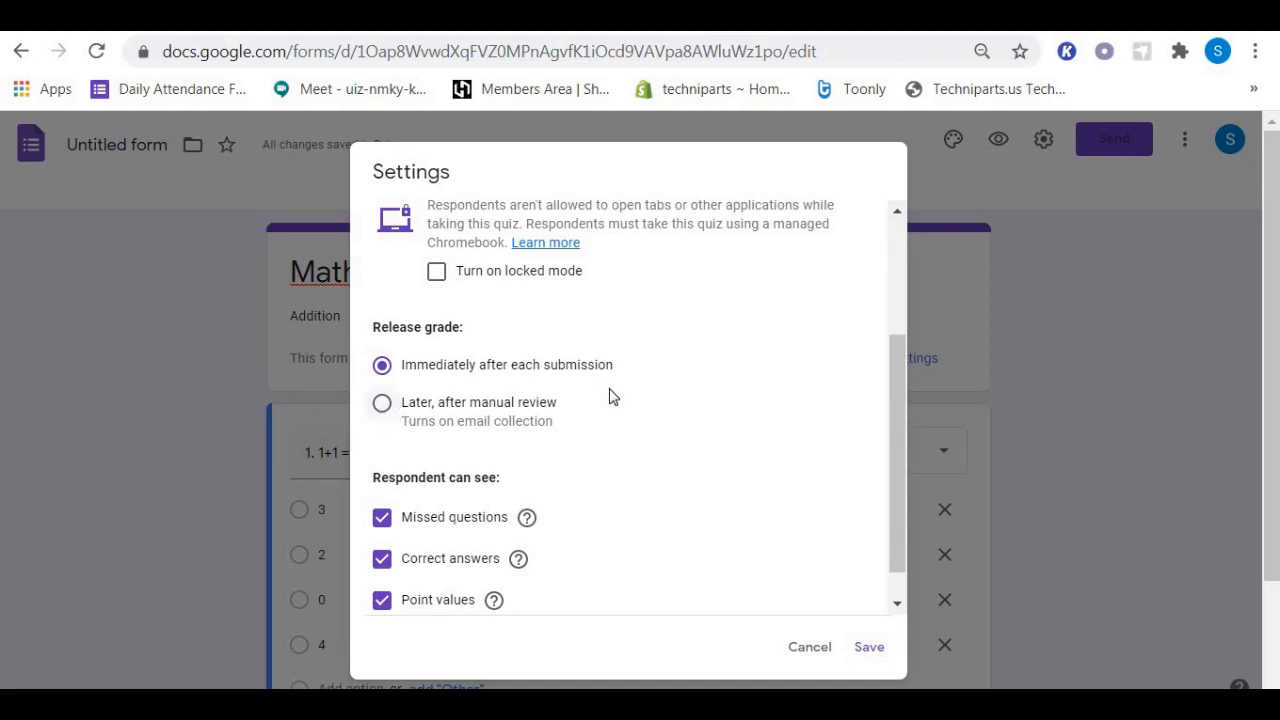
mouse_move(868, 380)
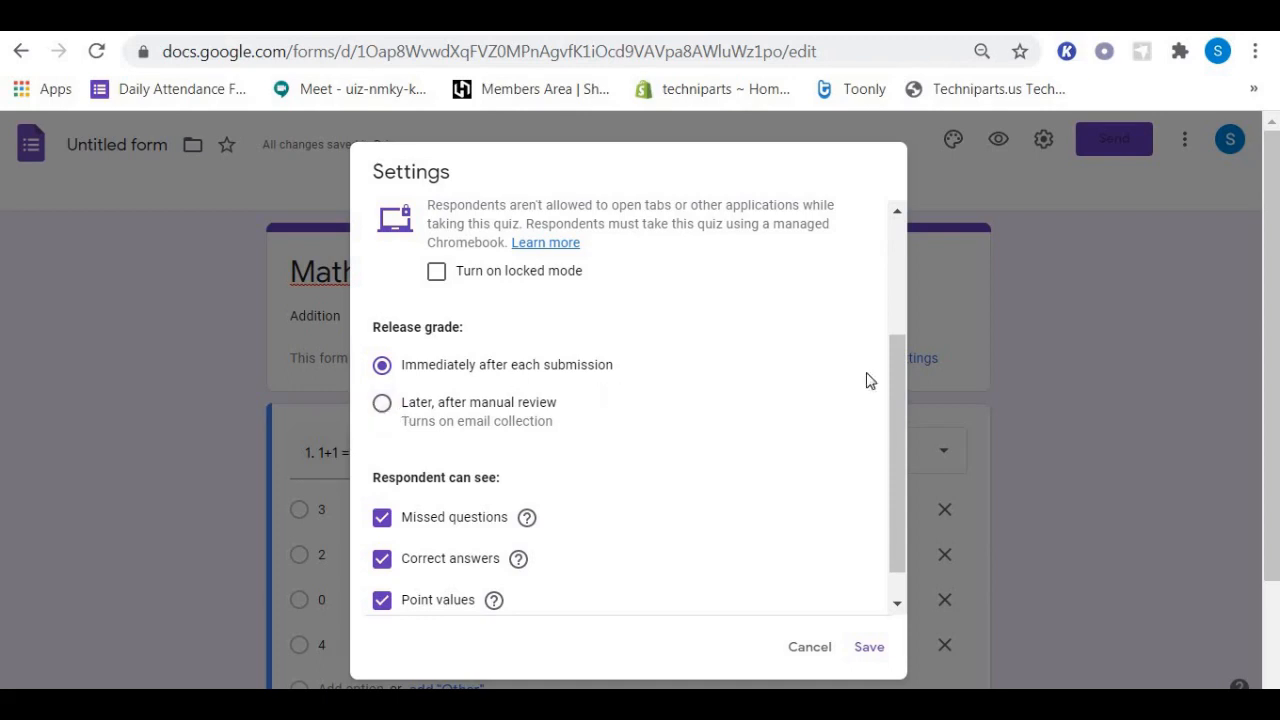
scroll(down, 3)
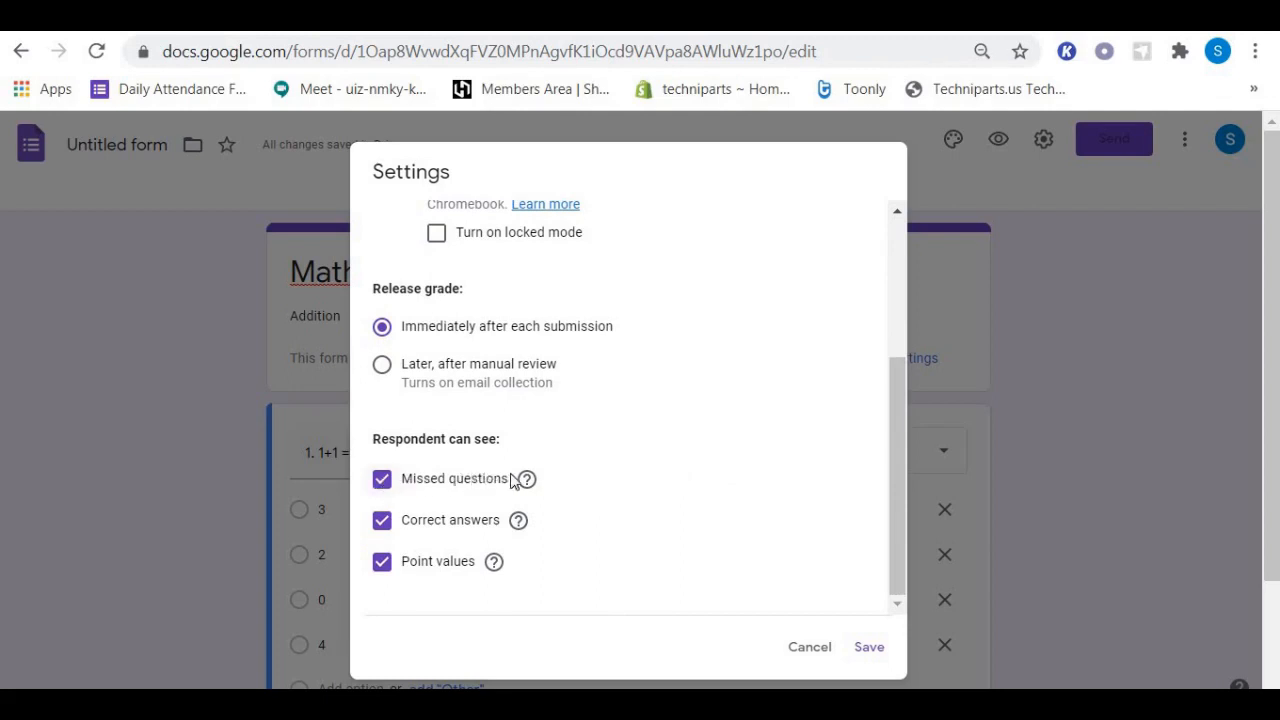
mouse_move(556, 484)
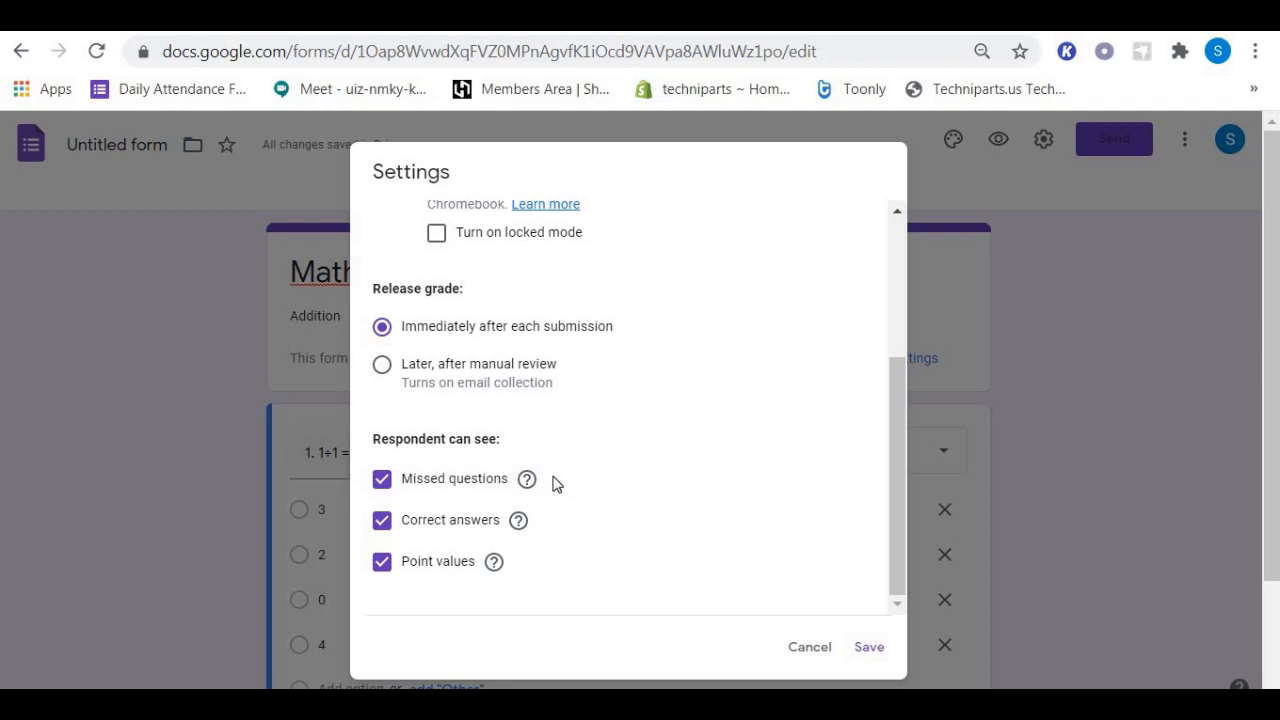
mouse_move(548, 488)
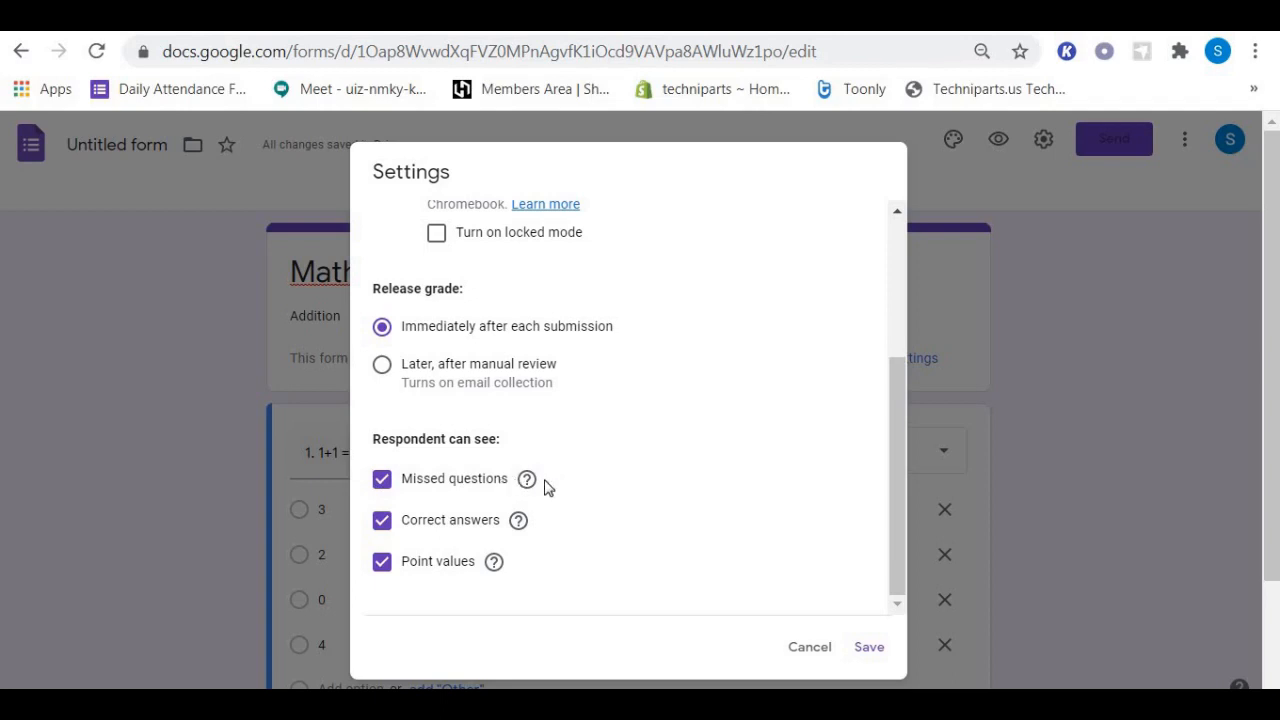
mouse_move(552, 486)
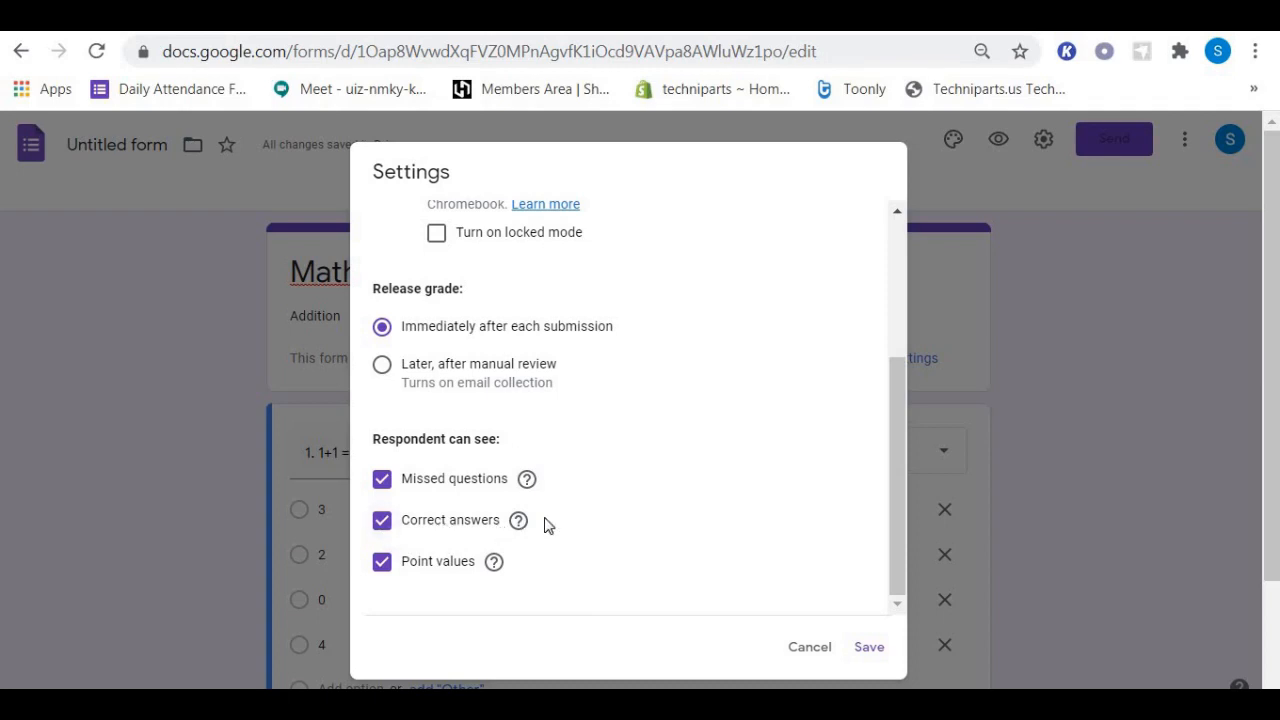
mouse_move(552, 524)
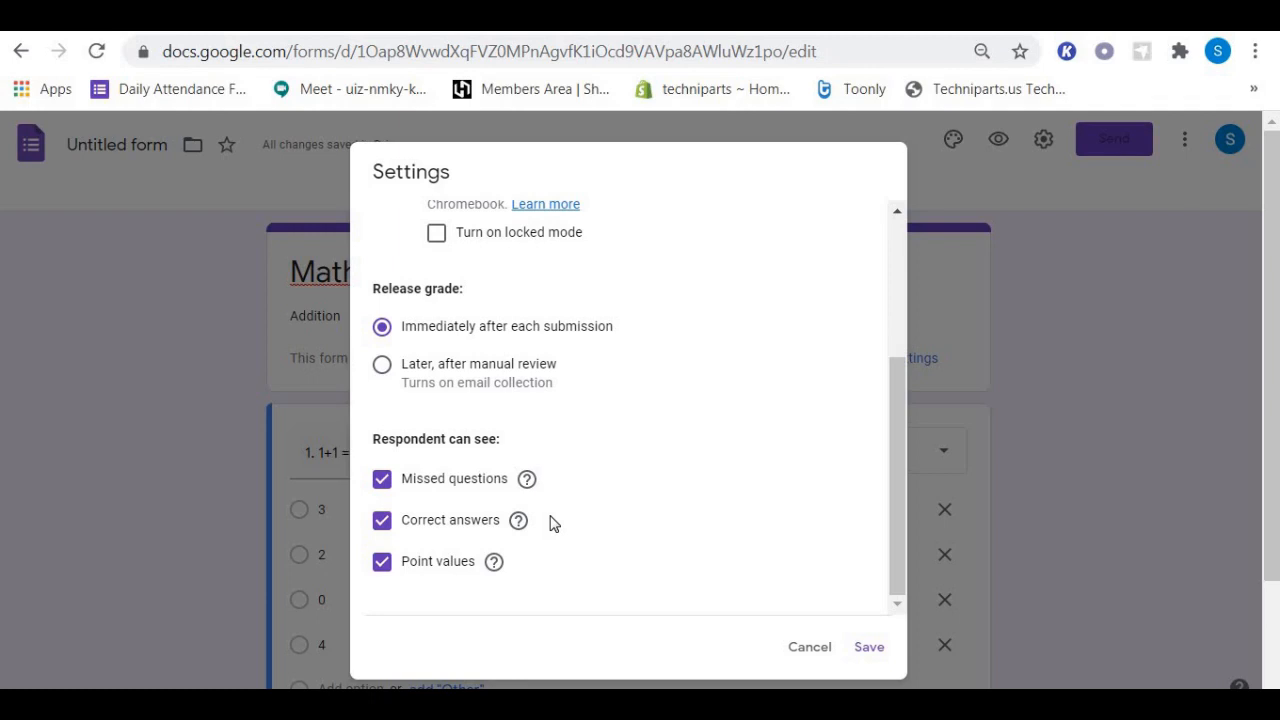
mouse_move(388, 530)
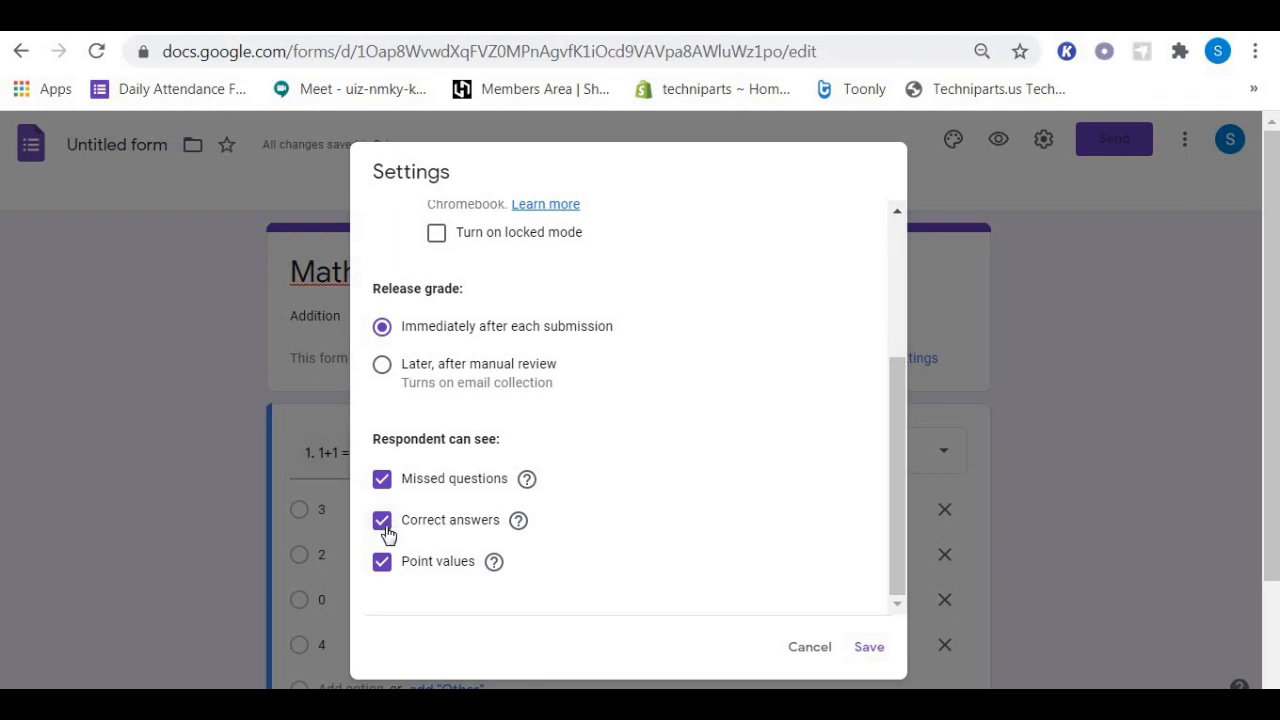
mouse_move(450, 592)
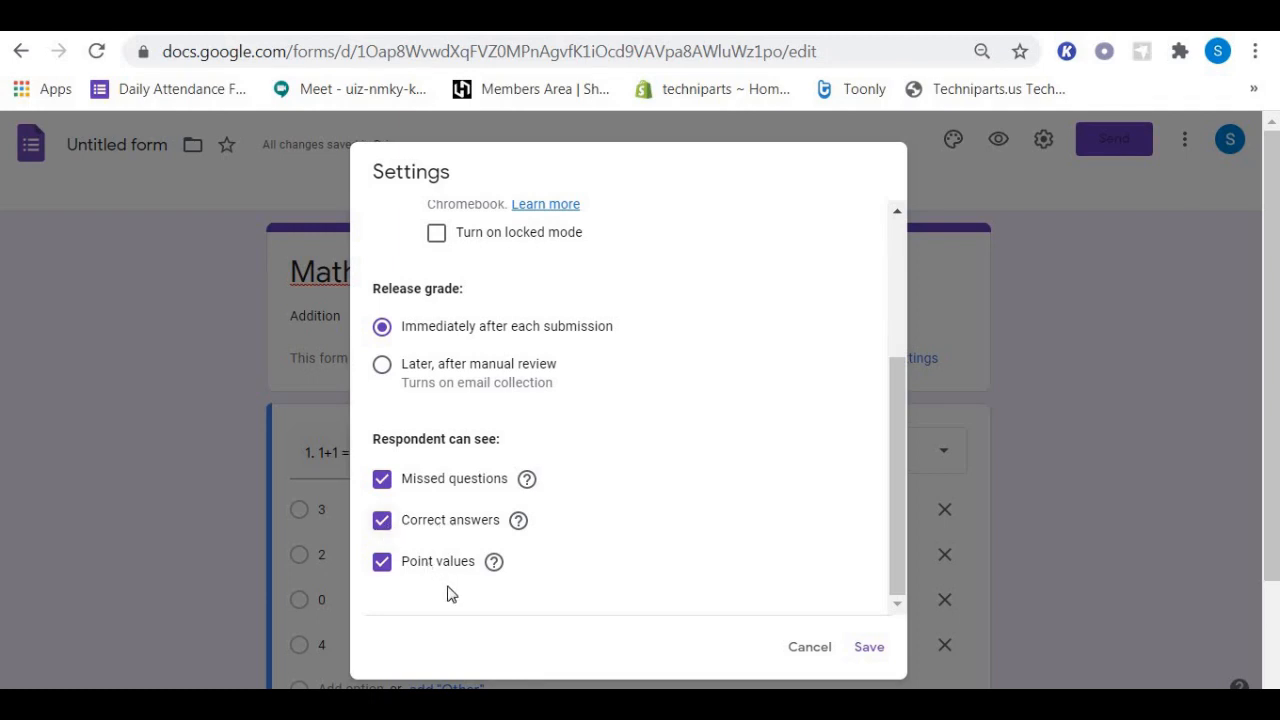
mouse_move(564, 584)
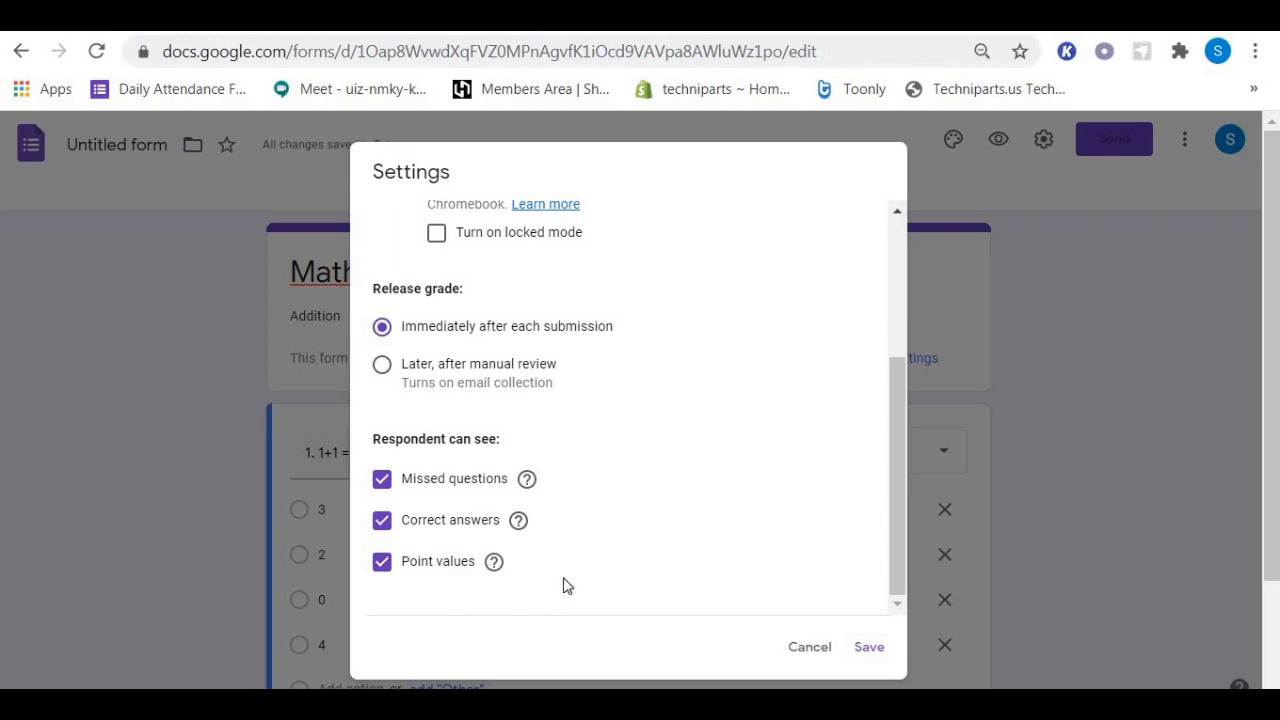
mouse_move(868, 646)
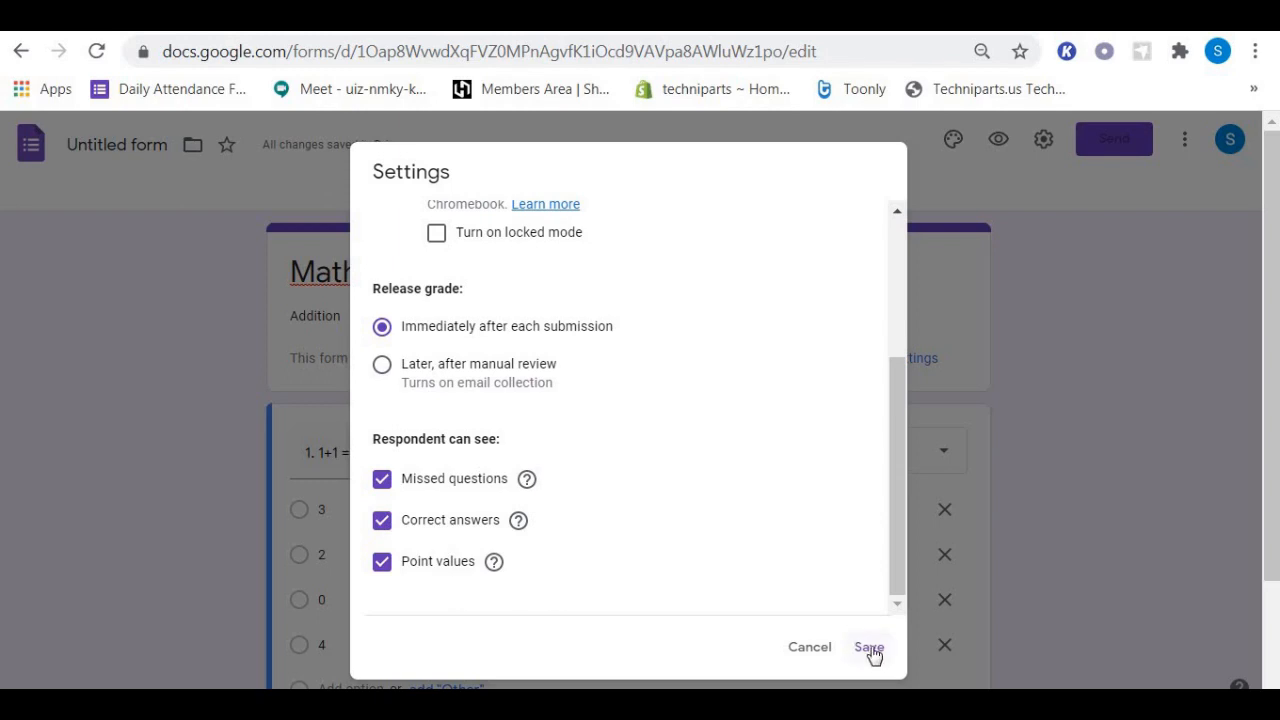
click(868, 646)
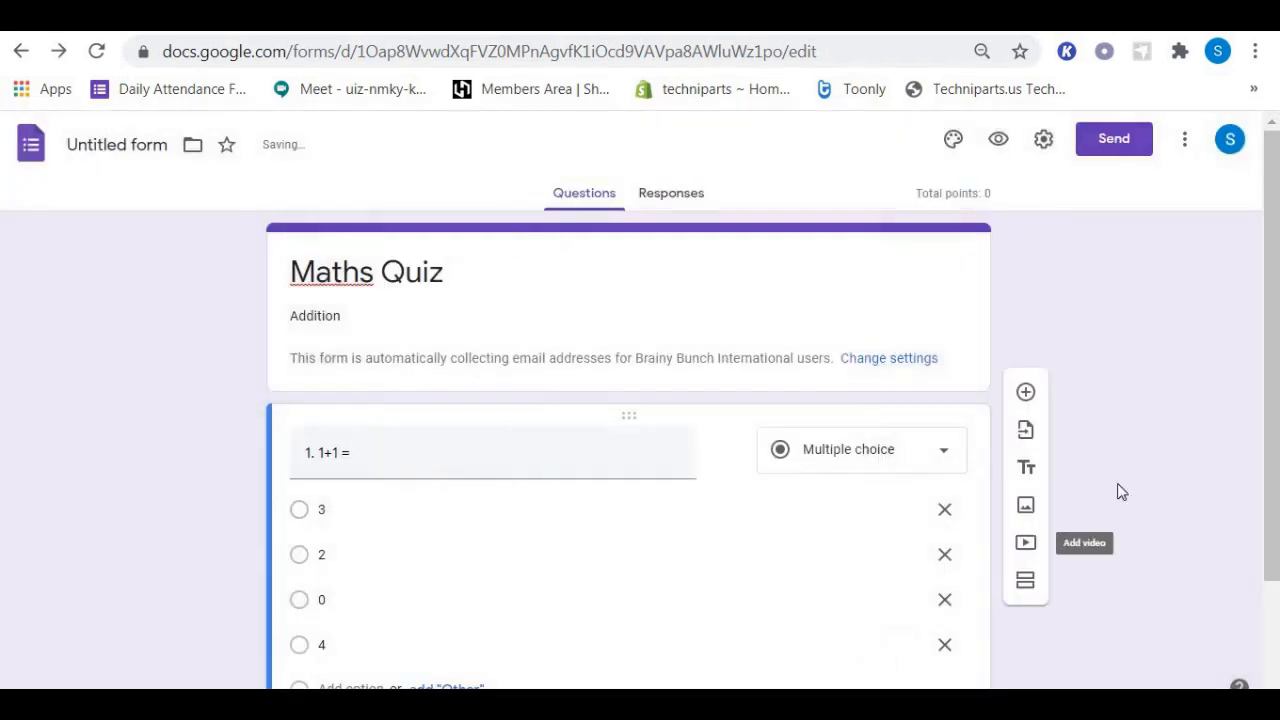
Set the answer key to mark 2 correct for 1 point and finish.
scroll(down, 3)
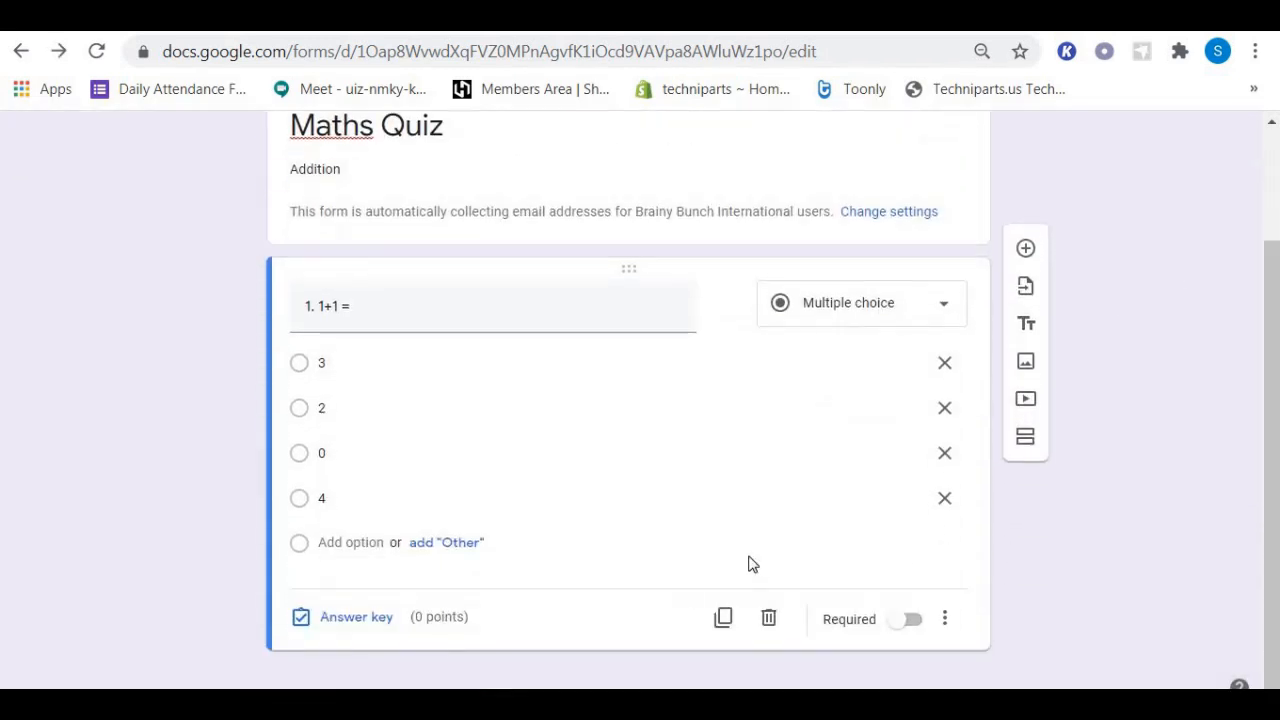
mouse_move(356, 616)
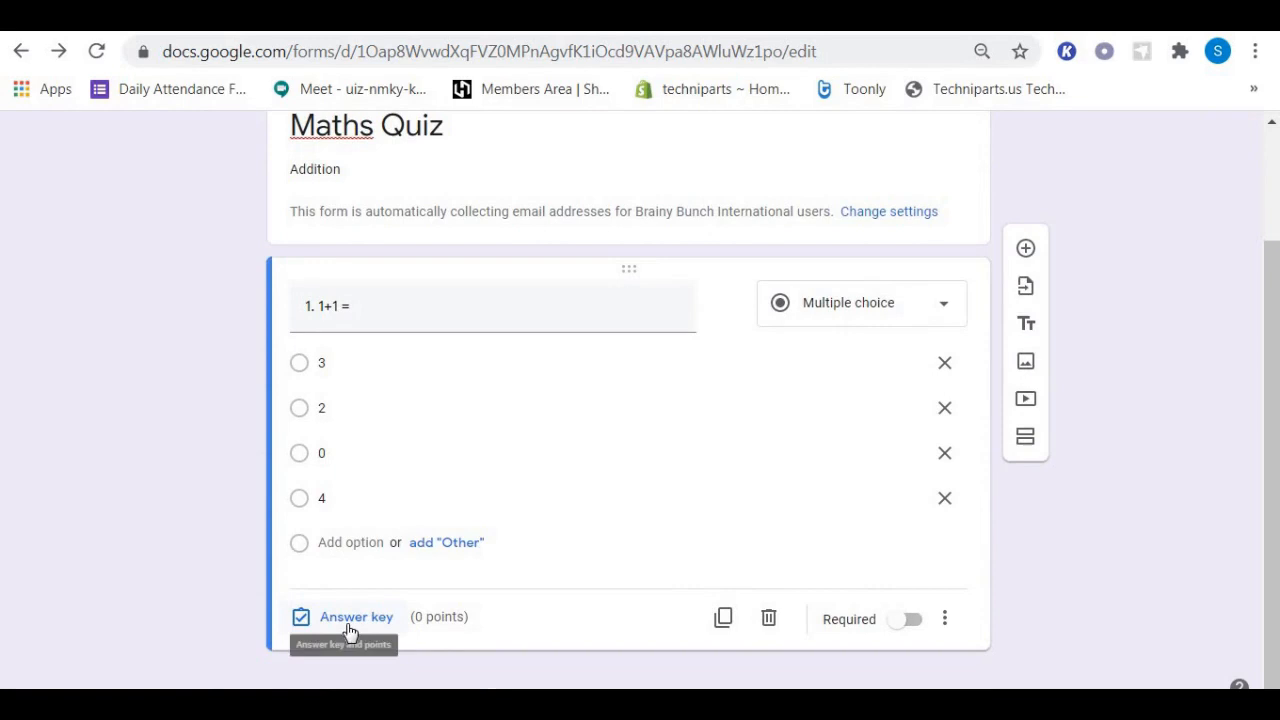
mouse_move(520, 578)
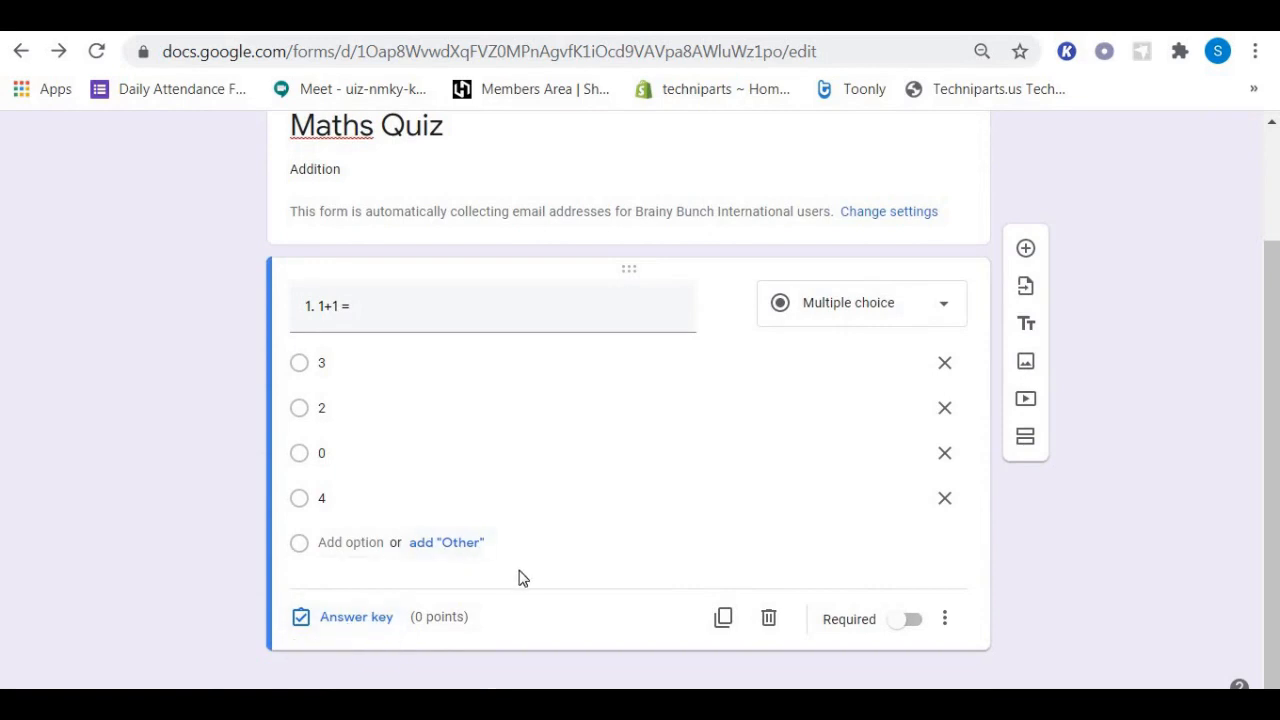
mouse_move(532, 614)
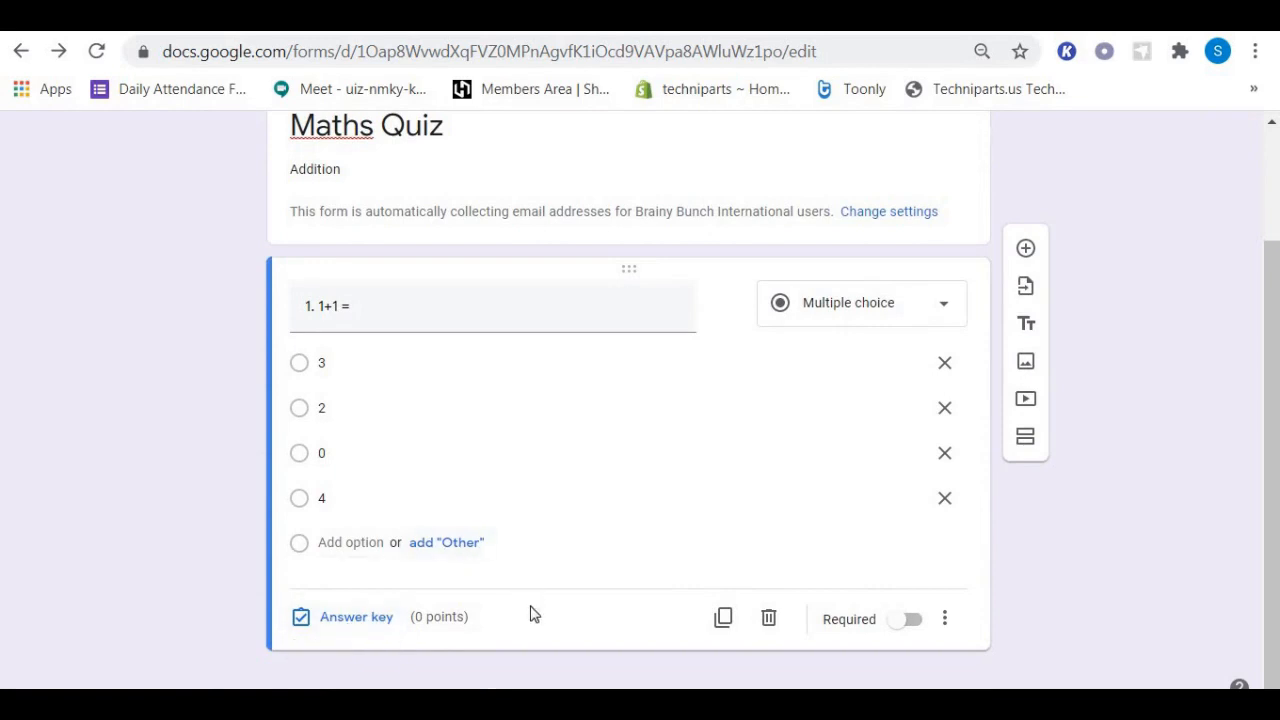
mouse_move(356, 616)
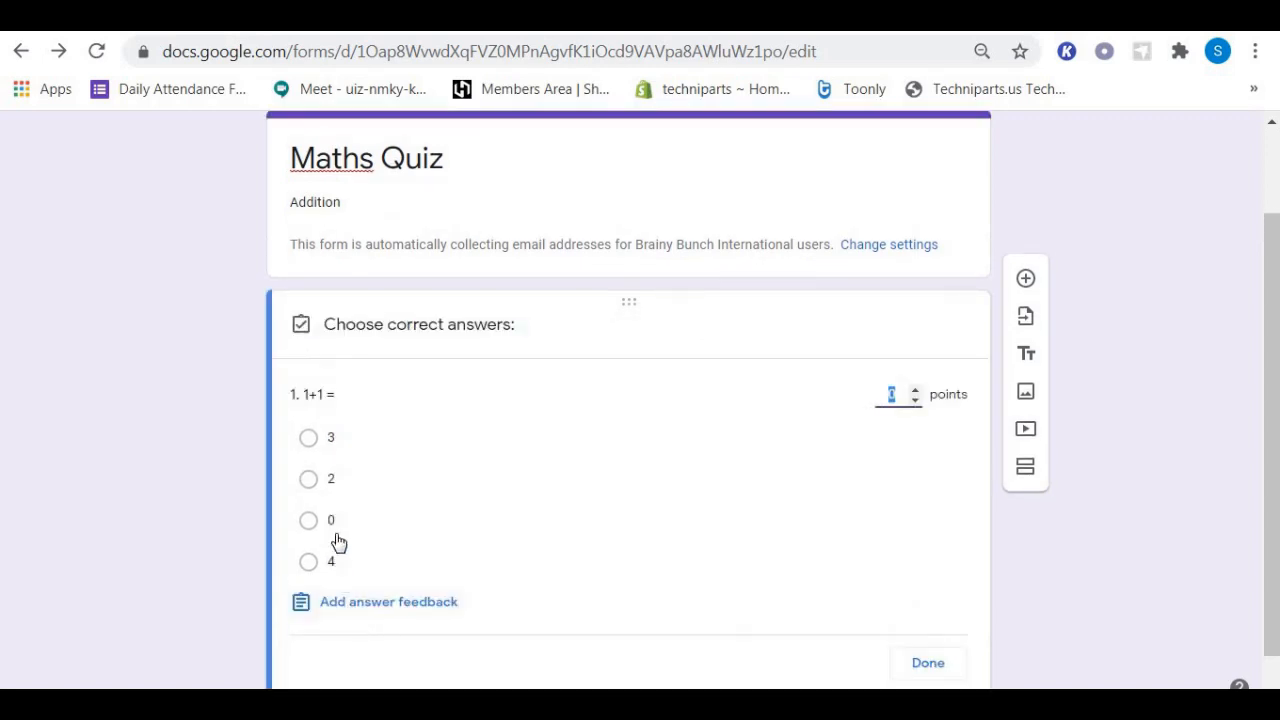
mouse_move(312, 472)
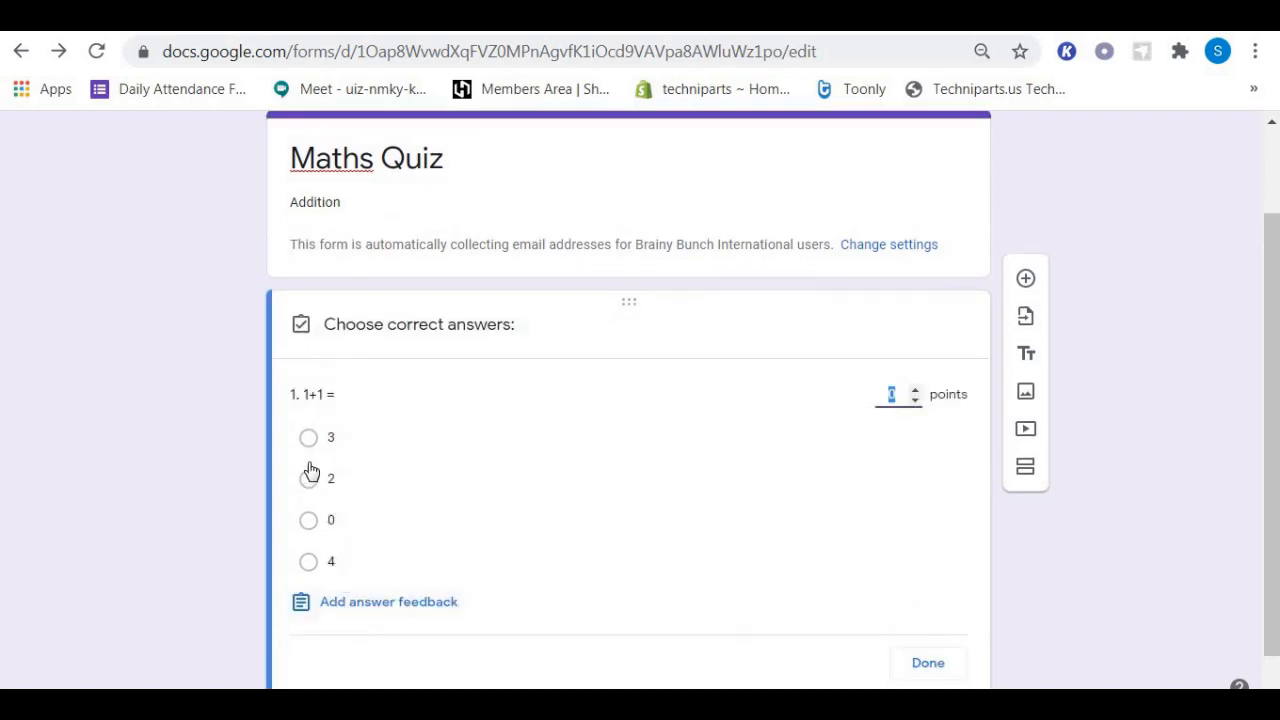
mouse_move(308, 482)
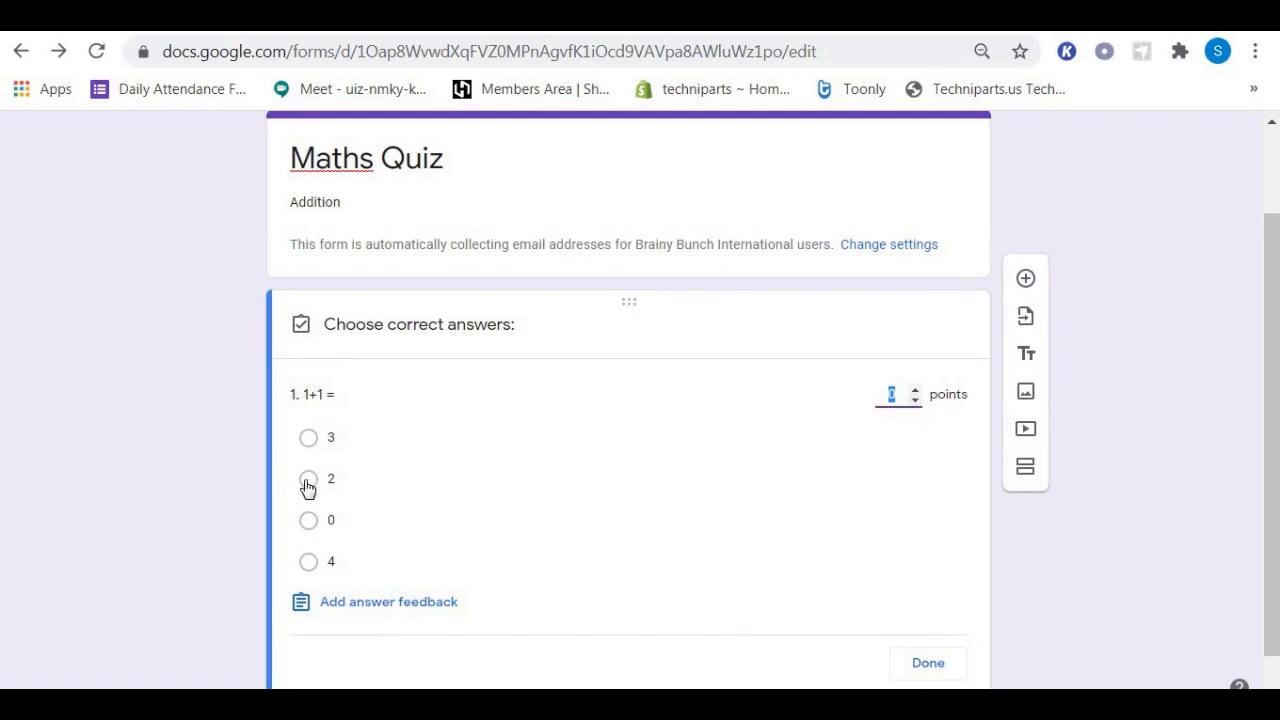
click(308, 478)
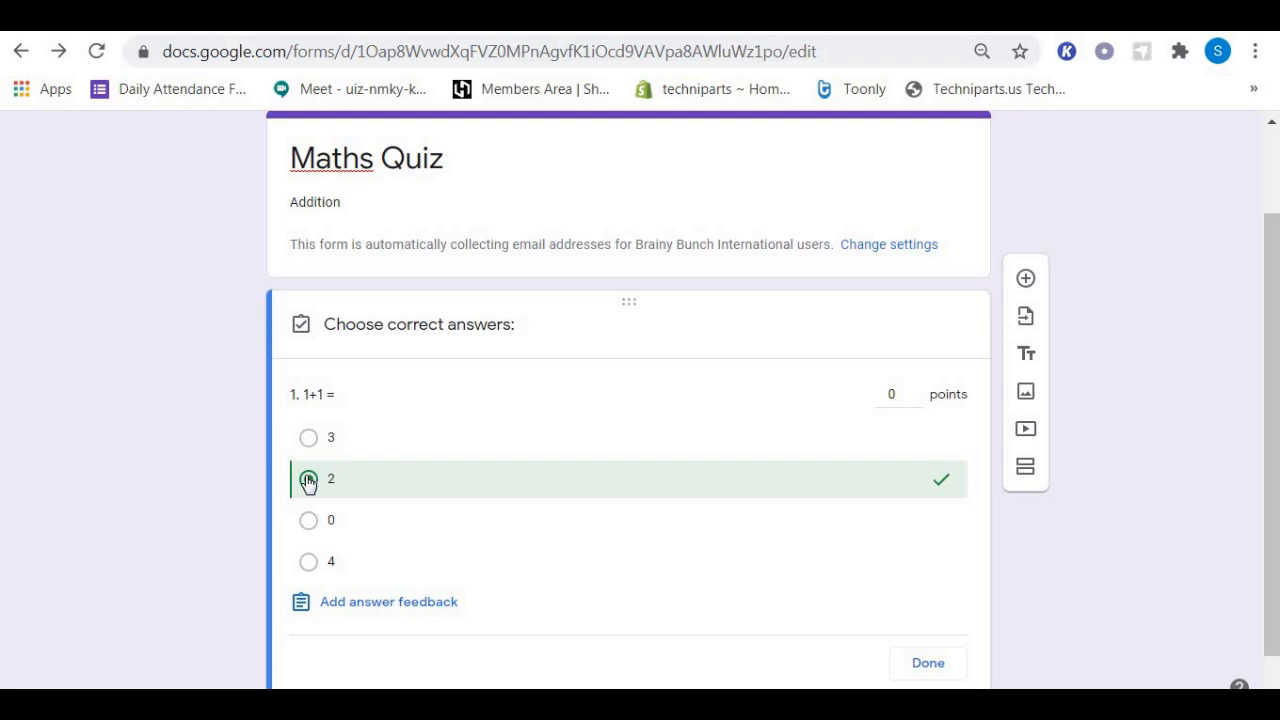
click(308, 478)
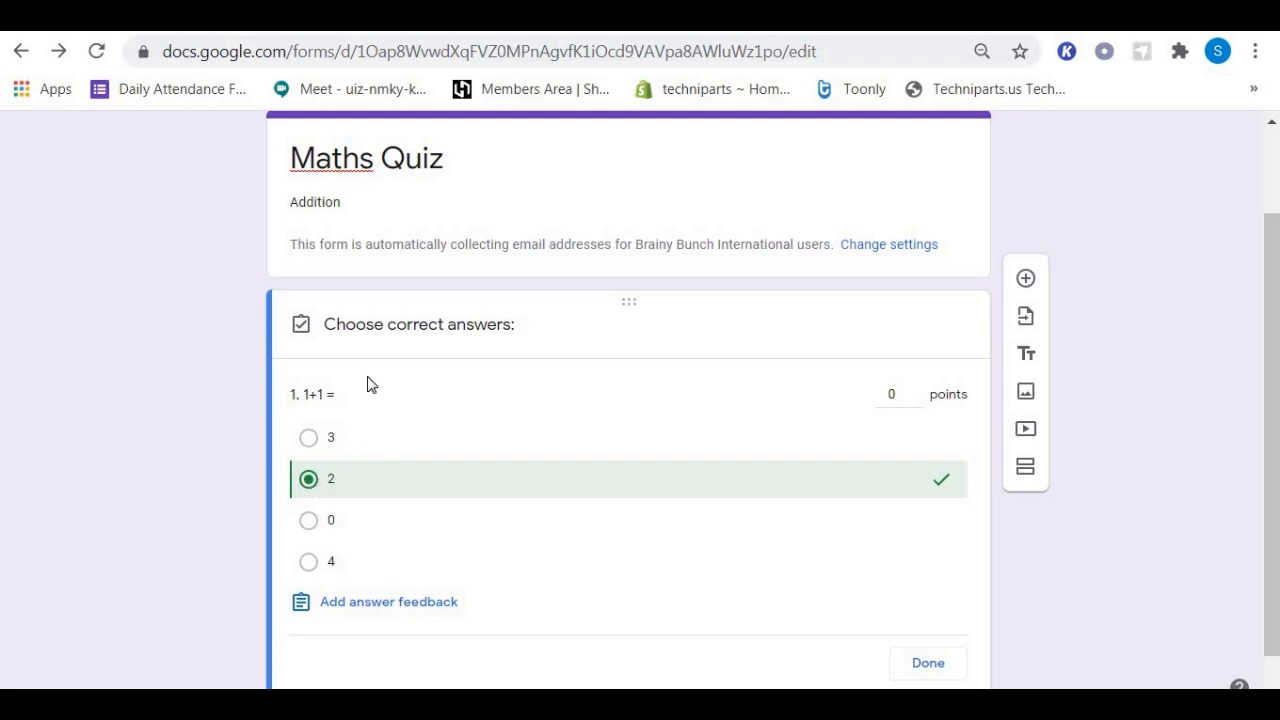
mouse_move(720, 420)
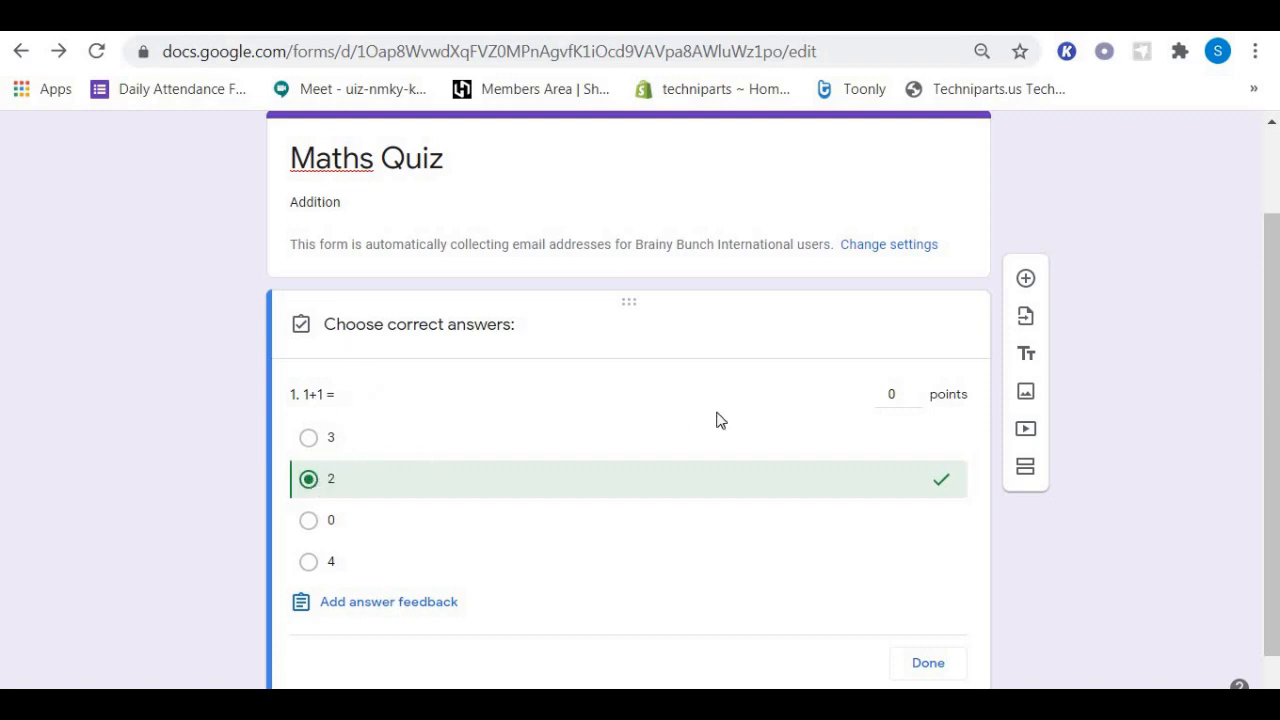
mouse_move(912, 392)
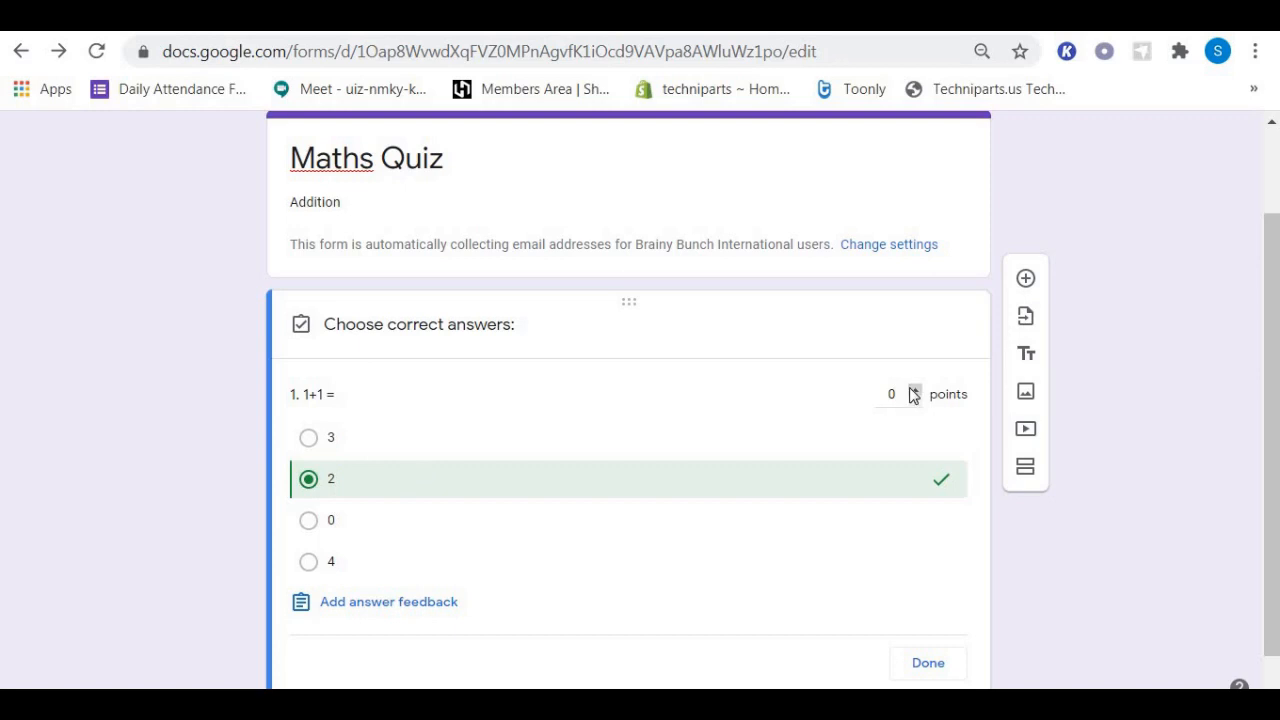
mouse_move(916, 392)
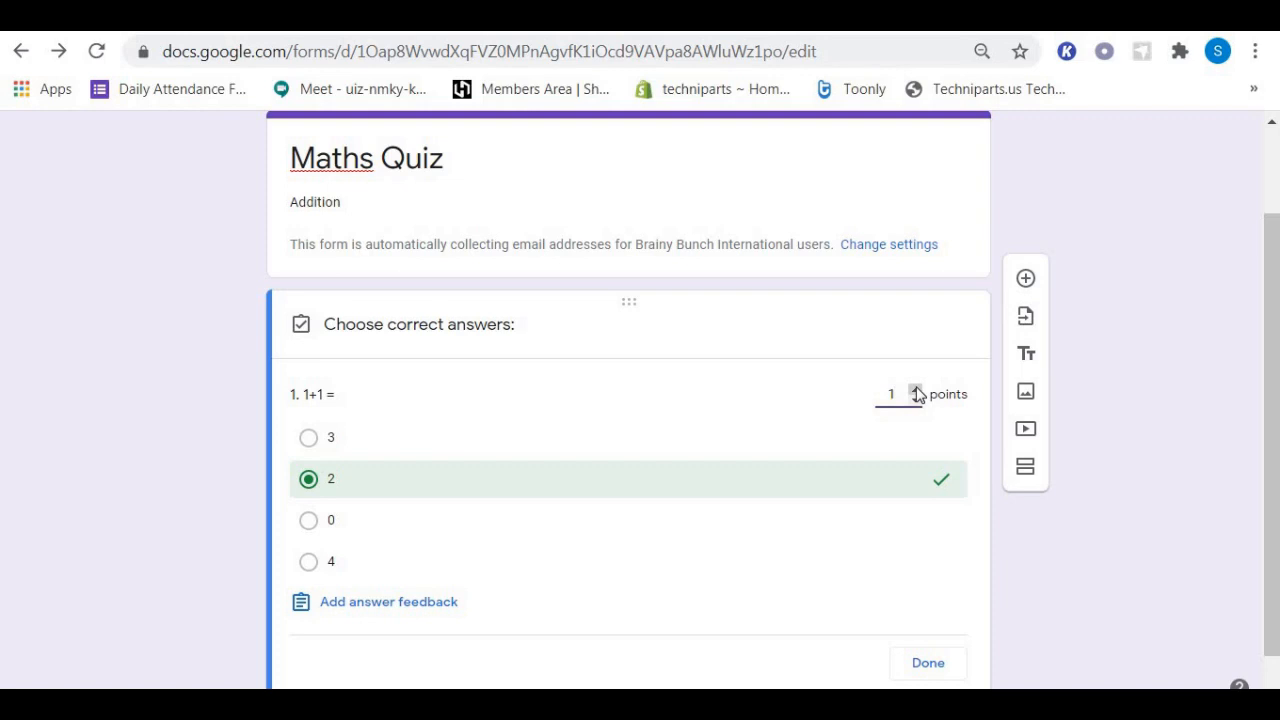
click(916, 388)
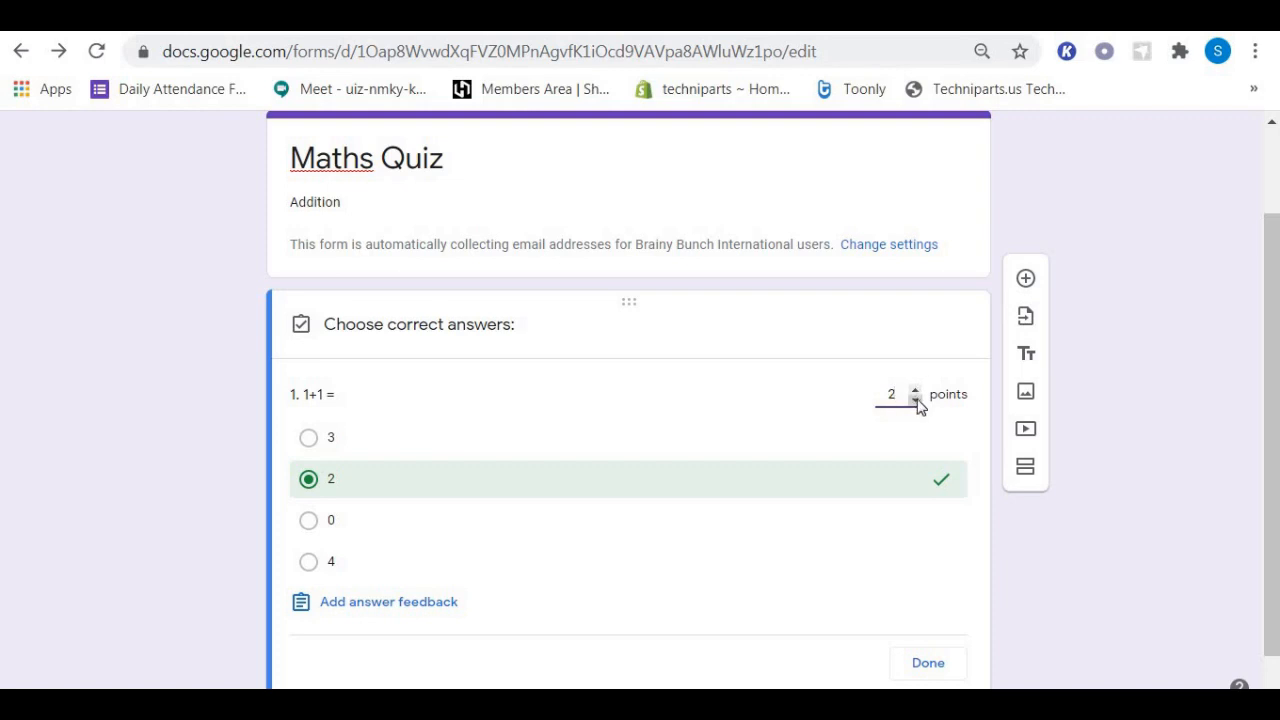
click(914, 400)
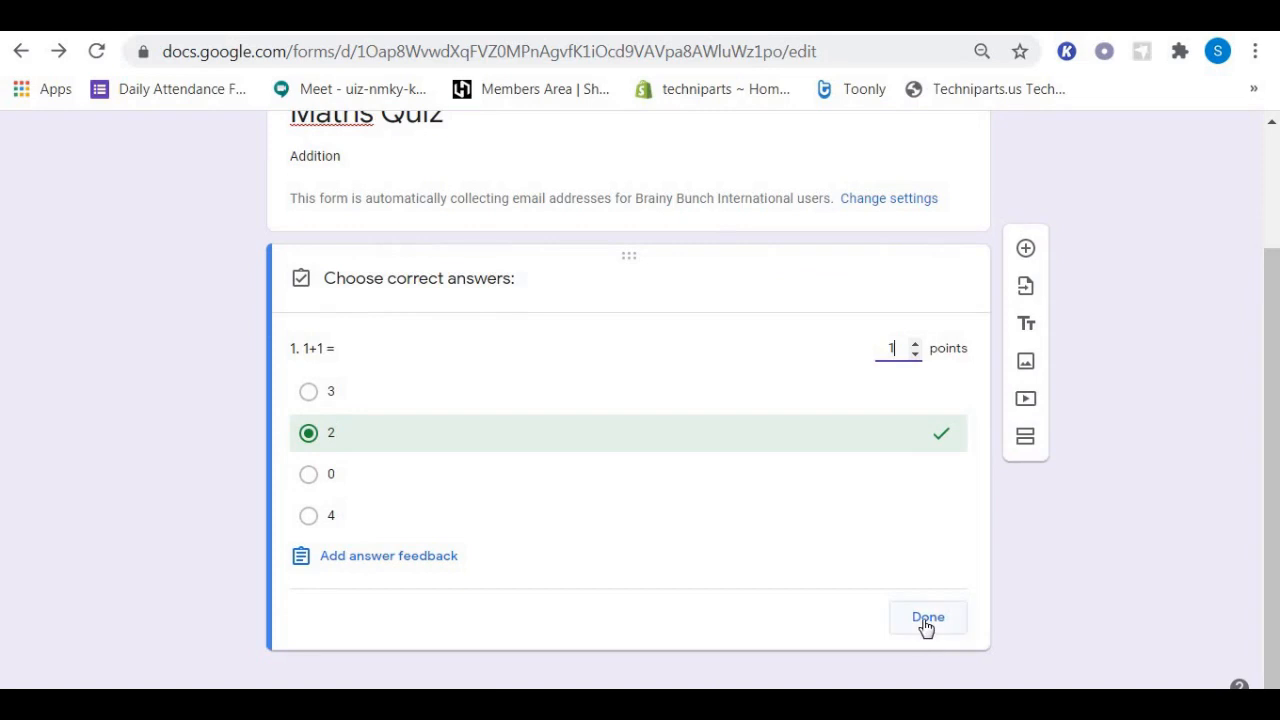
click(928, 616)
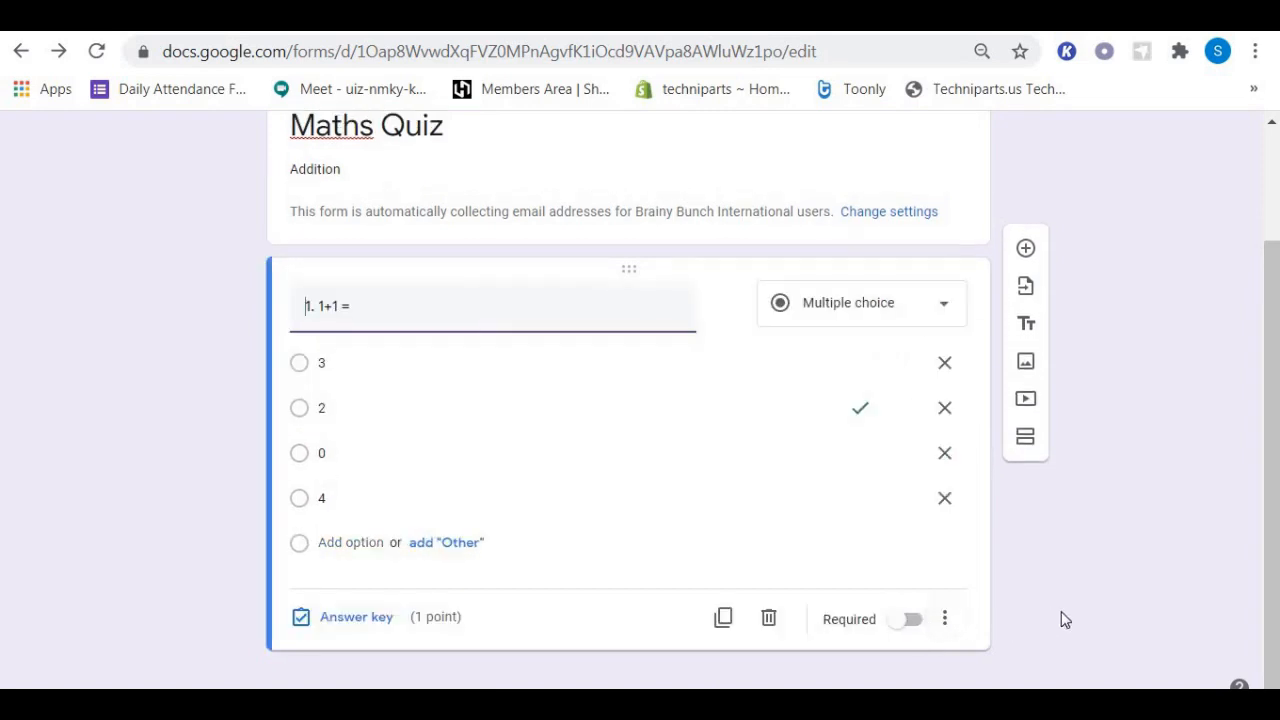
mouse_move(1100, 614)
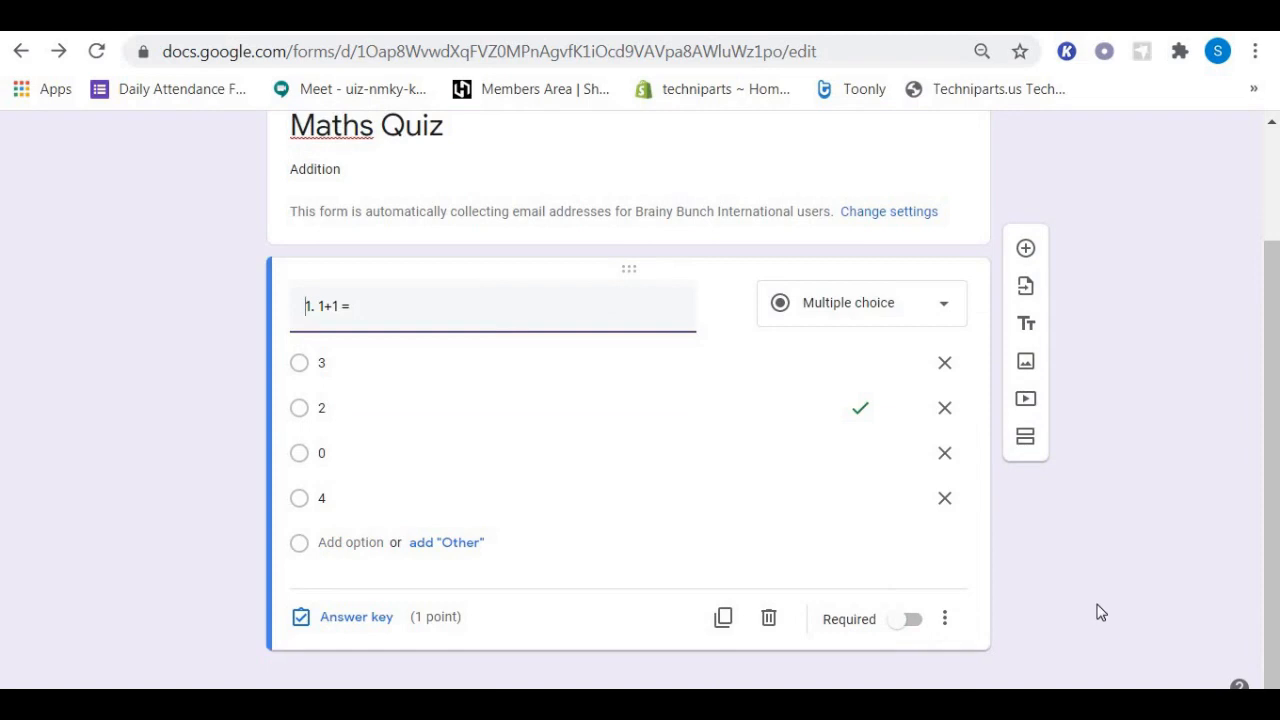
mouse_move(1116, 578)
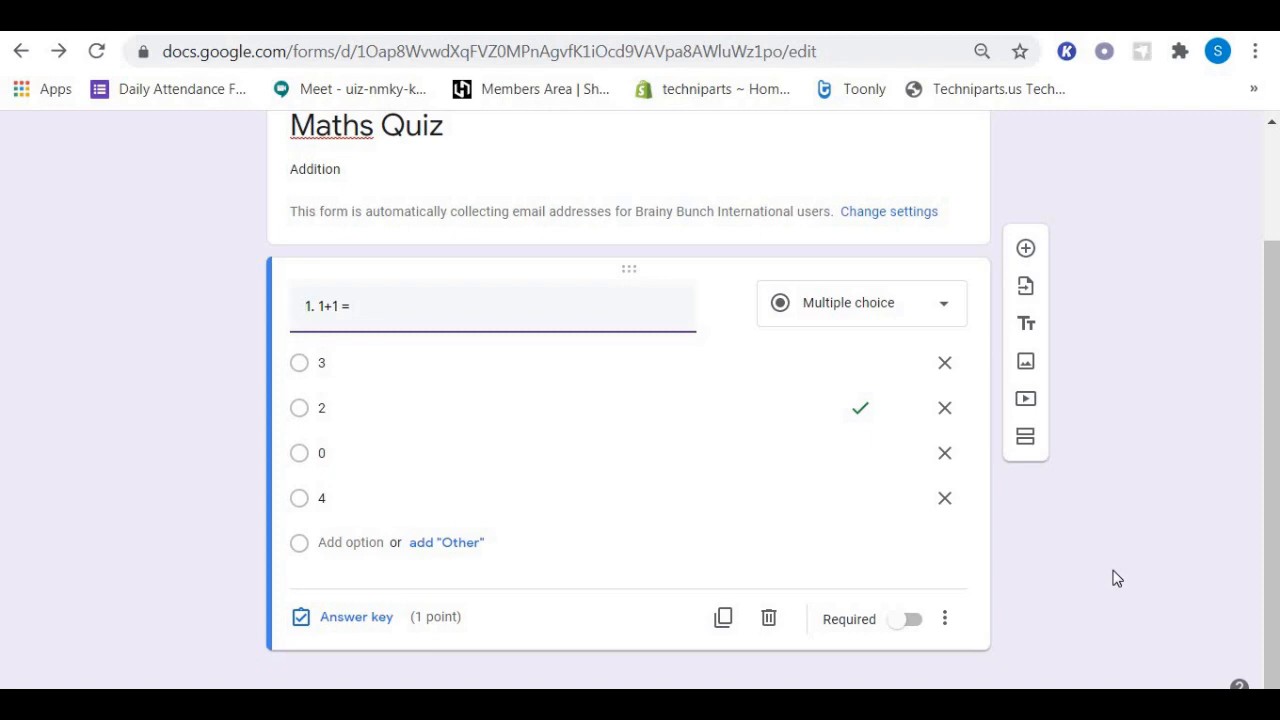
click(330, 306)
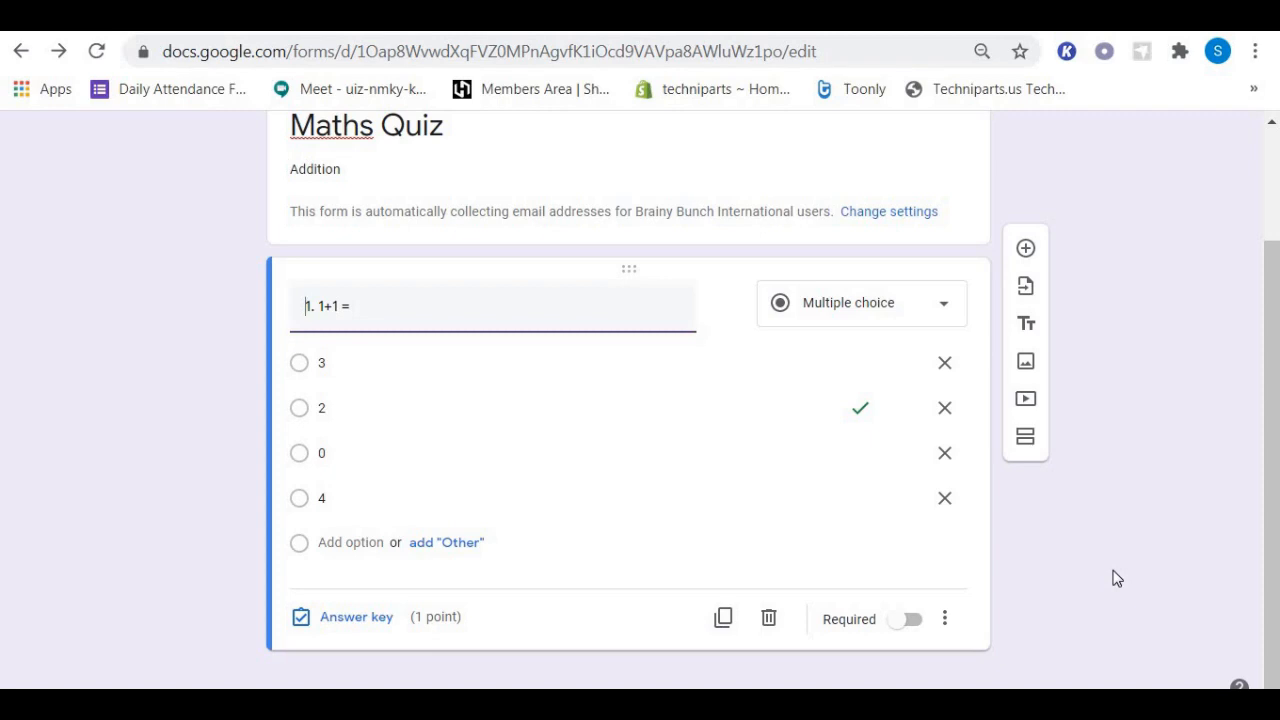